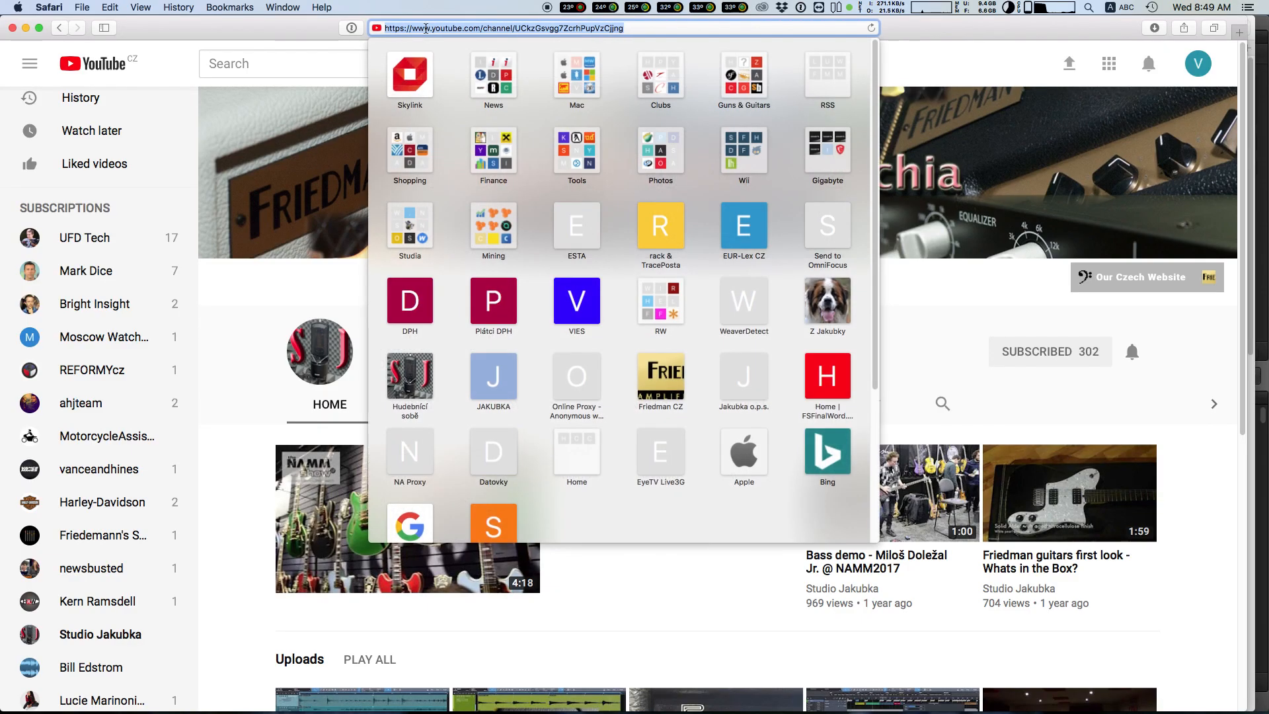
Step: Go to meldaproduction.com/download/plugins and browse the MFreeFXBundle effects list to the bottom
text(https://www.meldaproduction.com/download/plugins)
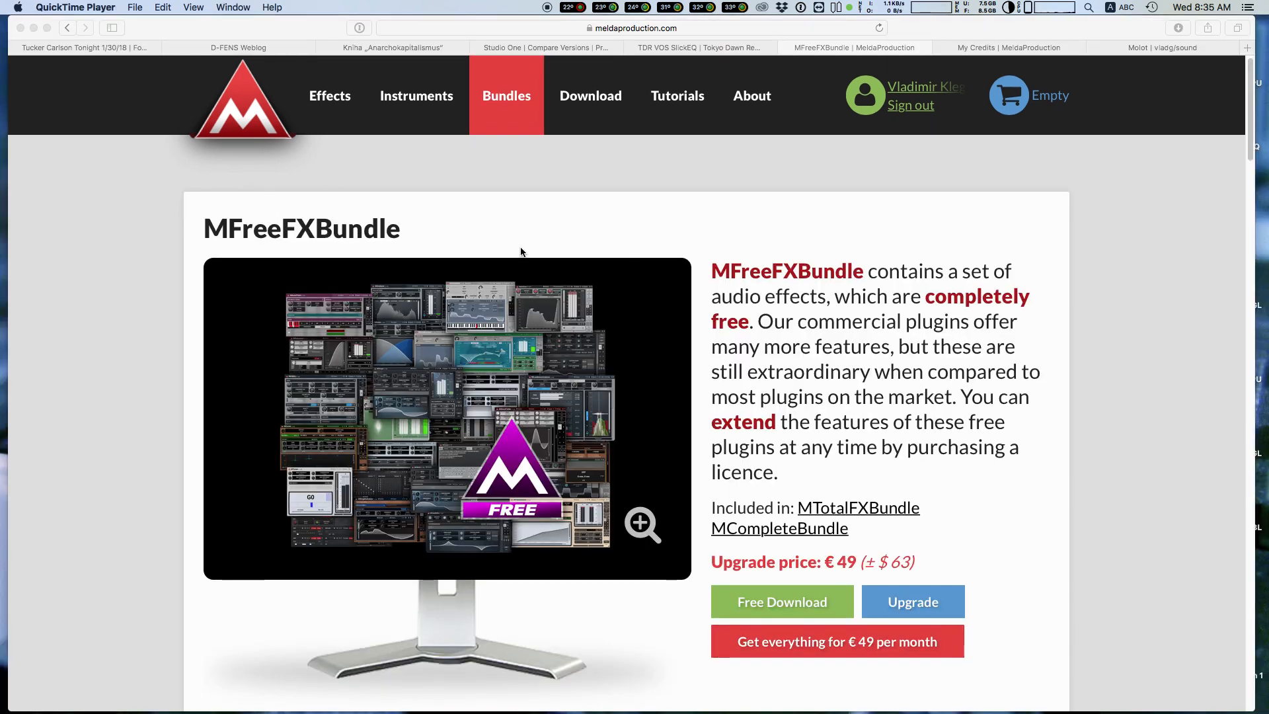
scroll(down, 3)
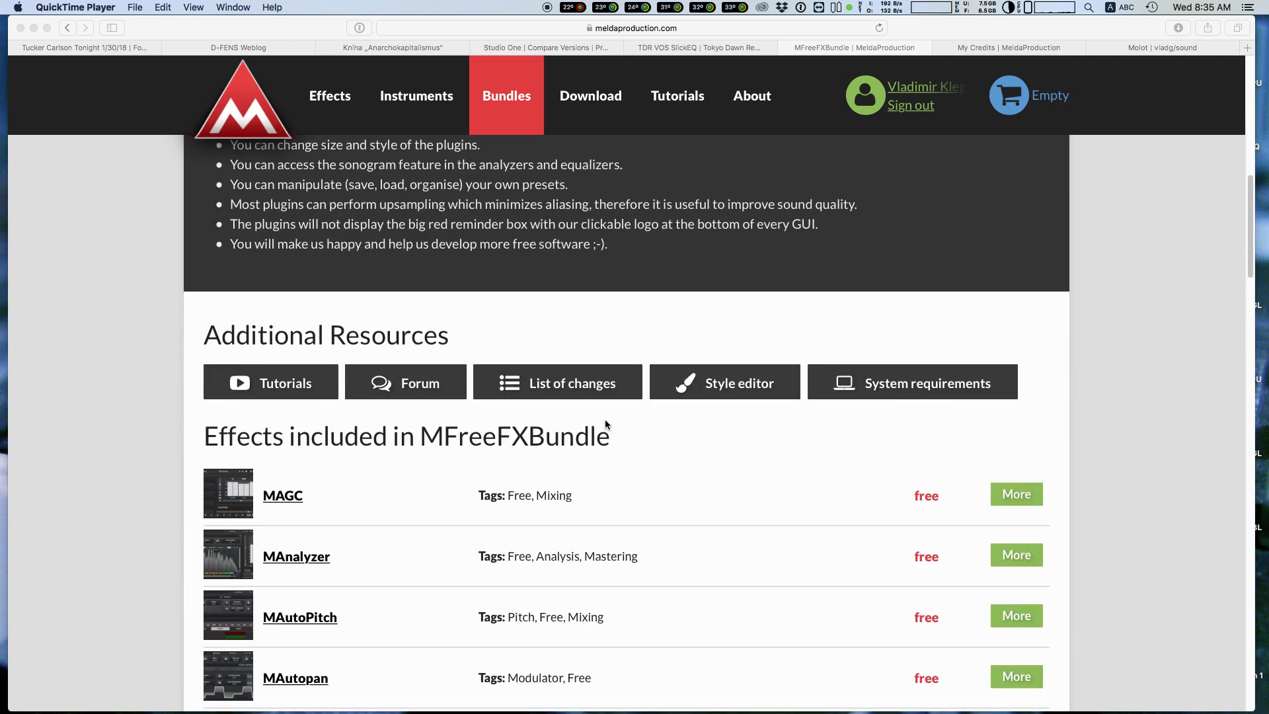
scroll(down, 3)
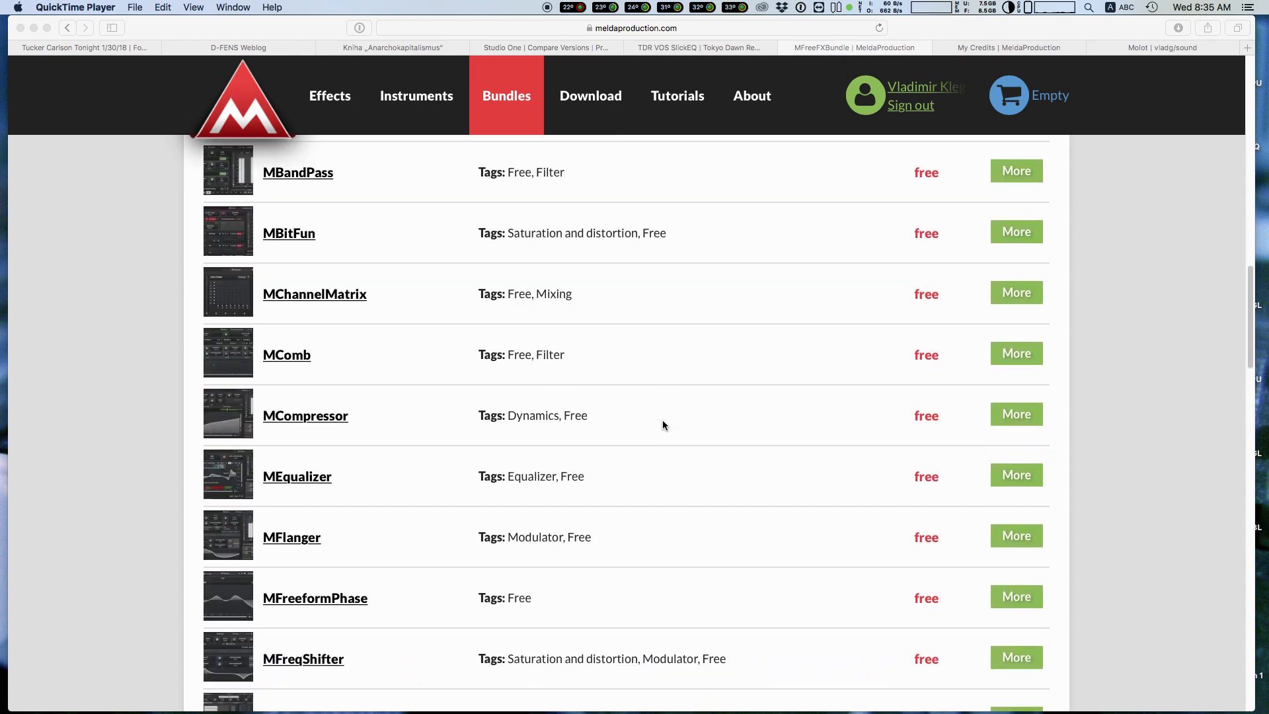
scroll(down, 3)
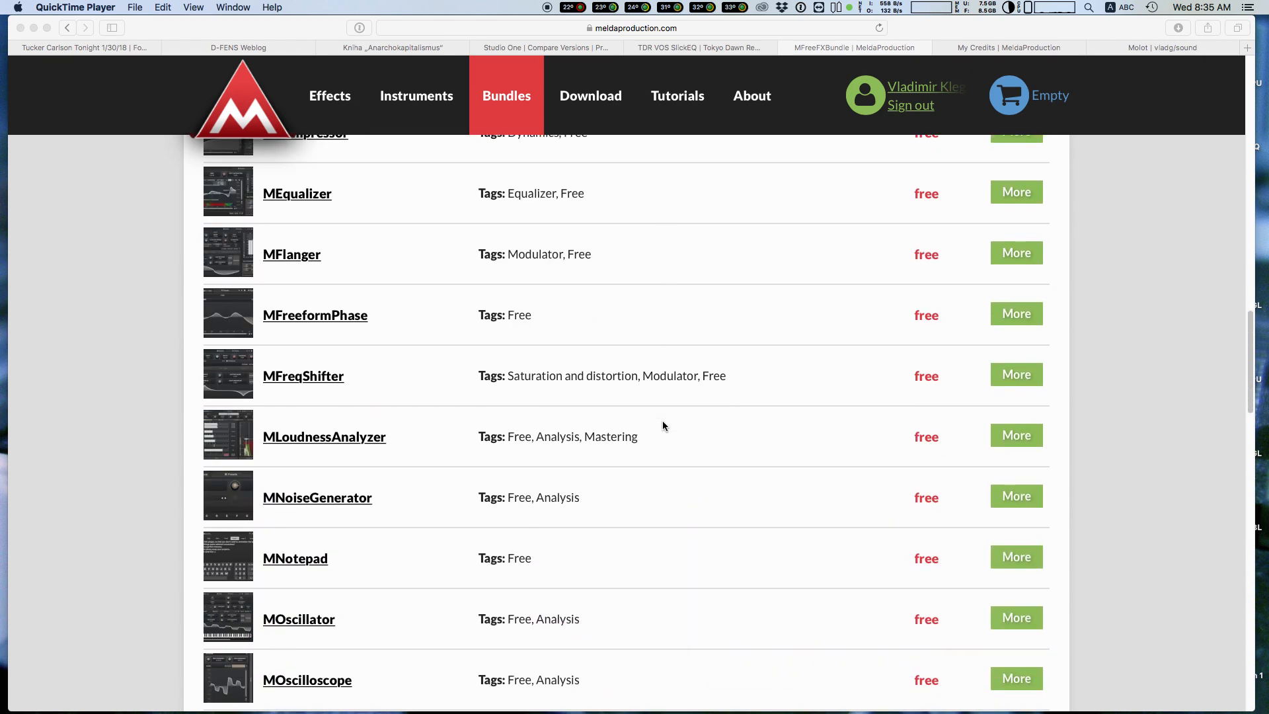
scroll(down, 3)
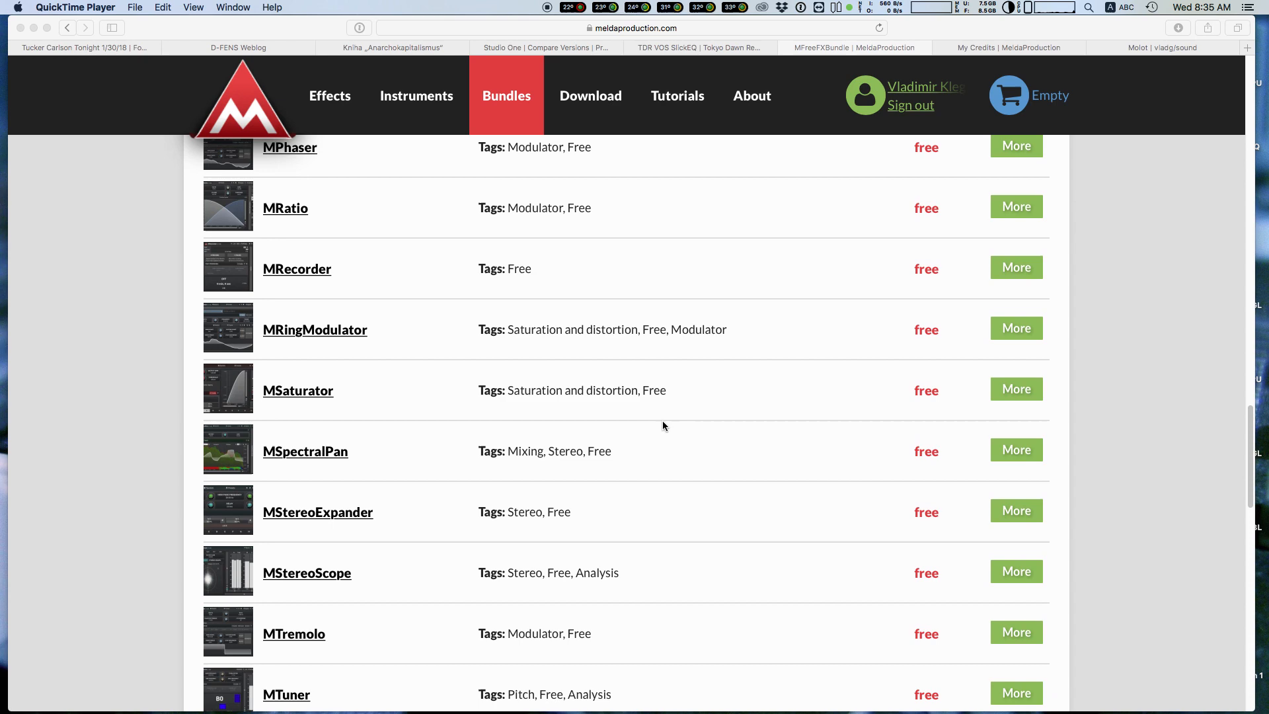
scroll(down, 3)
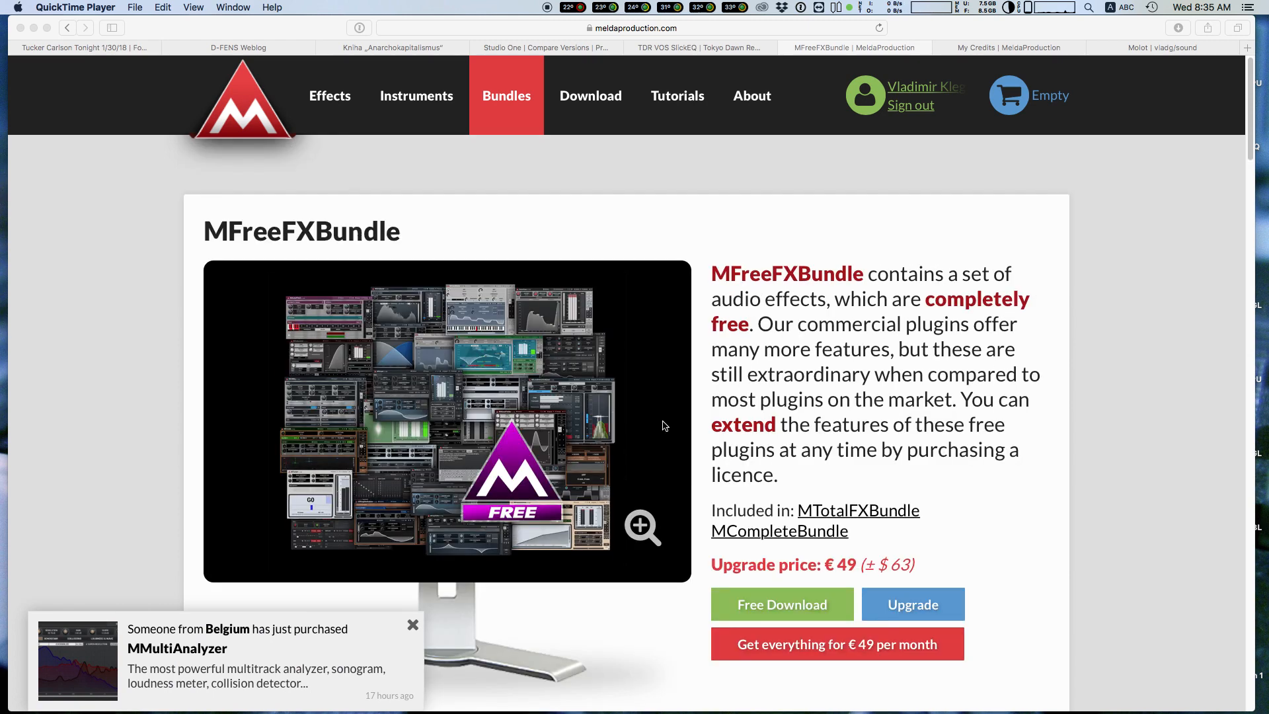
mouse_move(419, 610)
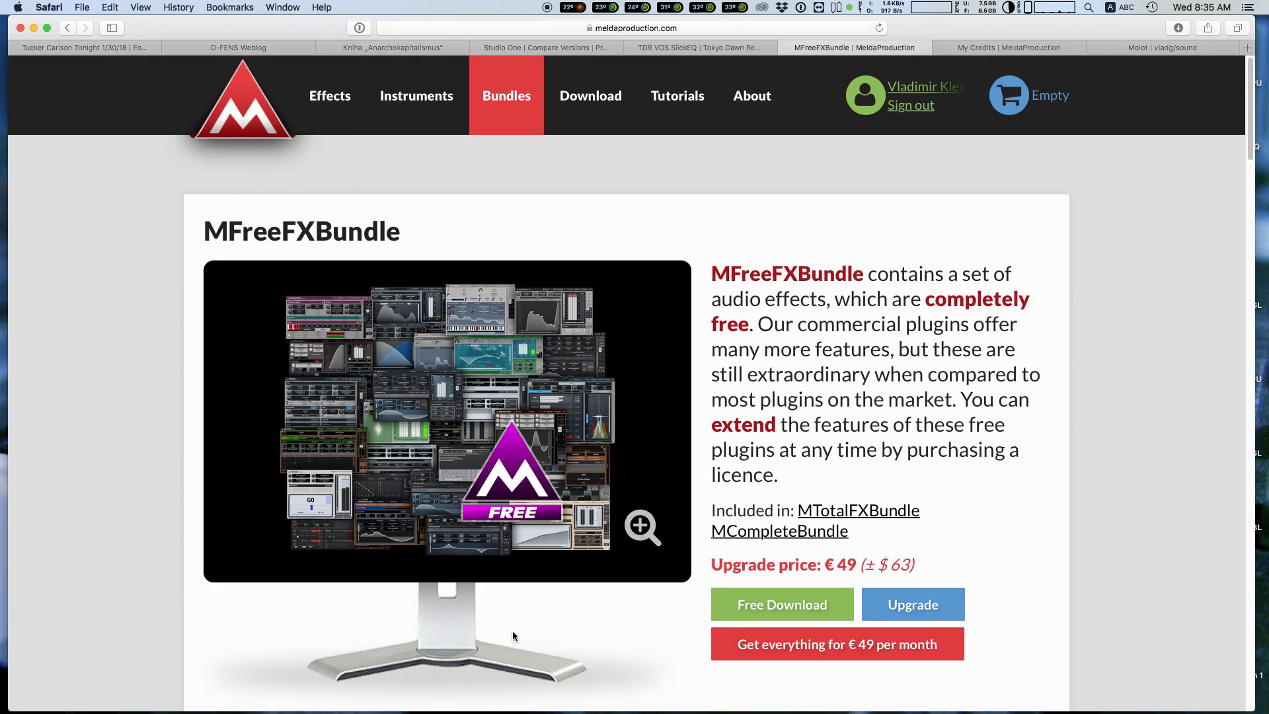
mouse_move(565, 626)
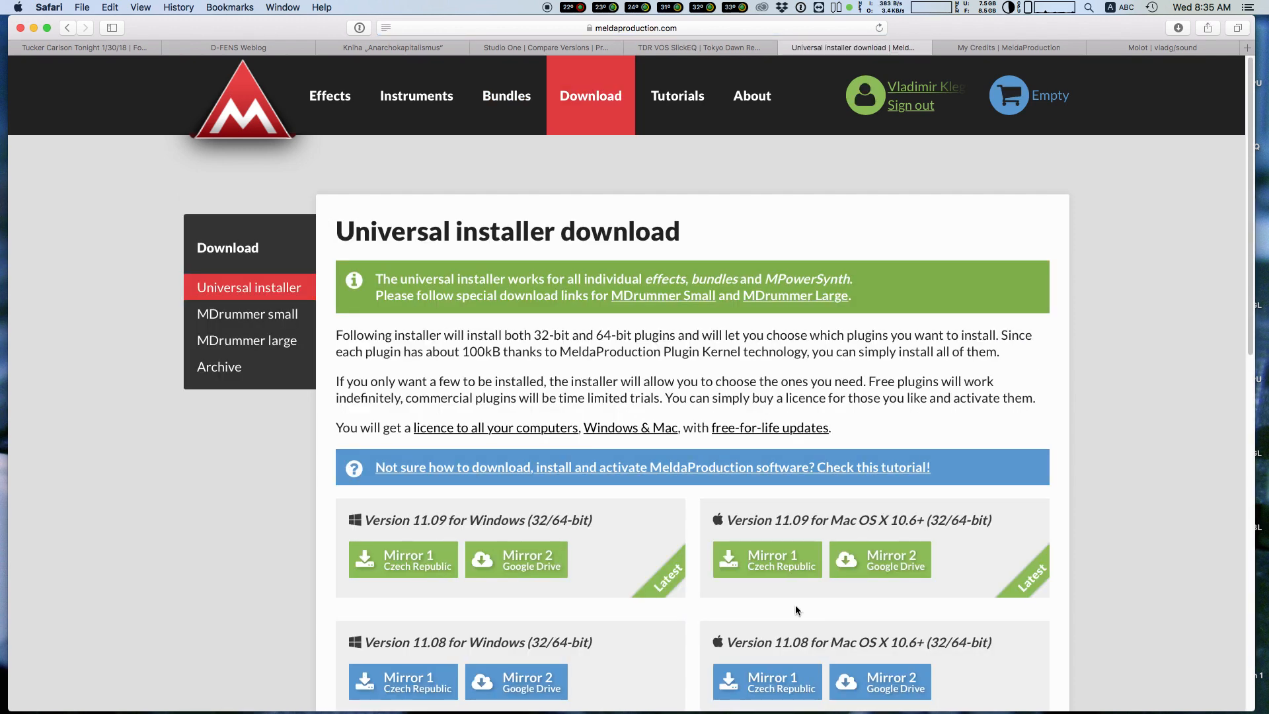
mouse_move(651, 297)
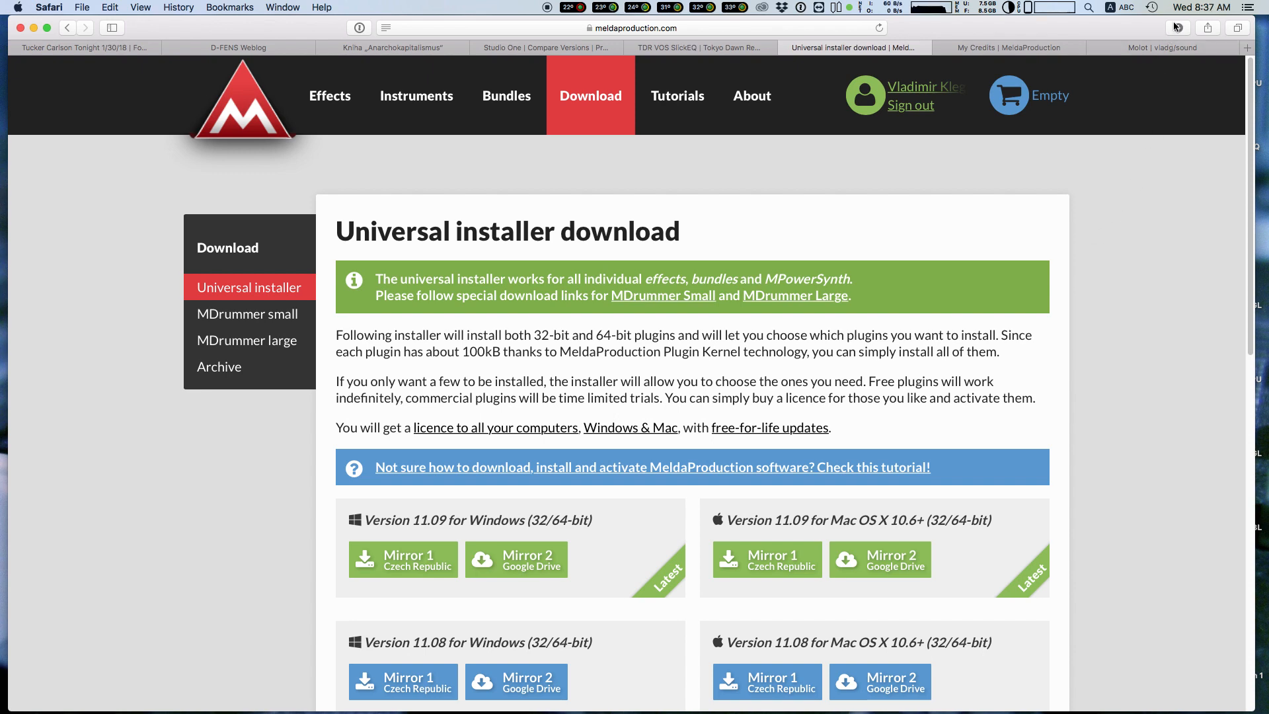
Step: From Safari's downloads list, open the maudioplugins_11_09_setupmac installer folder
click(1178, 28)
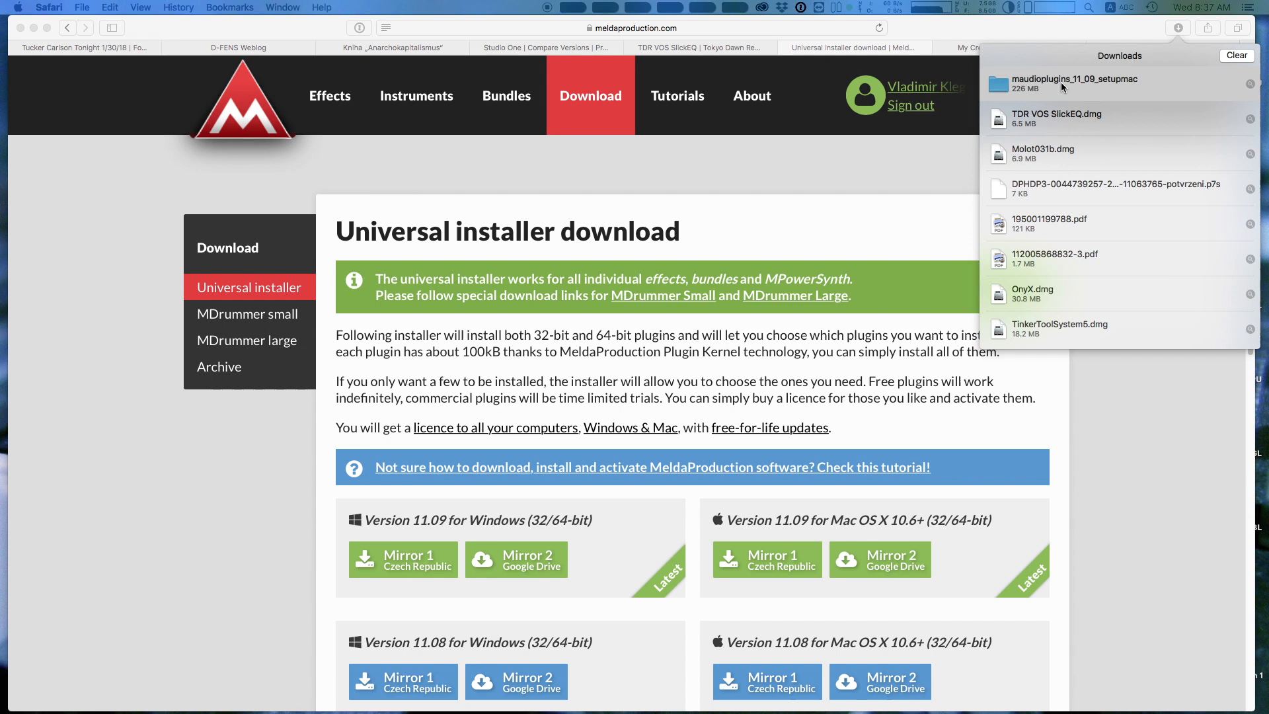
double_click(1075, 84)
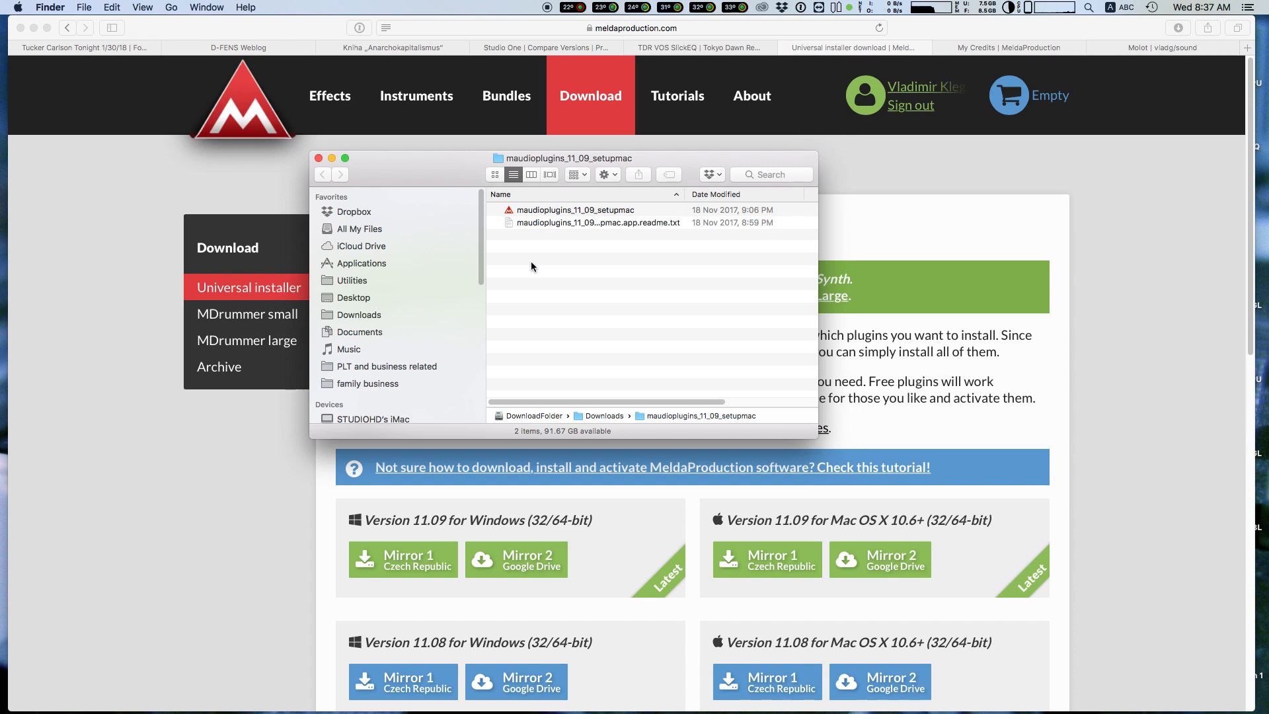
Step: Launch the setup app, confirm the internet-download warning and authorise the installer
click(575, 210)
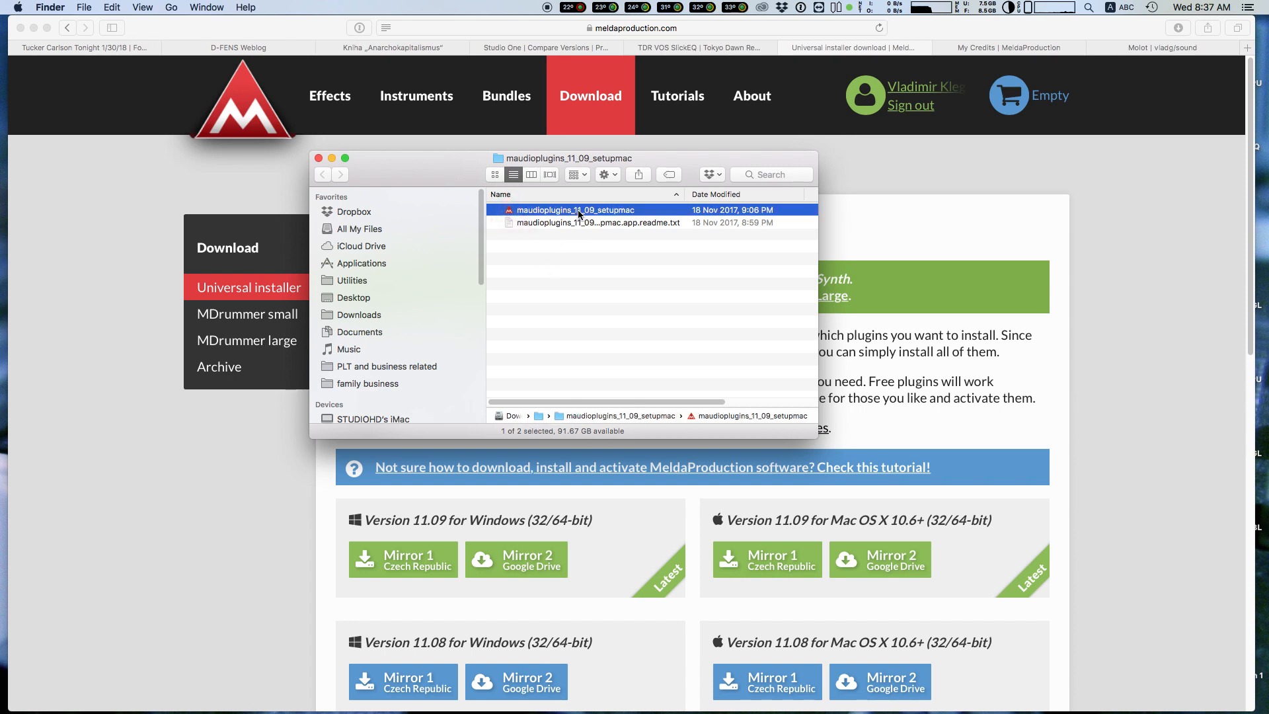
double_click(549, 210)
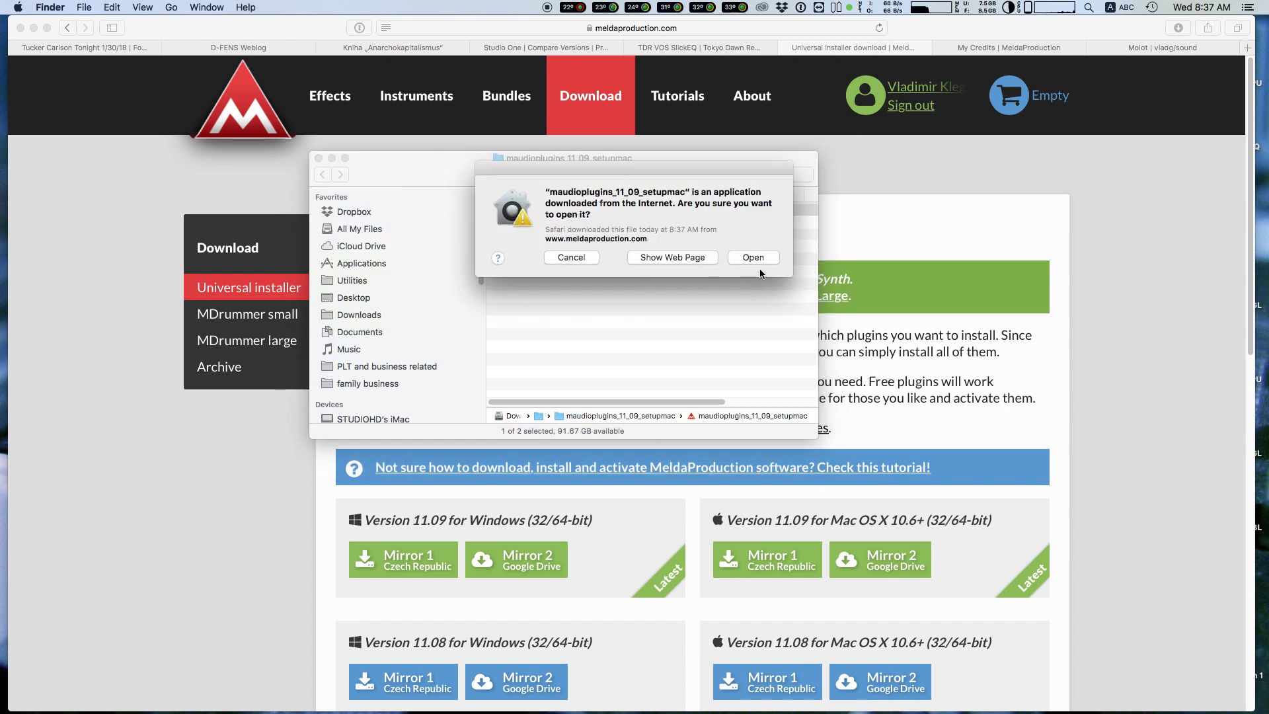
click(752, 257)
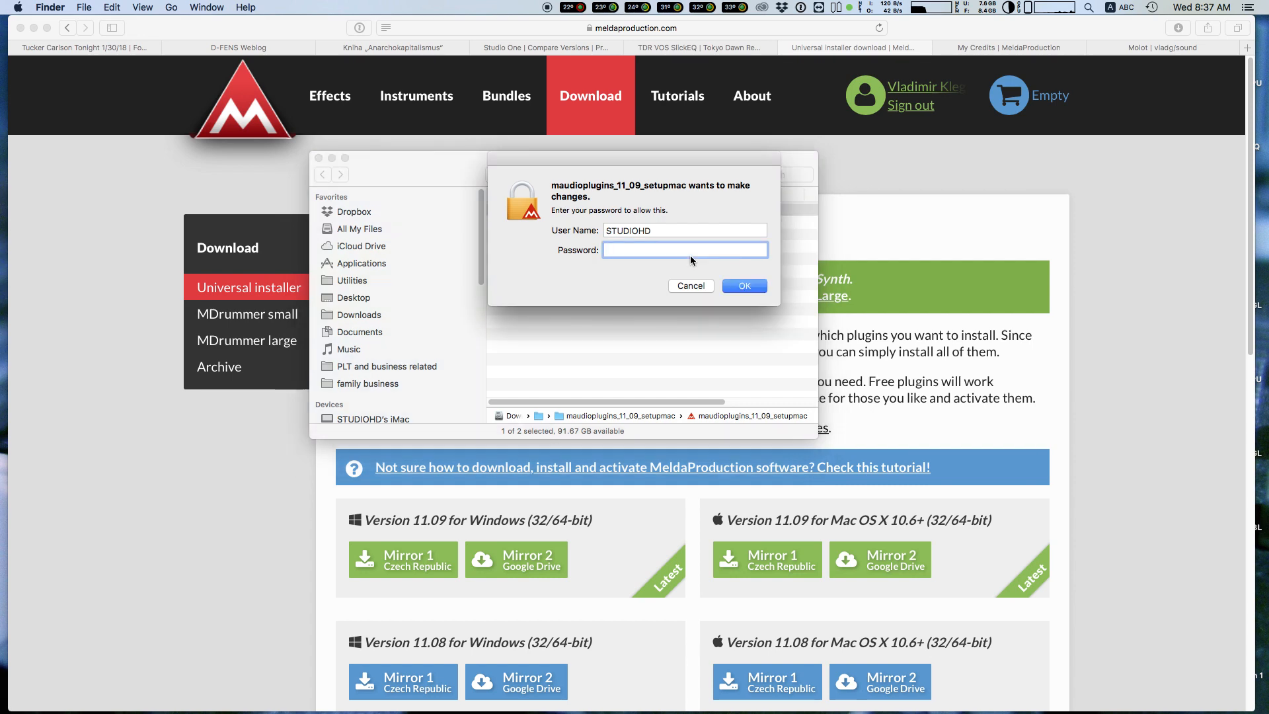
click(741, 285)
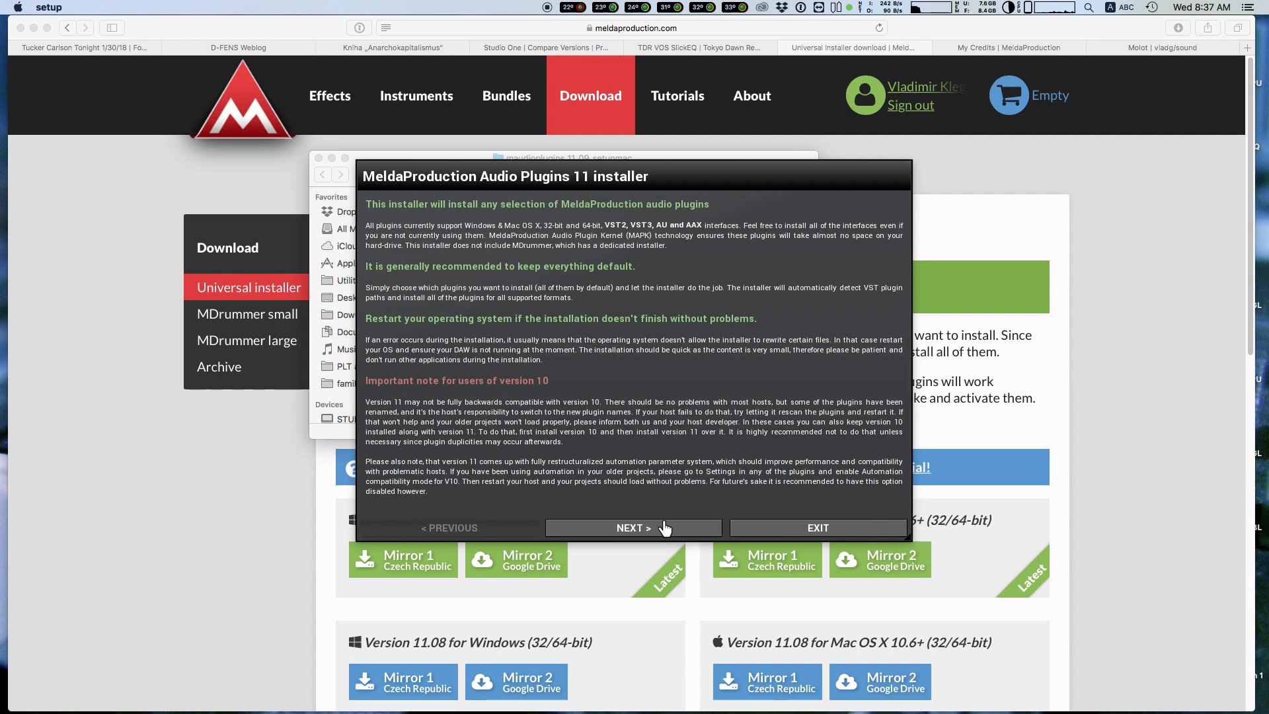
Step: Agree to the licence terms and proceed with VST, AU, VST3 and AAX formats ticked
click(633, 527)
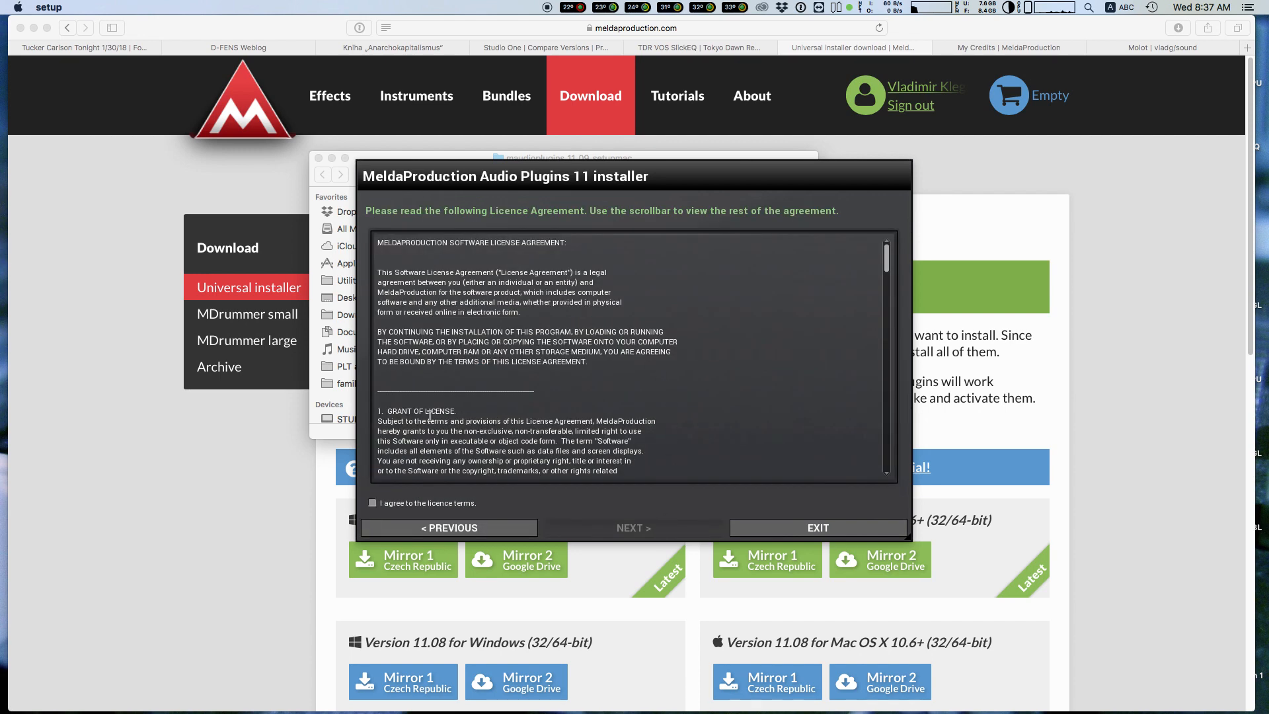
click(373, 502)
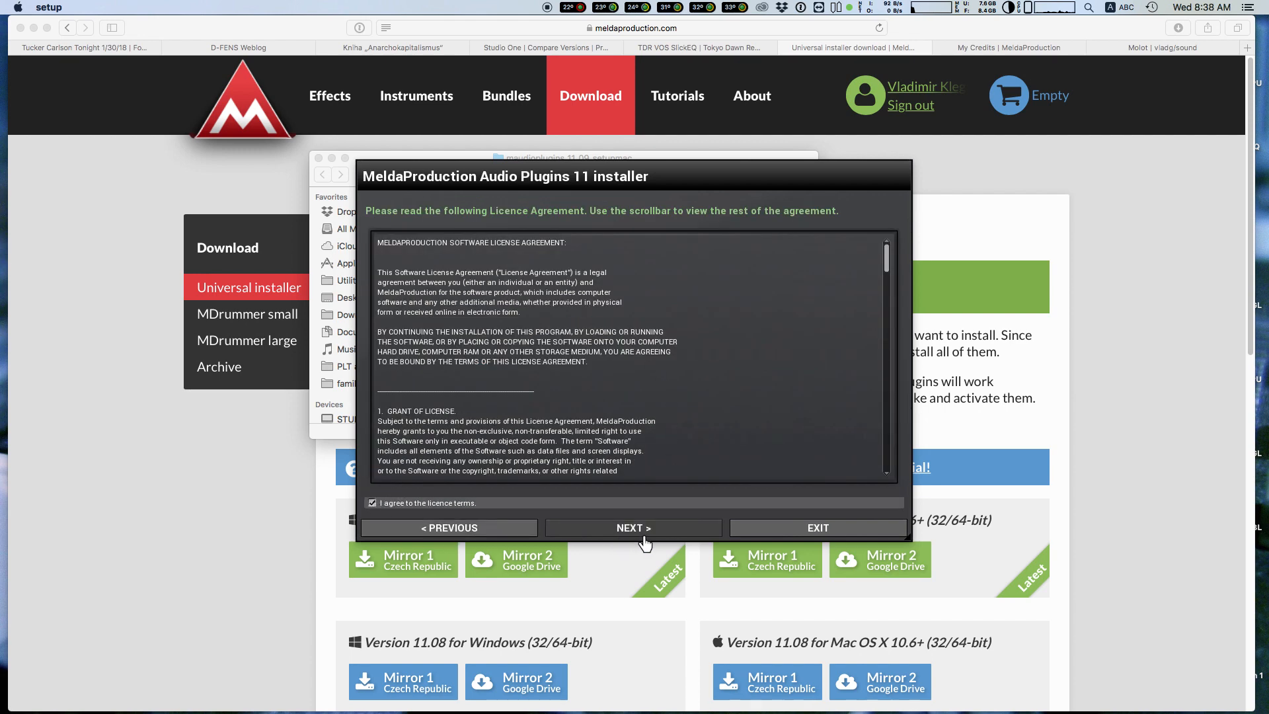
click(633, 527)
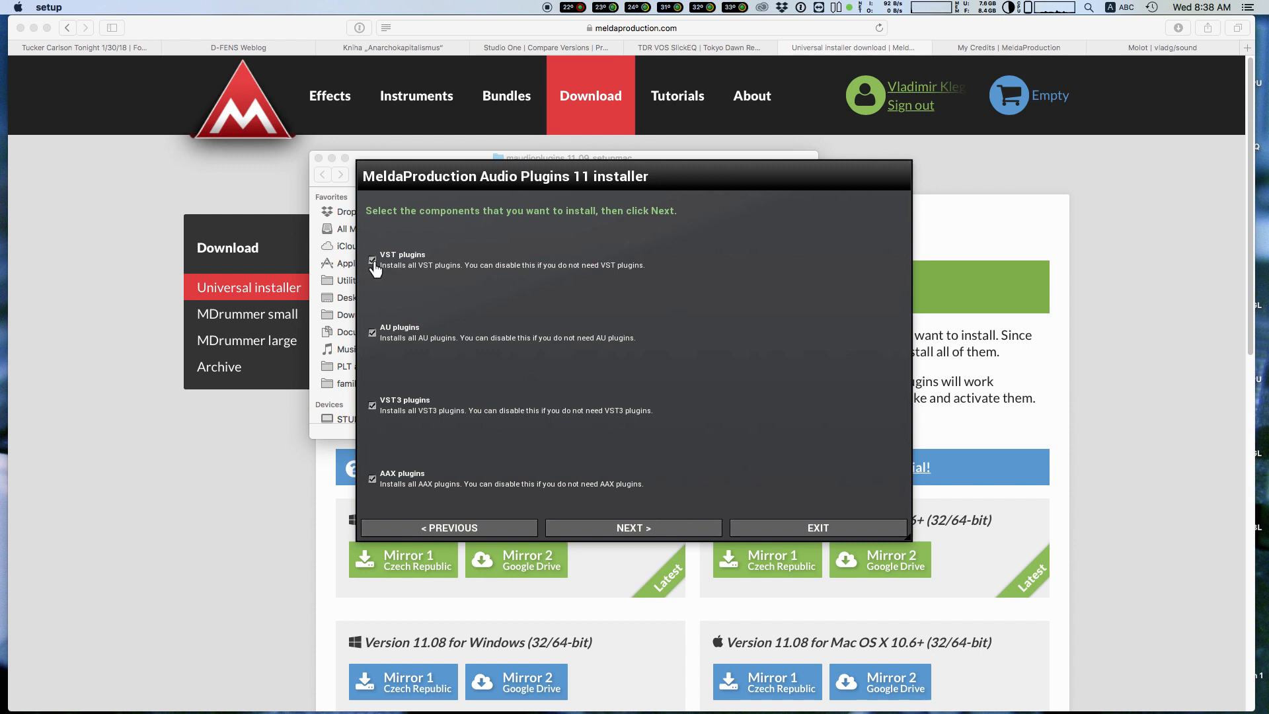
click(373, 261)
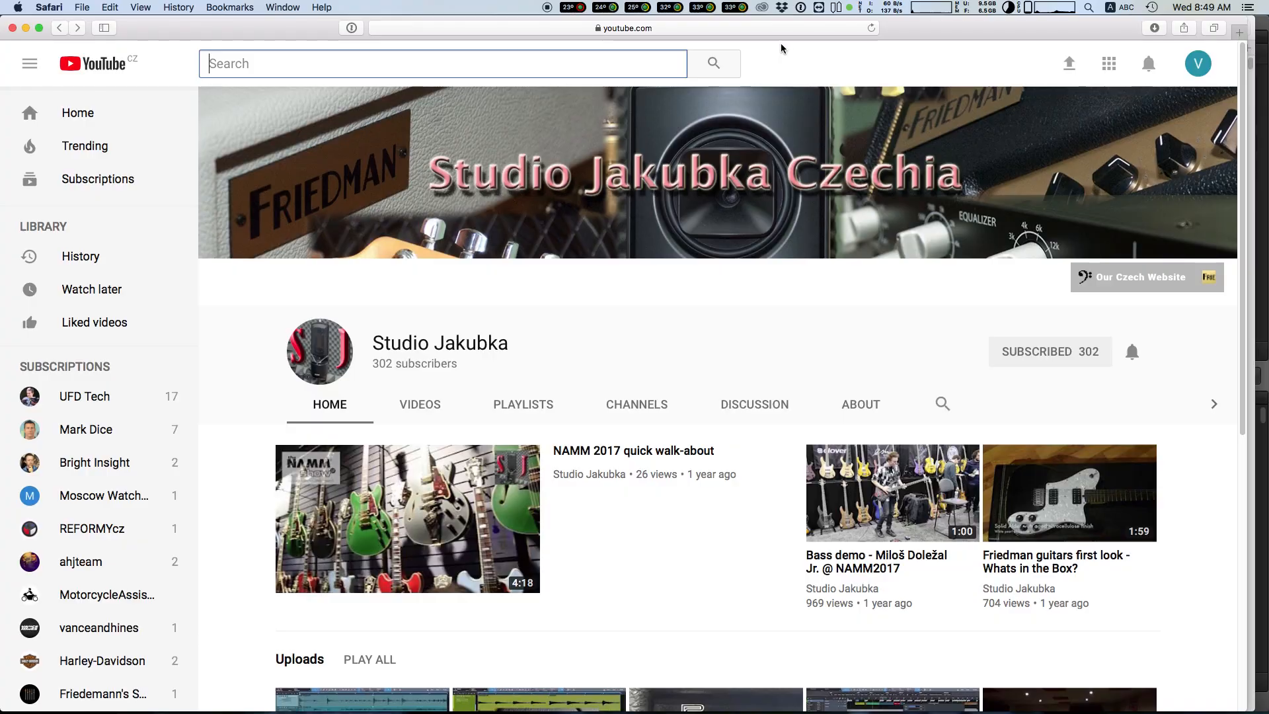
Step: On vladg/sound, reach the Downloads page and choose Molot 0.3.1b for Mac OS X (VST/AU)
click(624, 28)
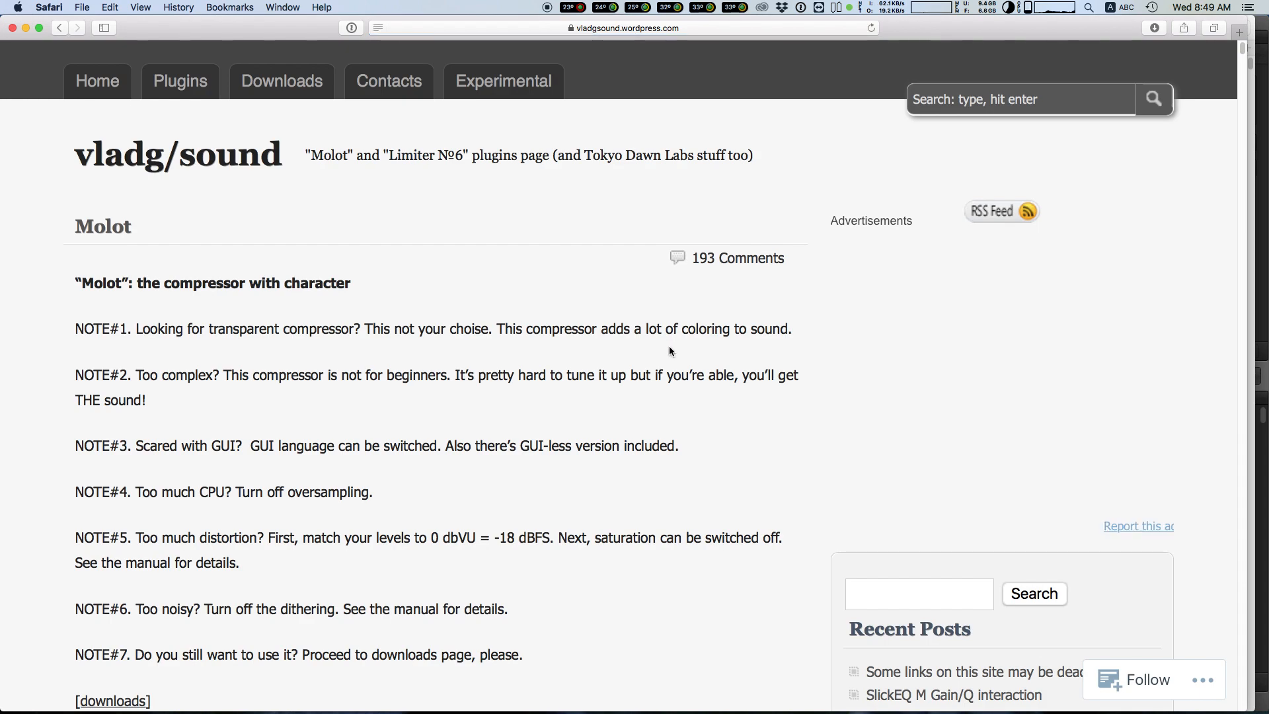
mouse_move(608, 319)
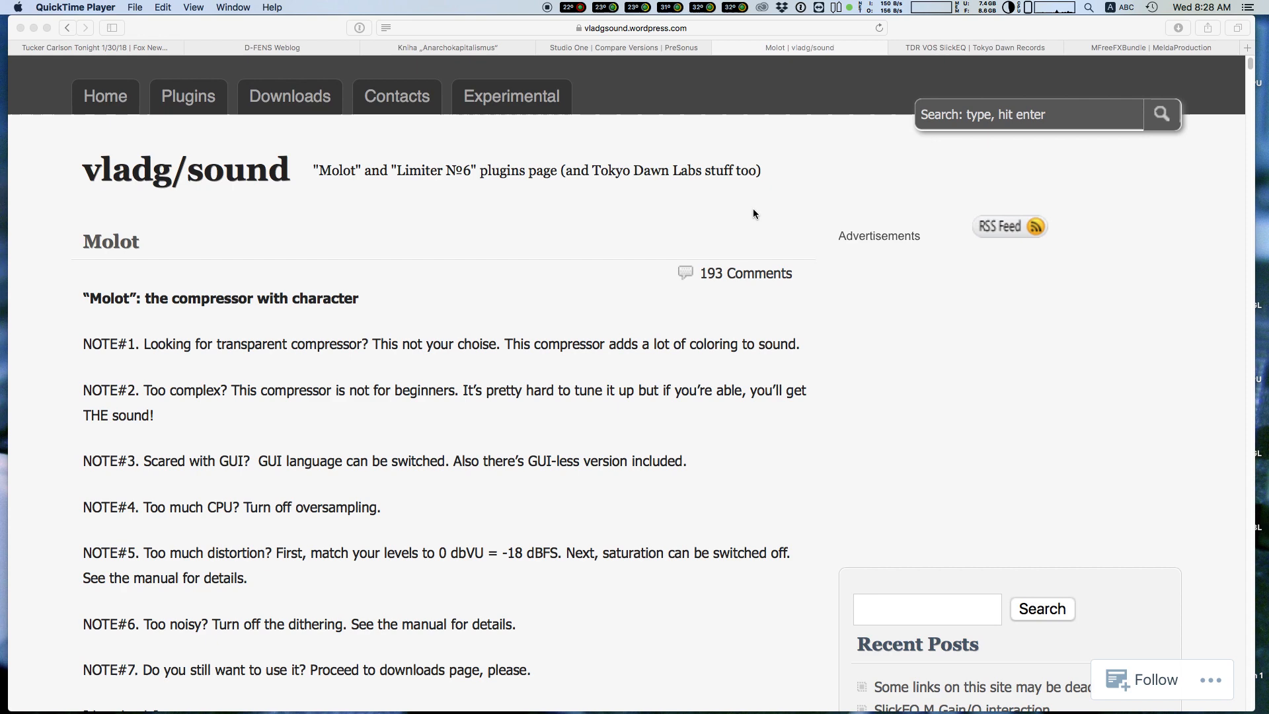
scroll(down, 3)
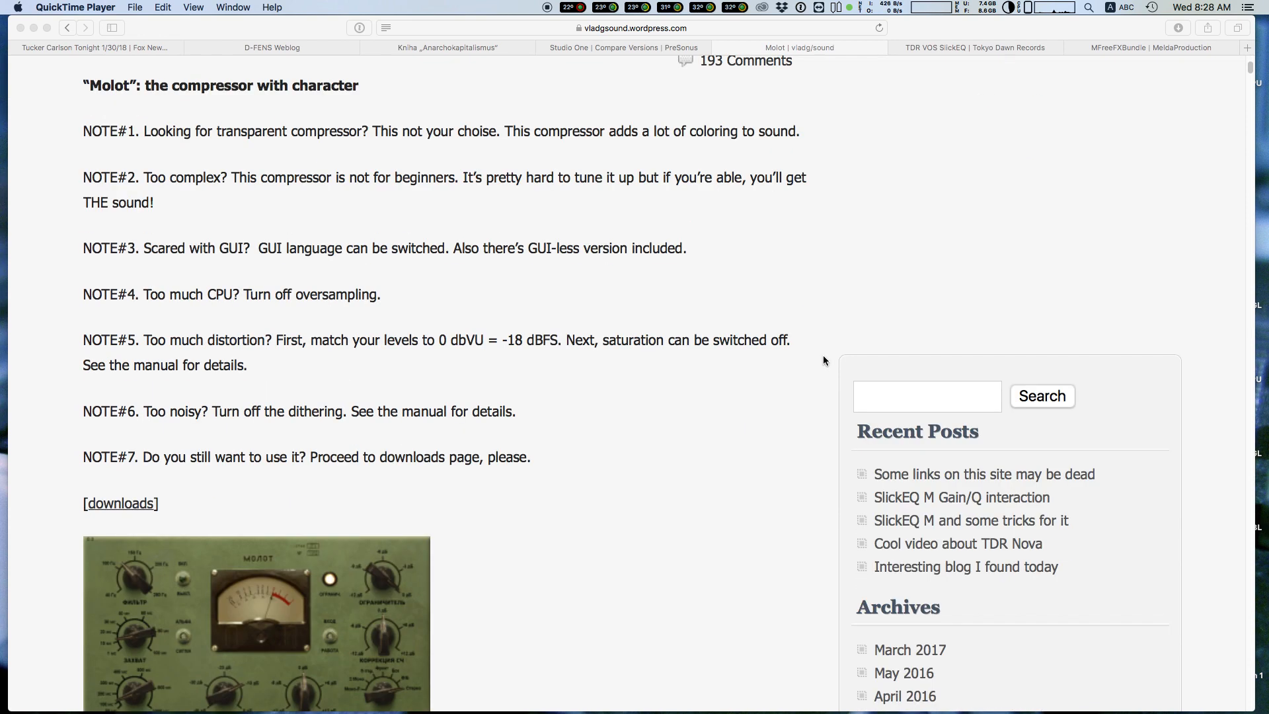
scroll(down, 3)
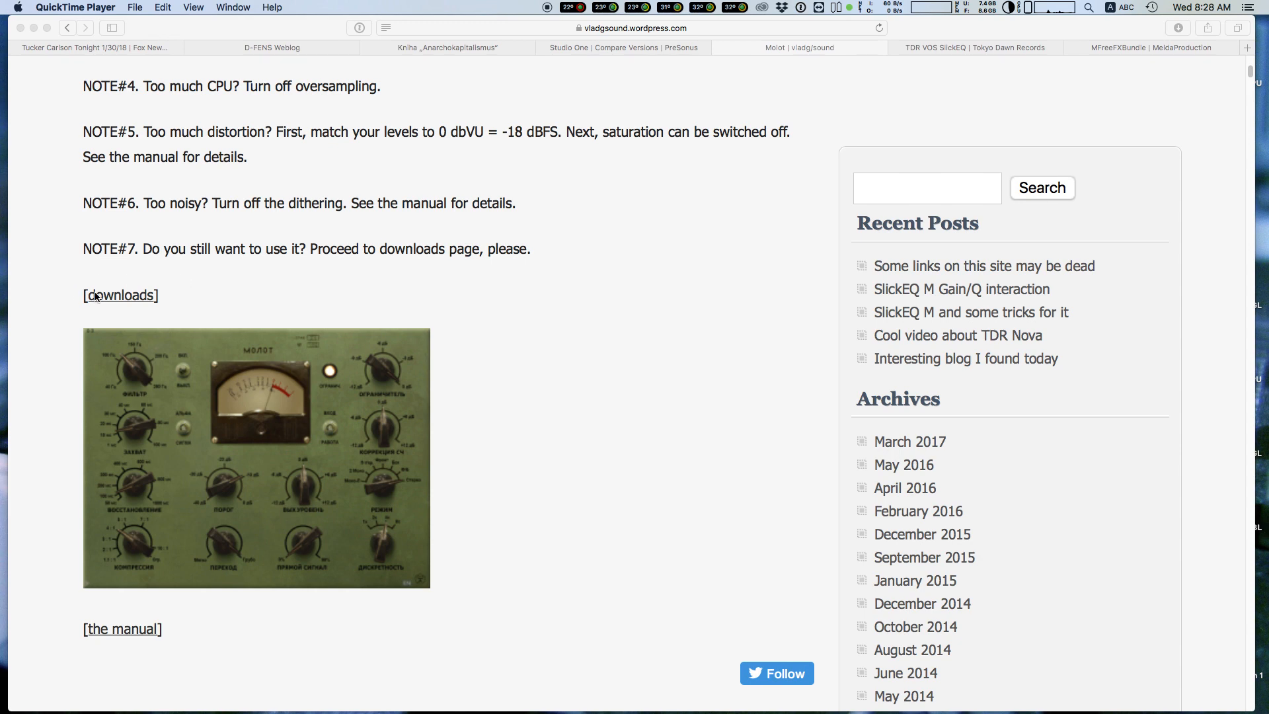
click(120, 295)
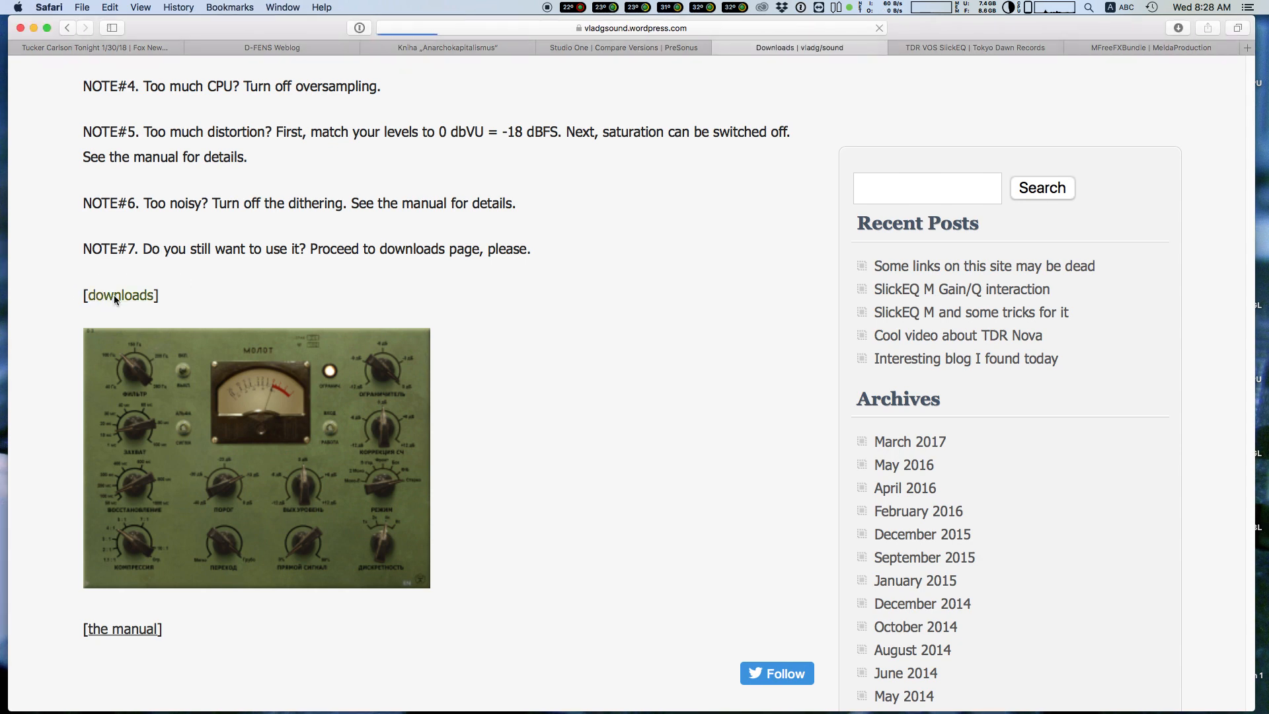
click(120, 294)
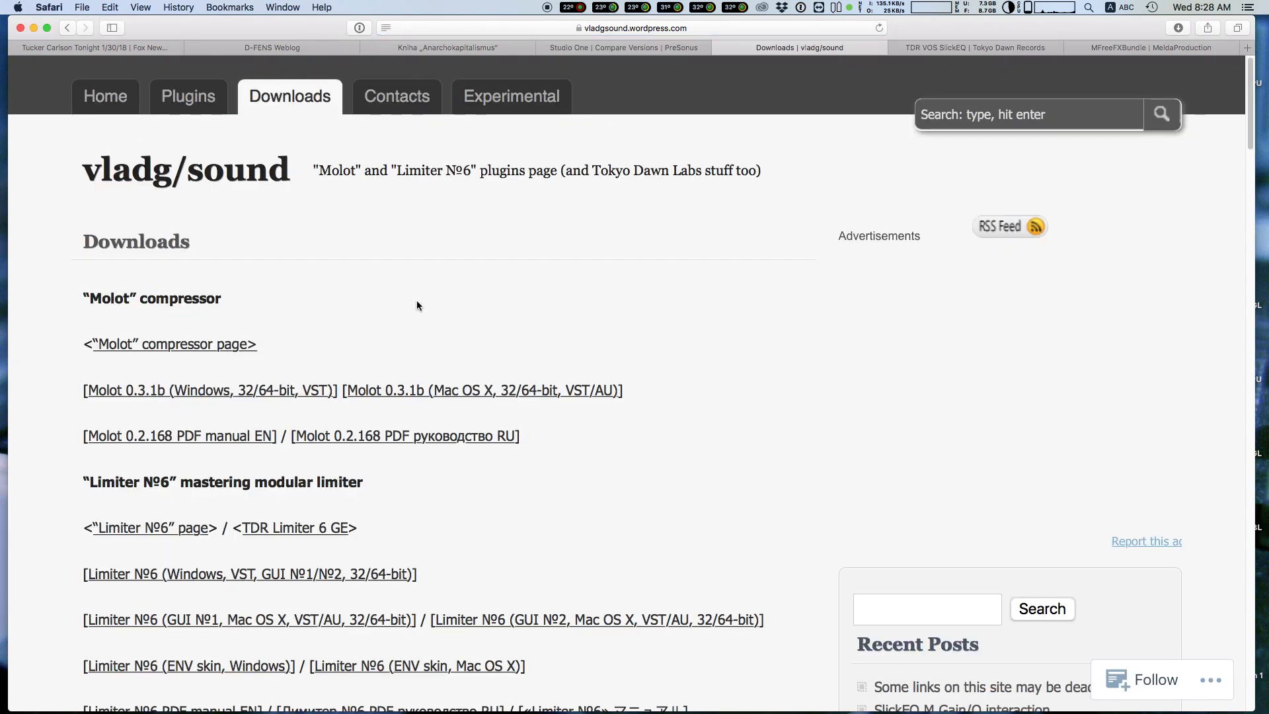
mouse_move(386, 405)
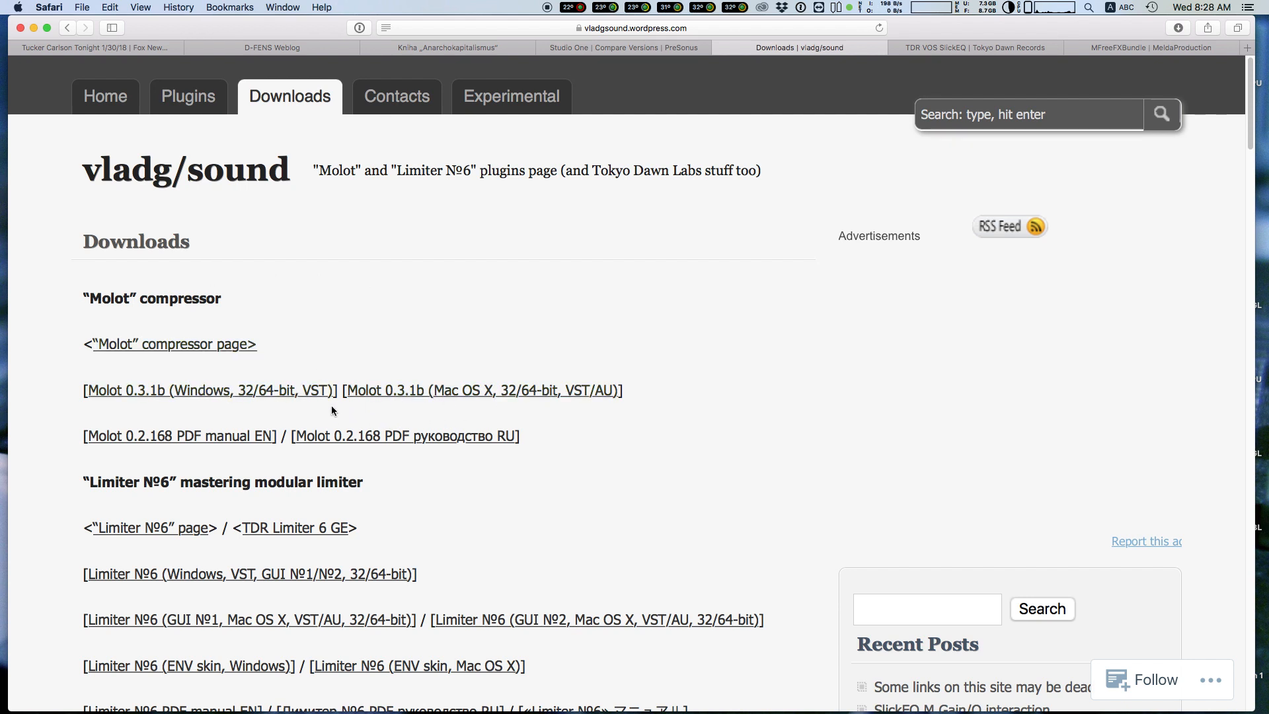
click(483, 389)
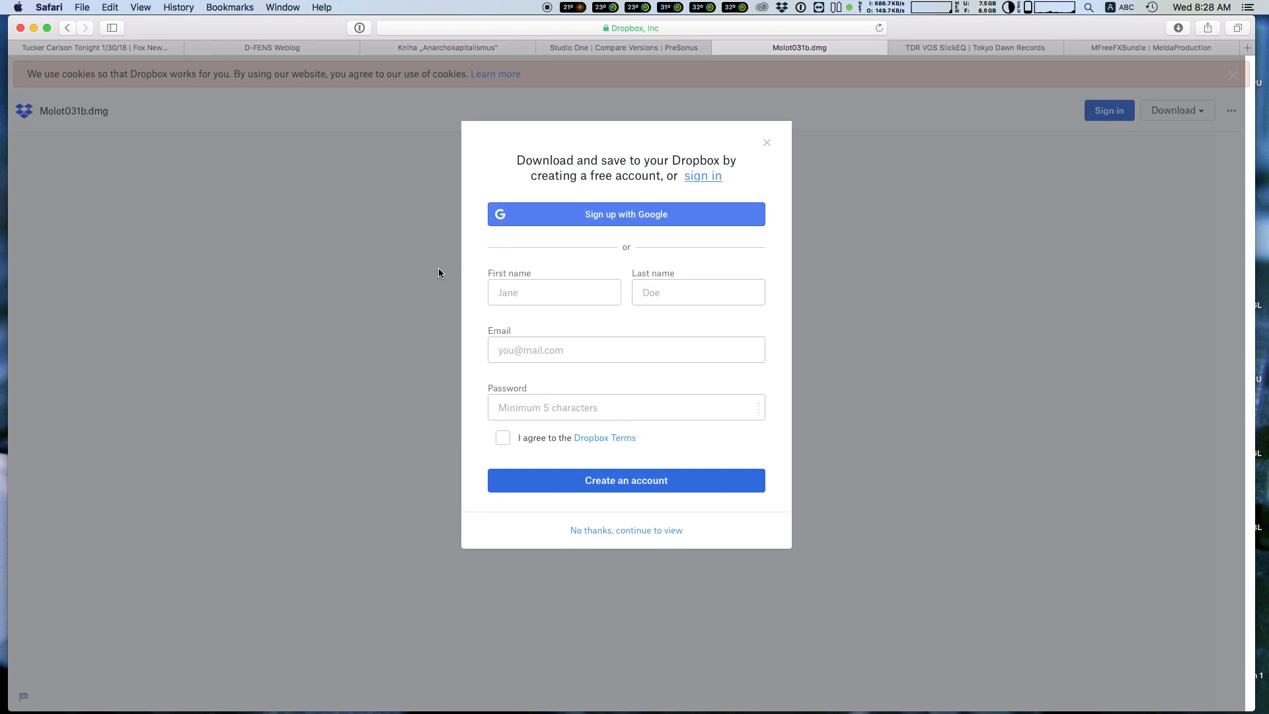
mouse_move(617, 556)
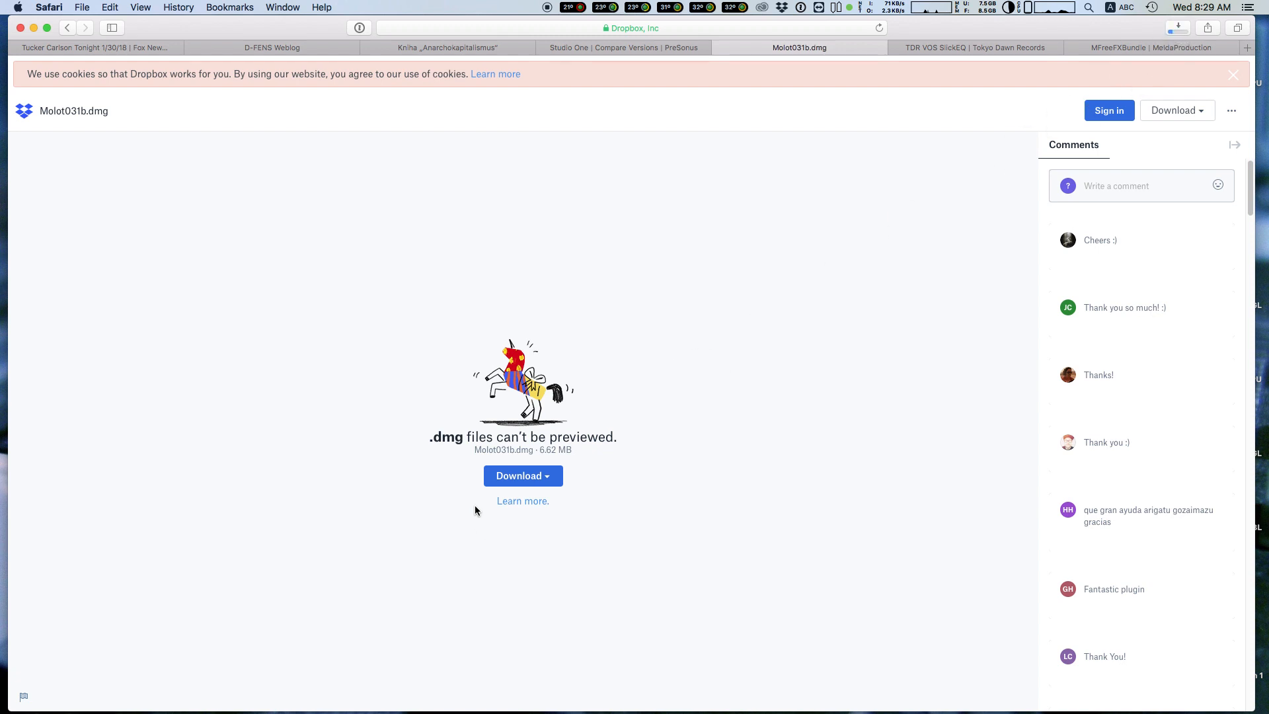
mouse_move(584, 510)
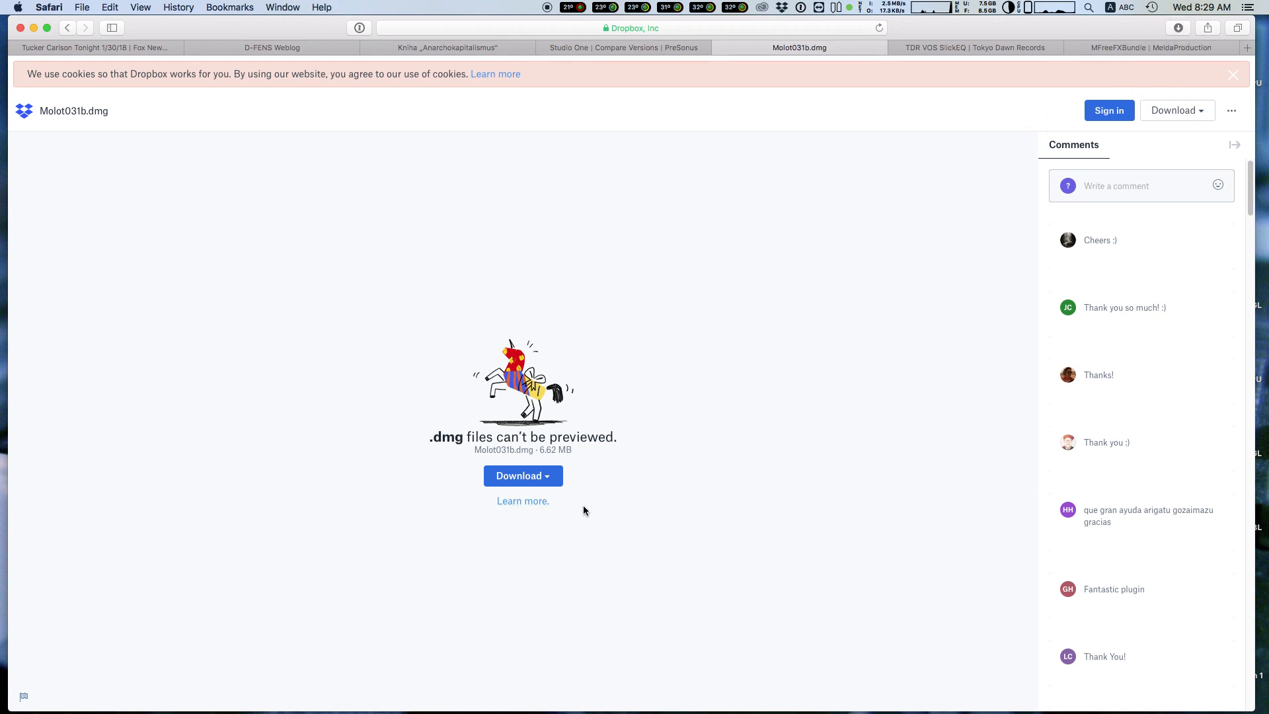
Step: Download Molot031b.dmg from the Dropbox file page
click(1177, 28)
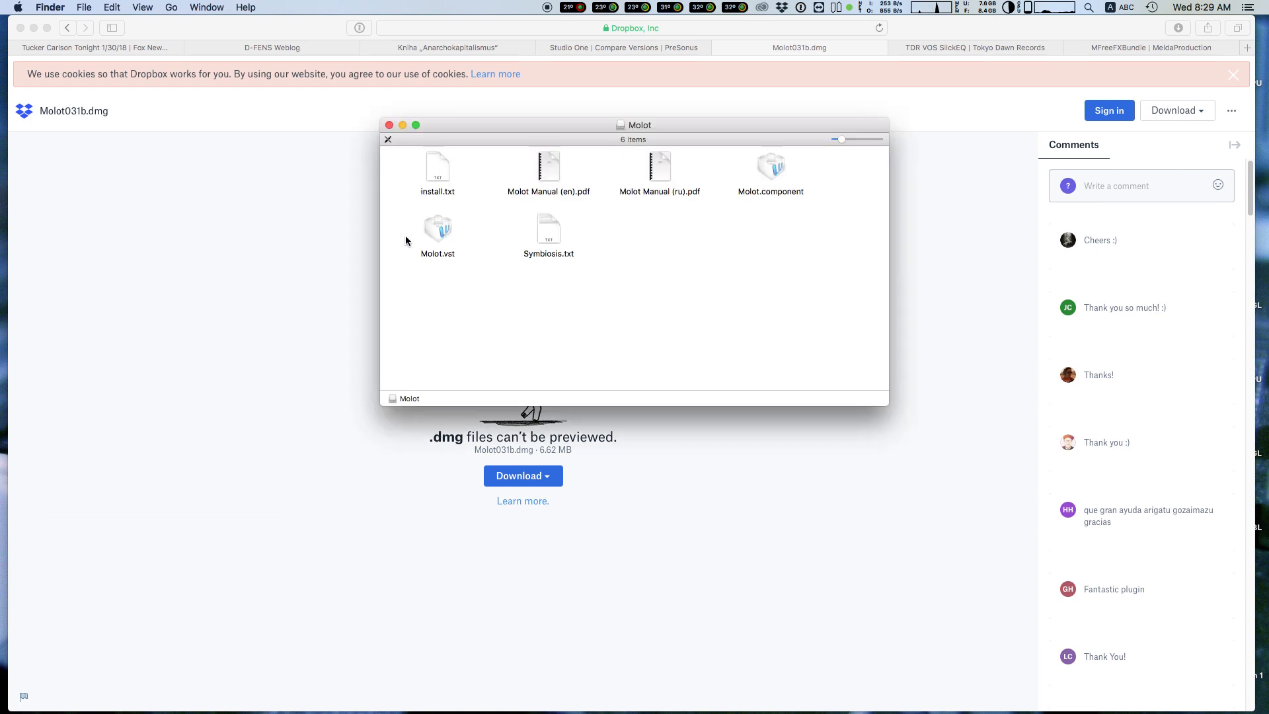
mouse_move(716, 170)
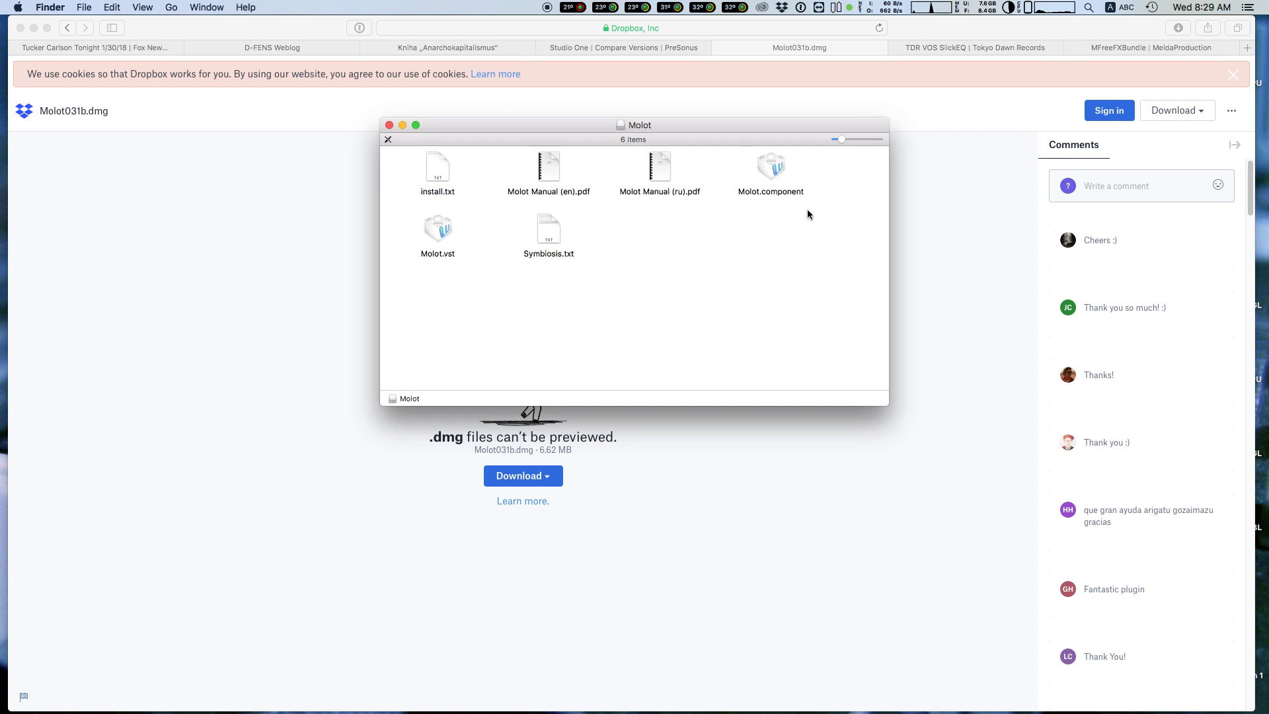
mouse_move(424, 230)
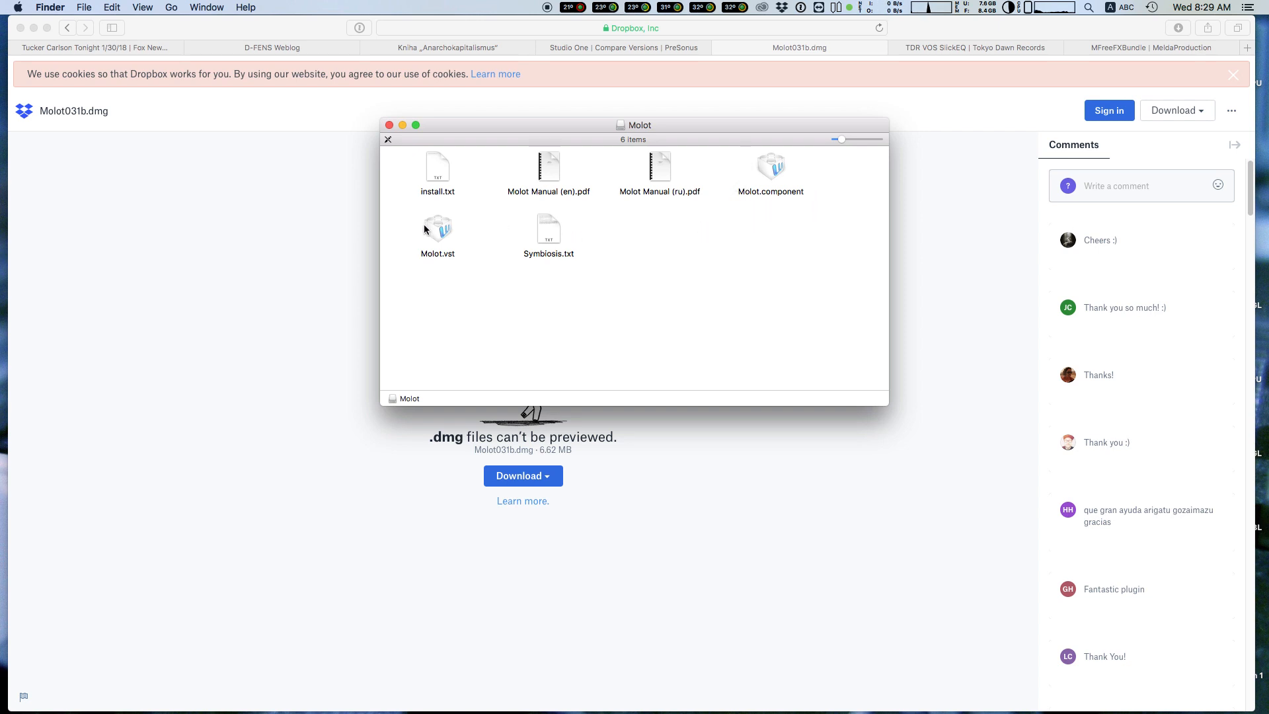
Step: Read install.txt from the mounted Molot disk image
double_click(438, 170)
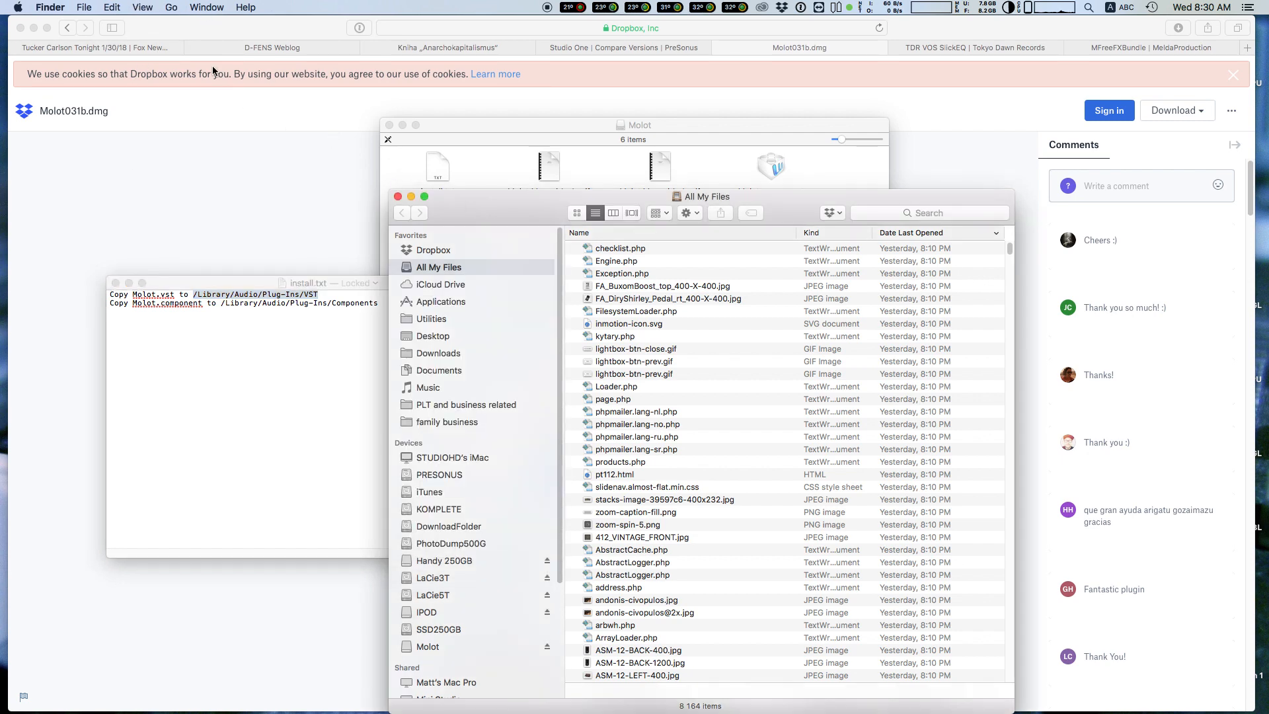
Step: Jump to /Library/Audio/Plug-Ins/VST via Go to Folder and drag Molot.vst into it
click(170, 8)
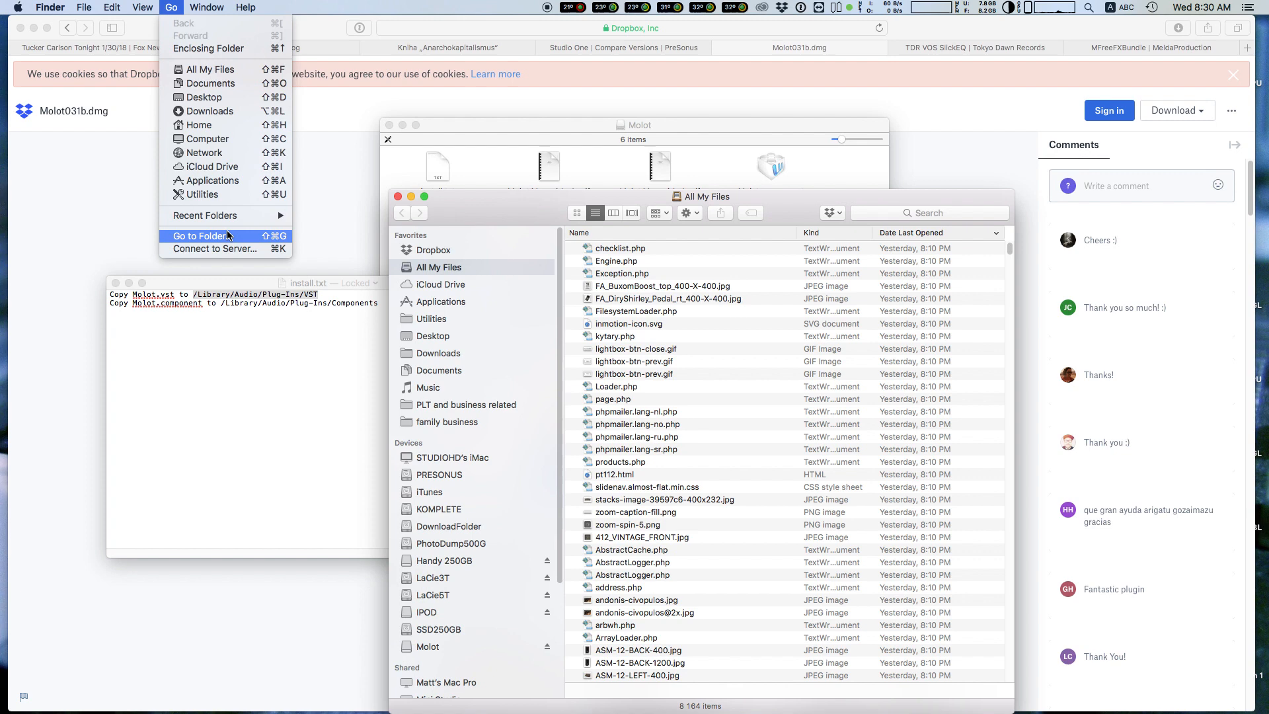
click(200, 235)
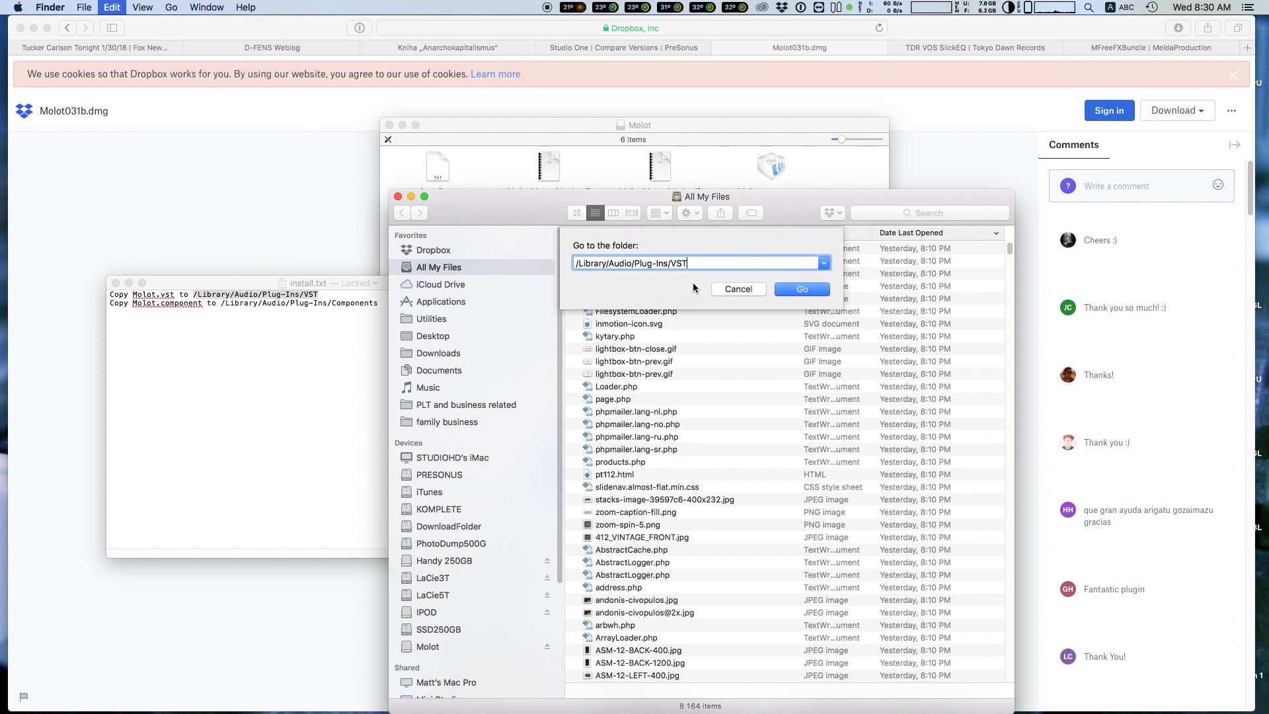
click(801, 289)
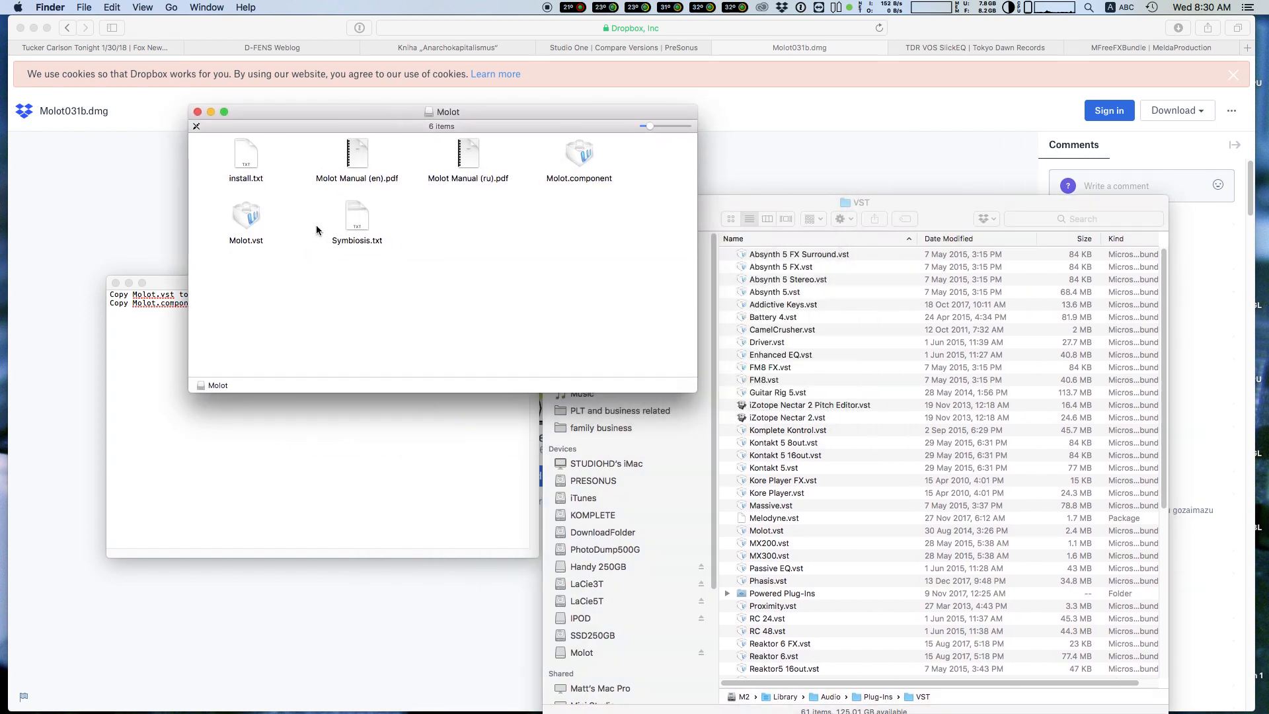
click(246, 215)
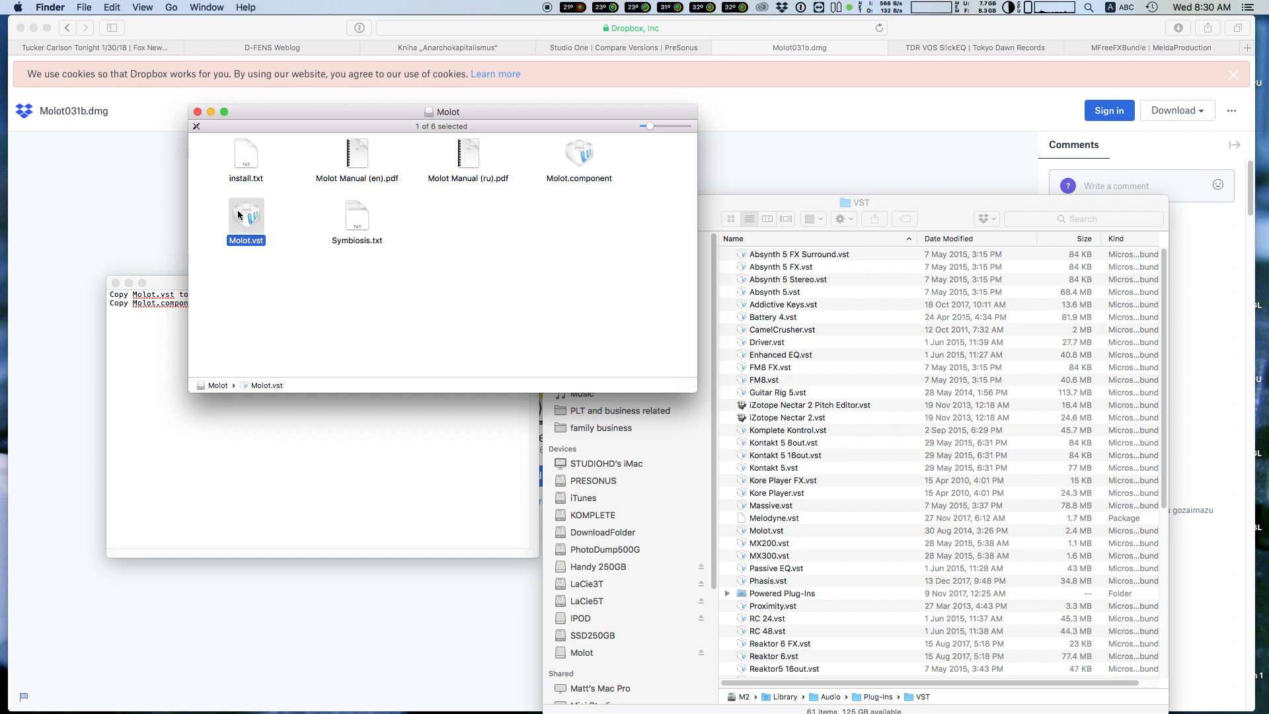
drag(246, 216, 857, 534)
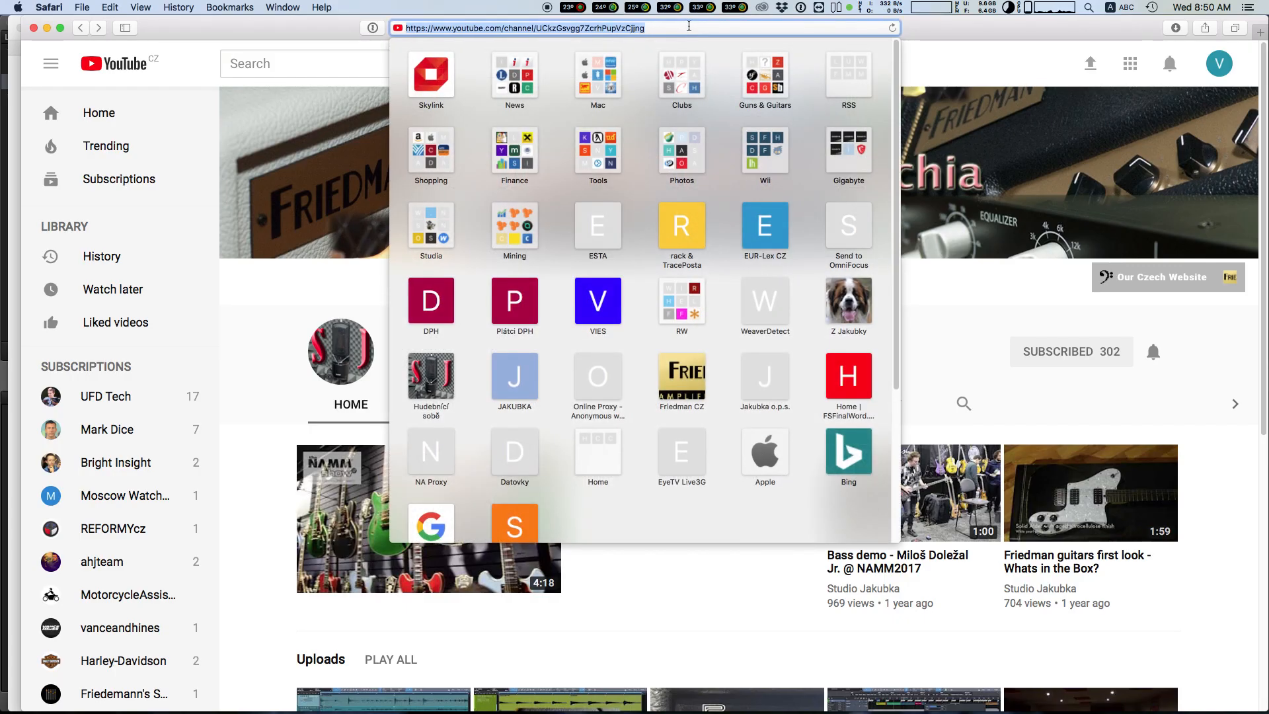
Step: Go to tokyodawn.net/tdr-vos-slickeq and view all four SlickEQ screenshots
text(http://www.tokyodawn.net/tdr-vos-slickeq/)
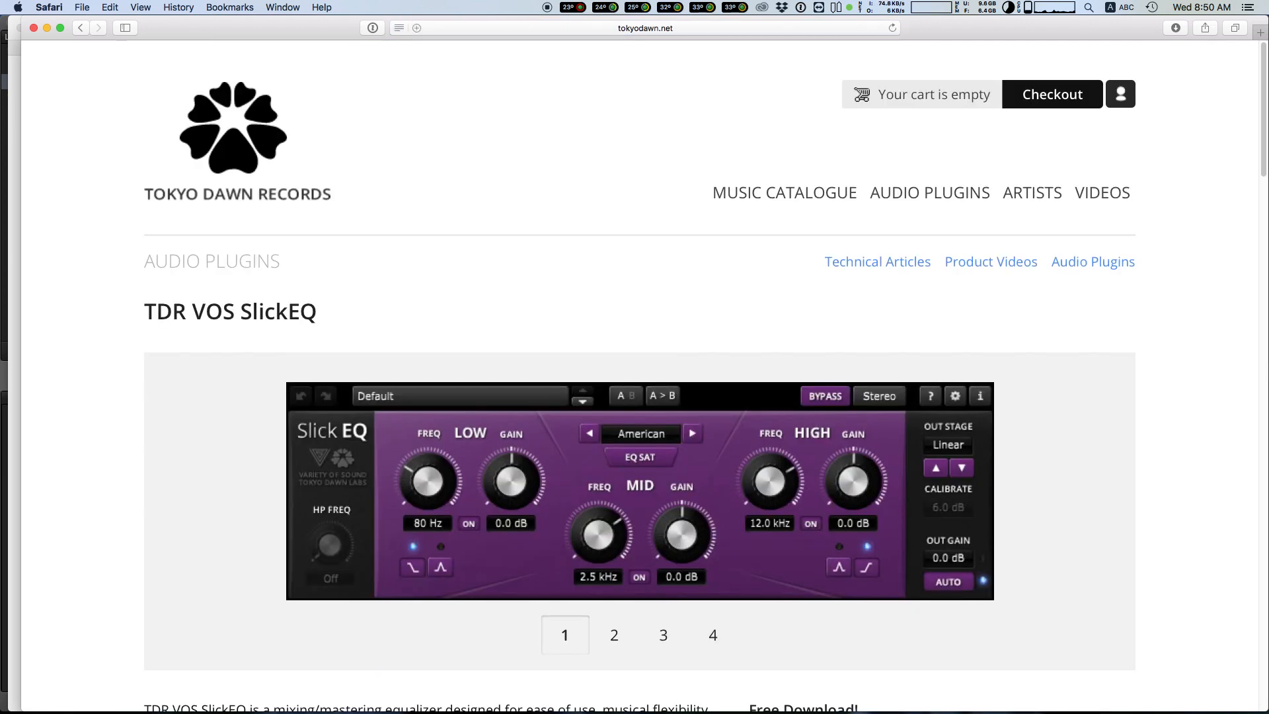
click(600, 650)
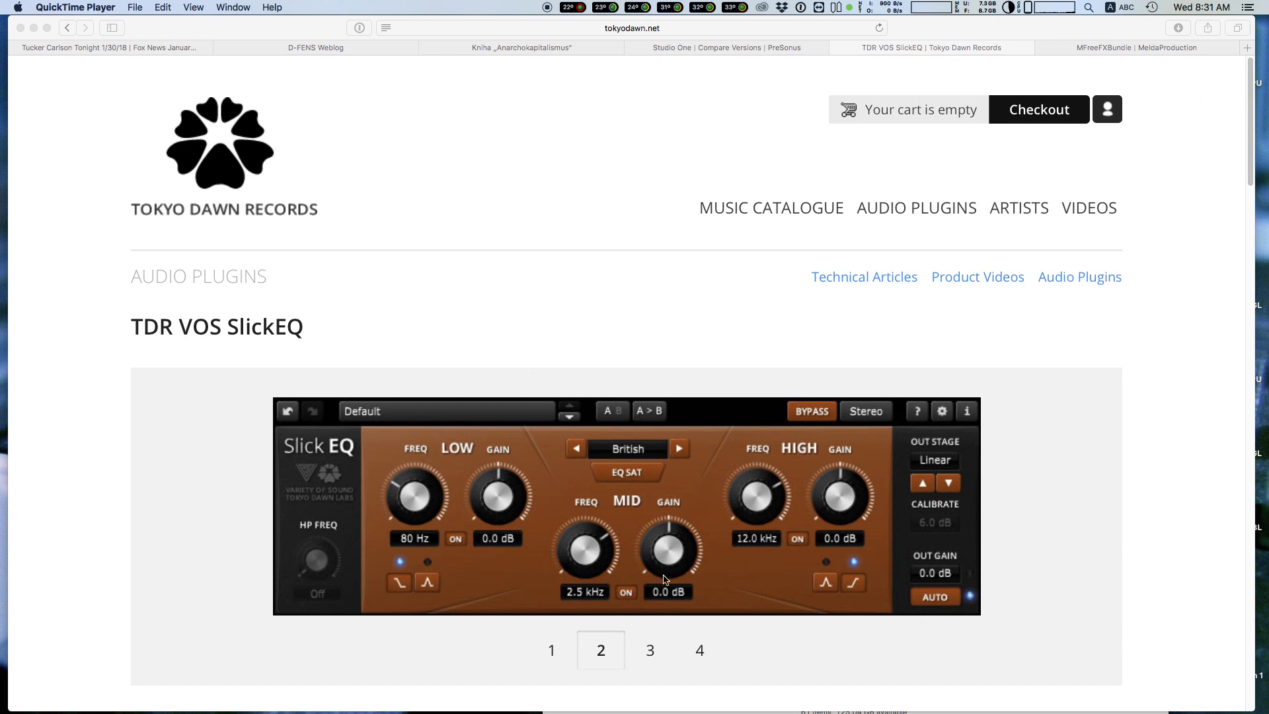
click(552, 650)
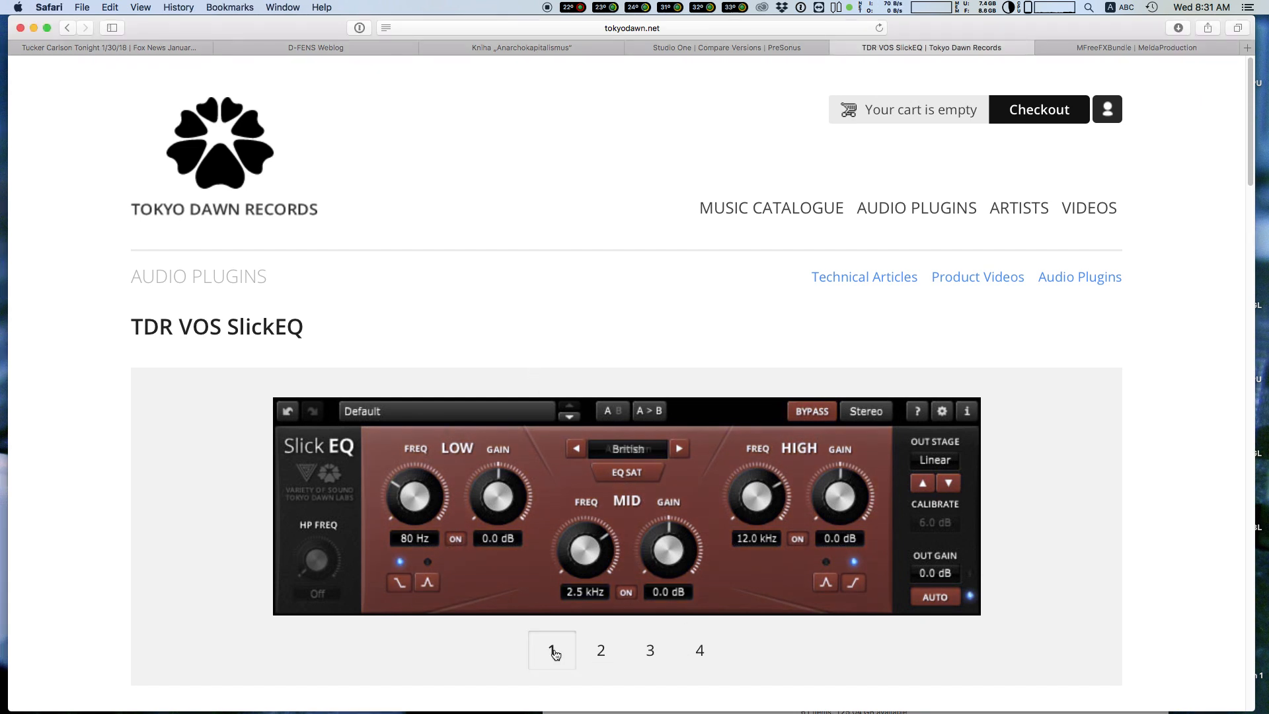
click(600, 650)
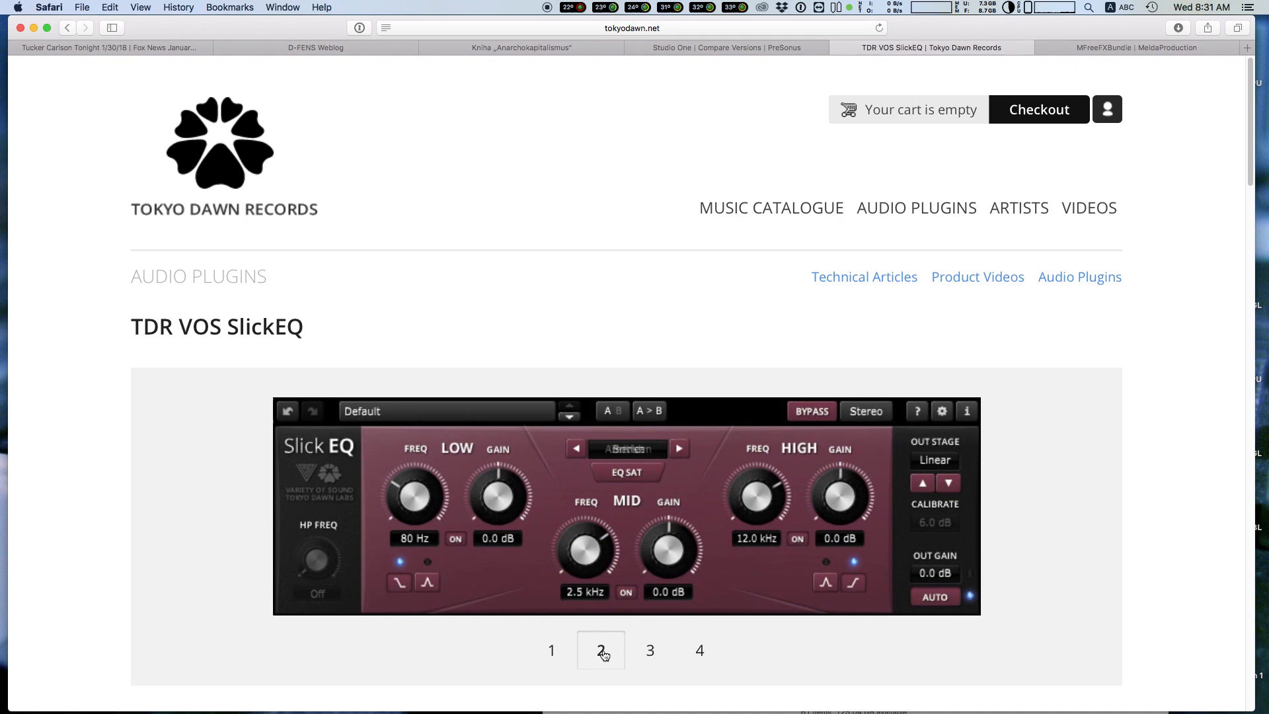
click(650, 651)
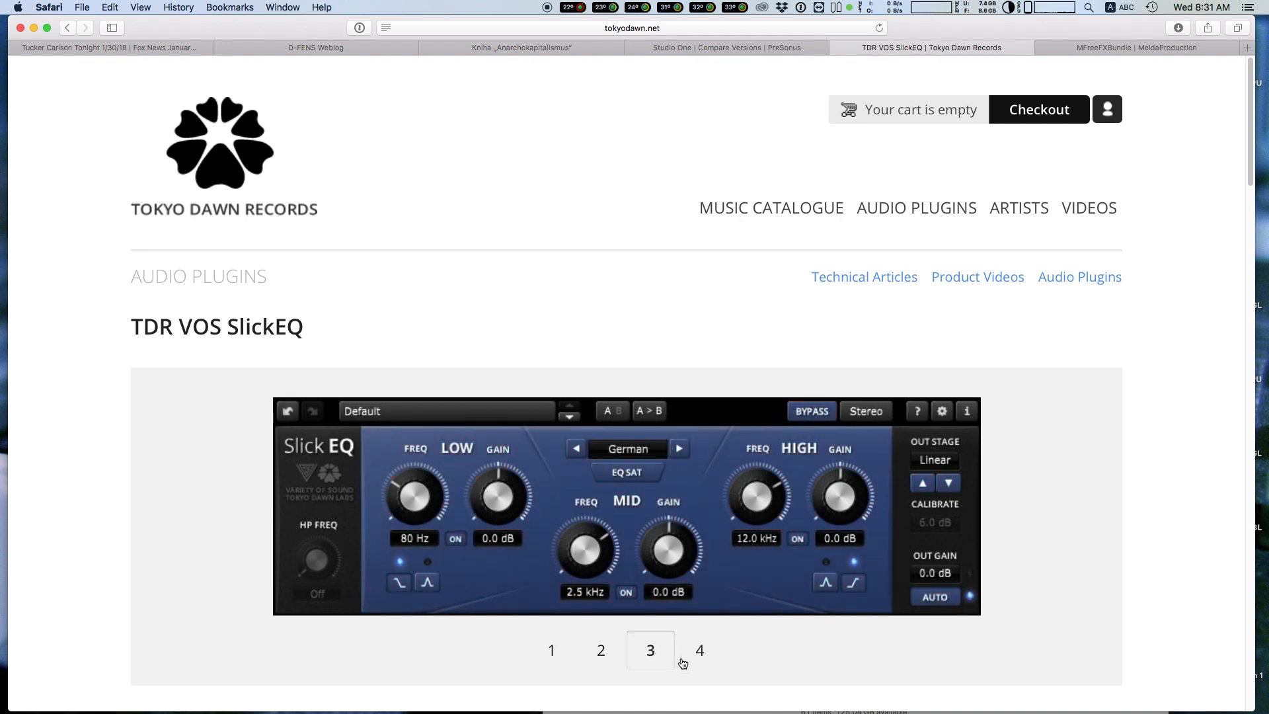
click(698, 649)
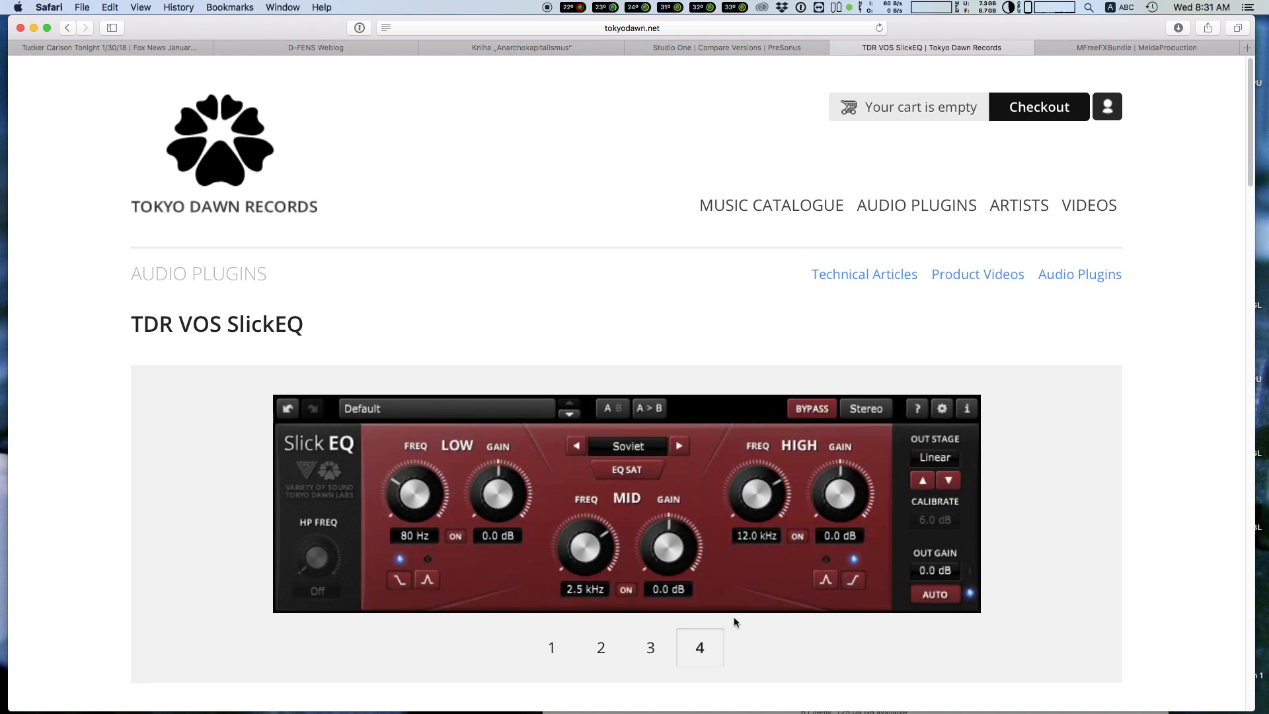
Step: Download the SlickEQ Mac Package, accepting the licence, and check it in the downloads list
scroll(down, 3)
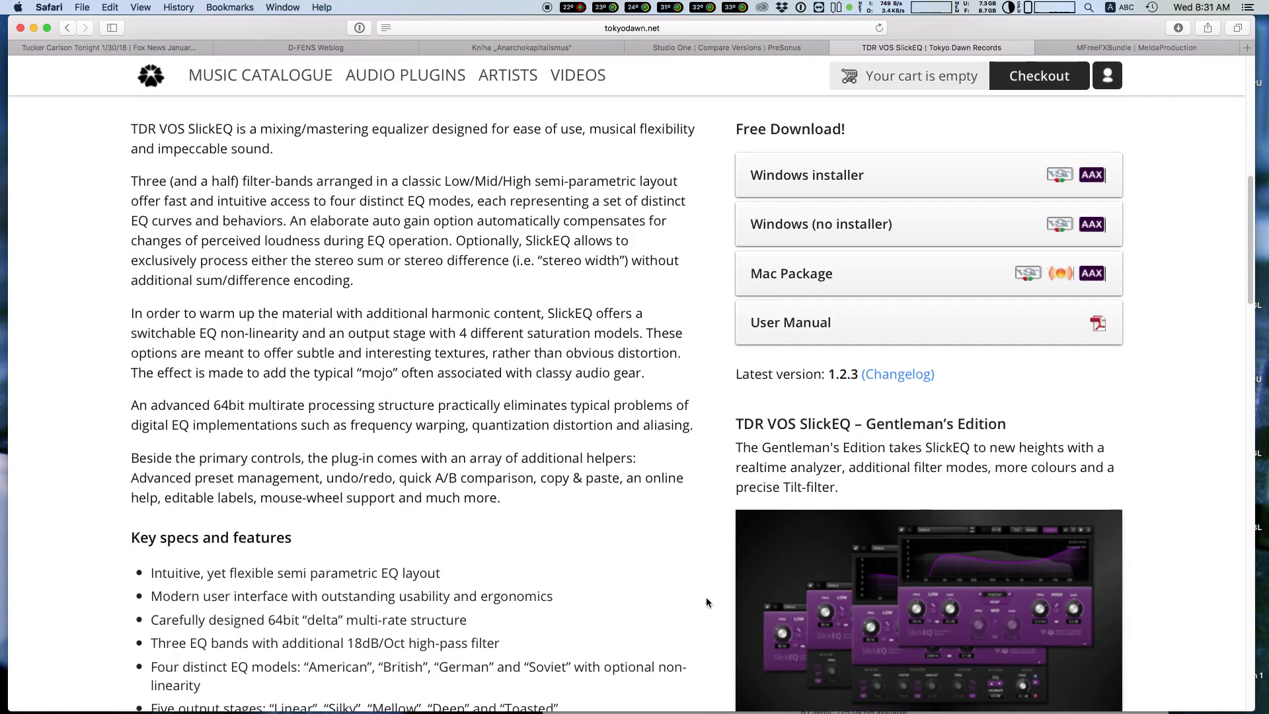
scroll(down, 3)
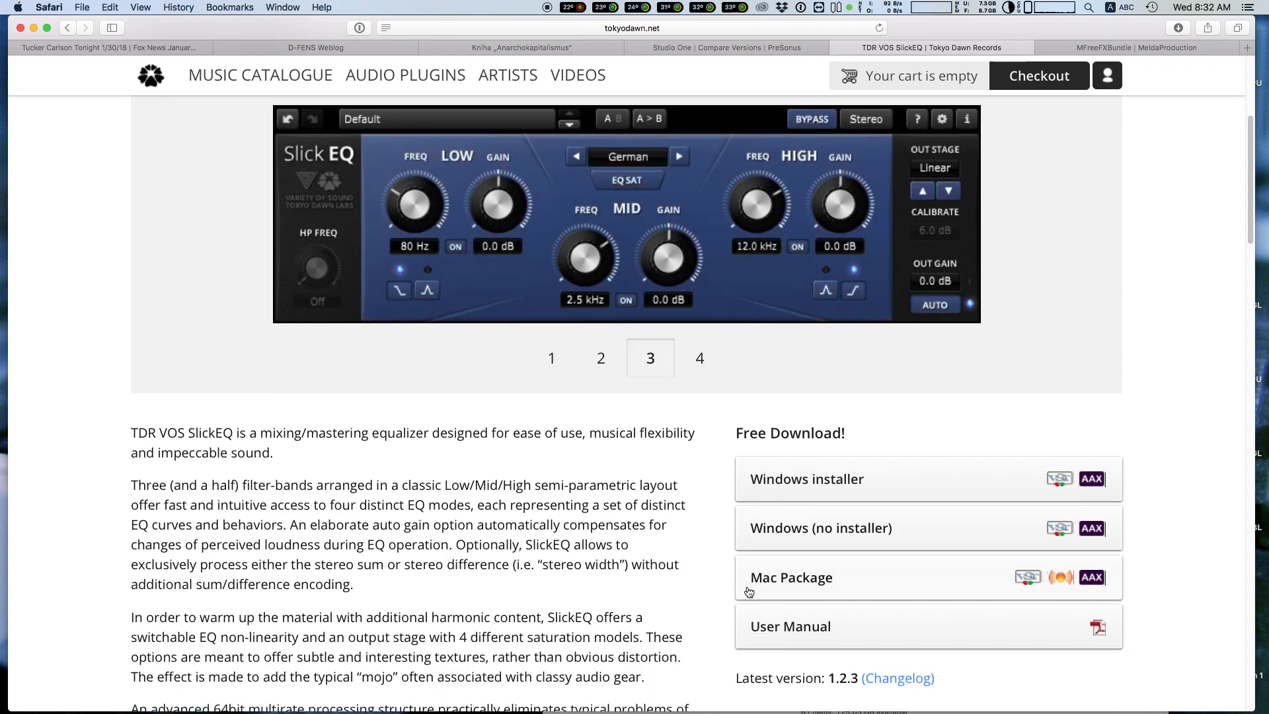
click(792, 577)
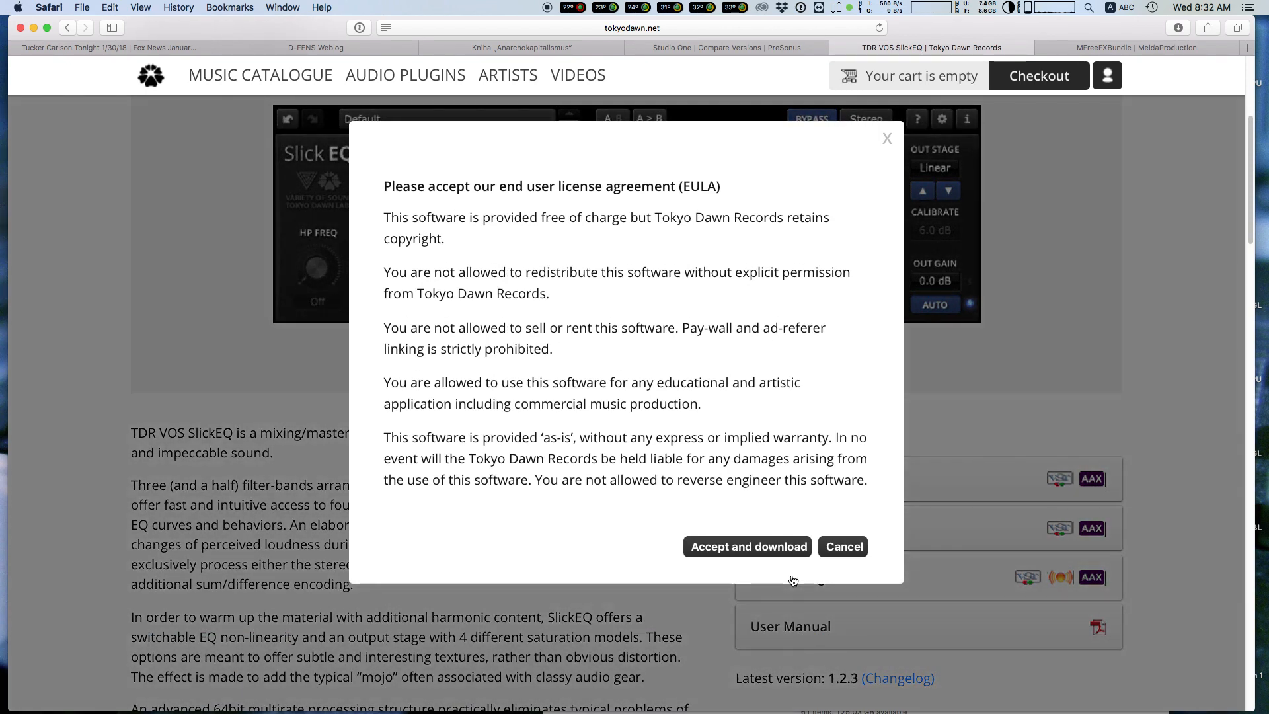
click(746, 545)
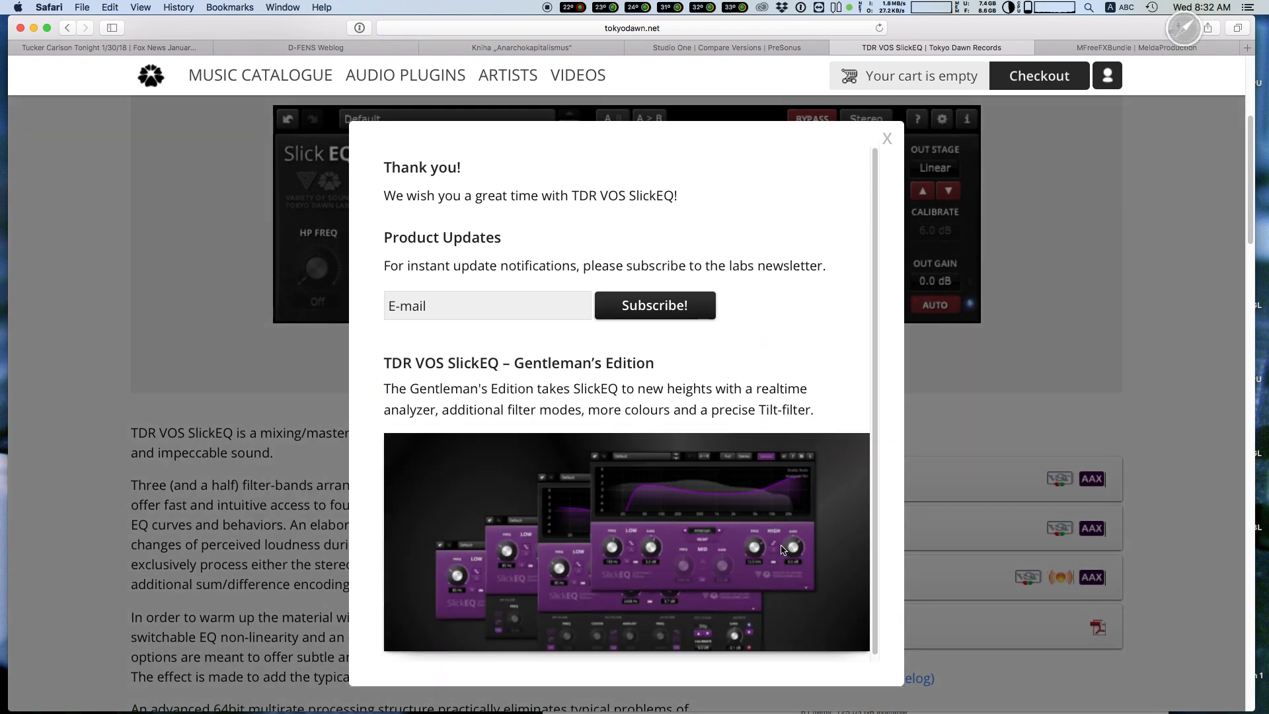
click(887, 139)
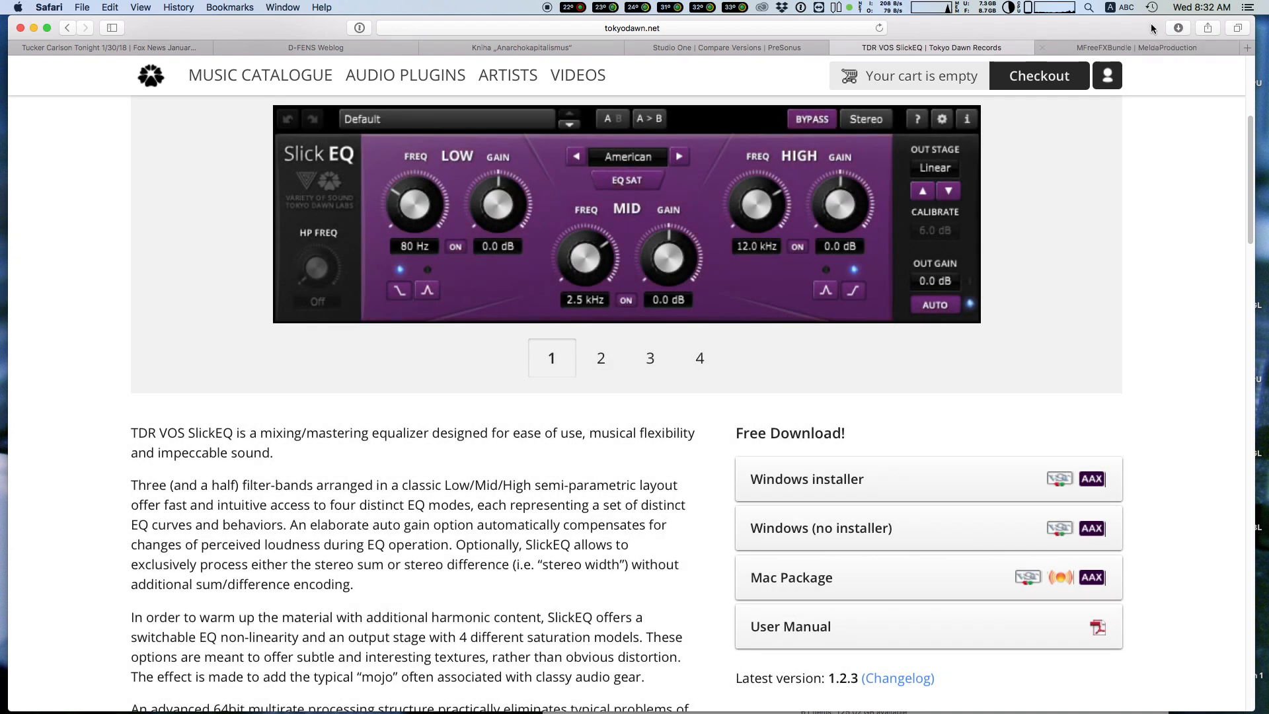
click(1178, 26)
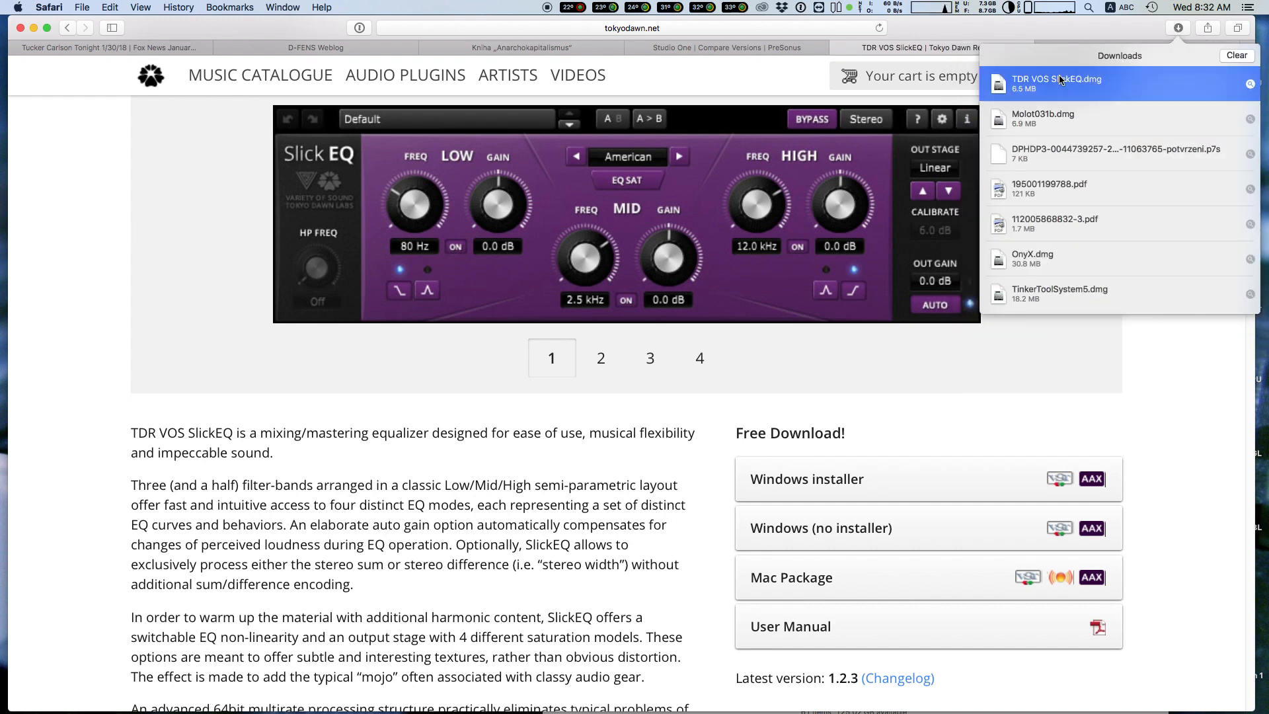
Step: Mount the downloaded SlickEQ disk image and drop TDR VOS SlickEQ.vst onto the VST folder alias
click(1056, 84)
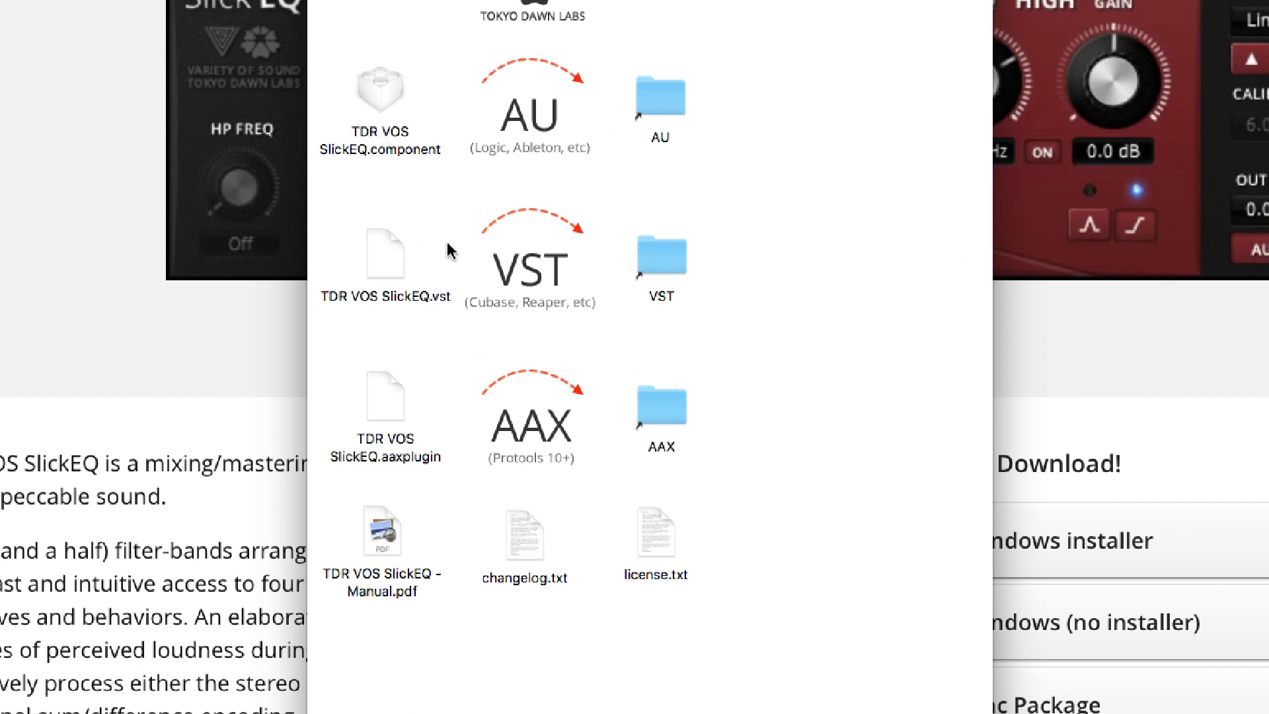
mouse_move(593, 434)
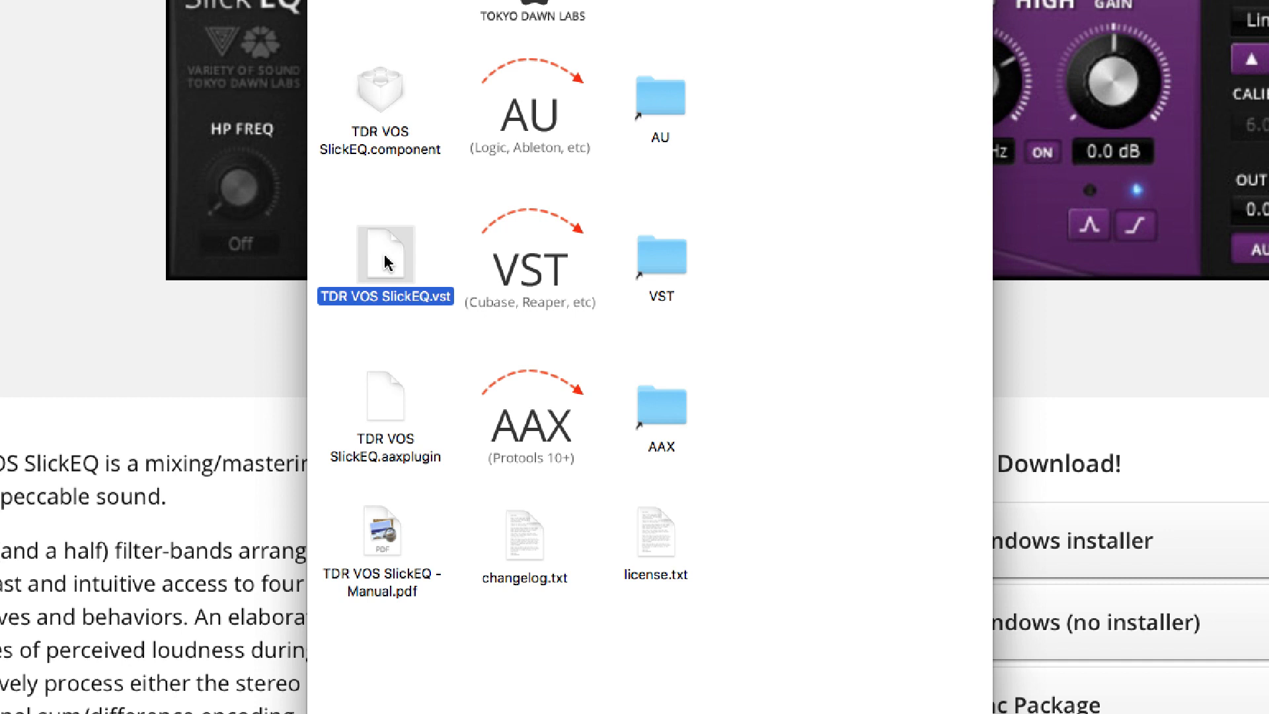
drag(384, 255, 660, 251)
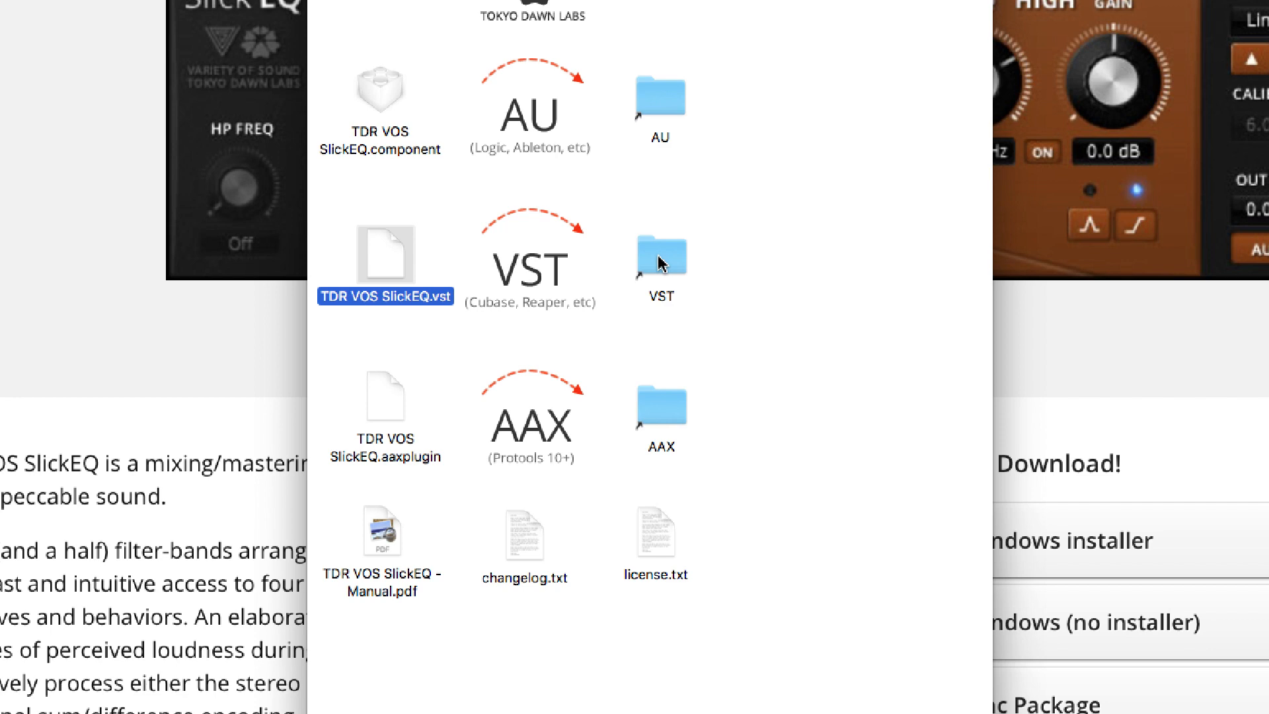
mouse_move(599, 427)
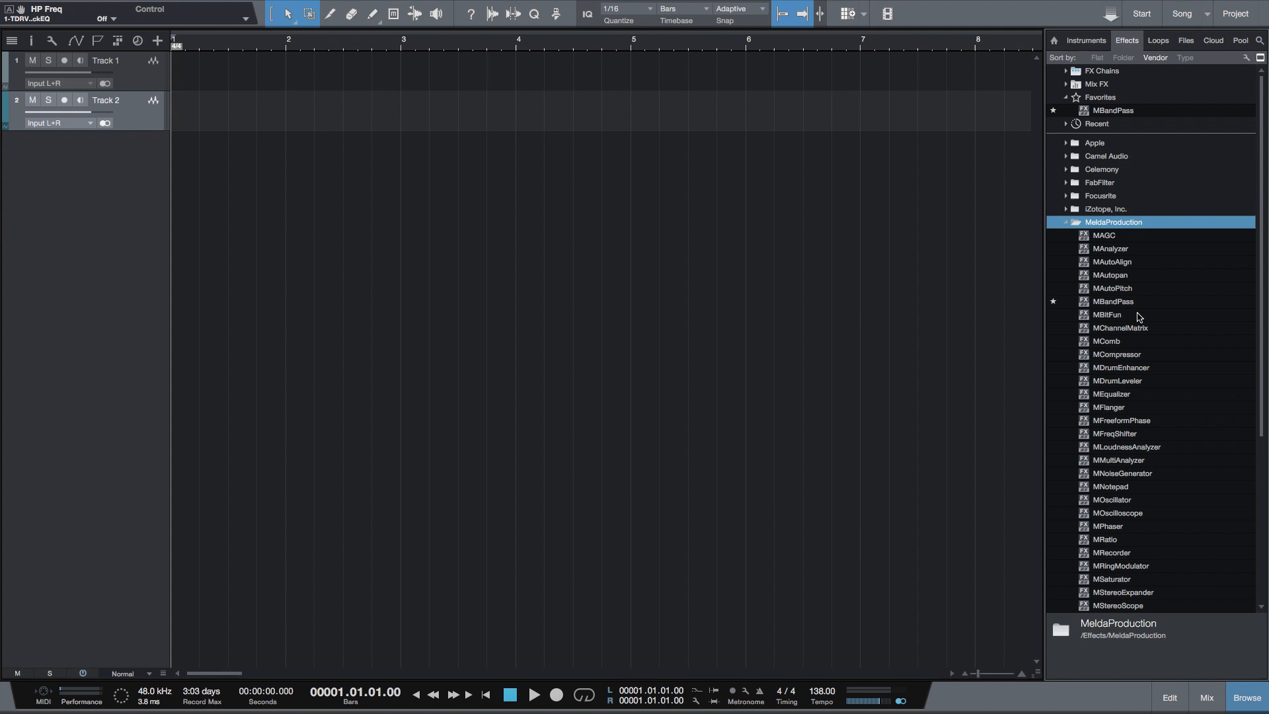
mouse_move(1136, 452)
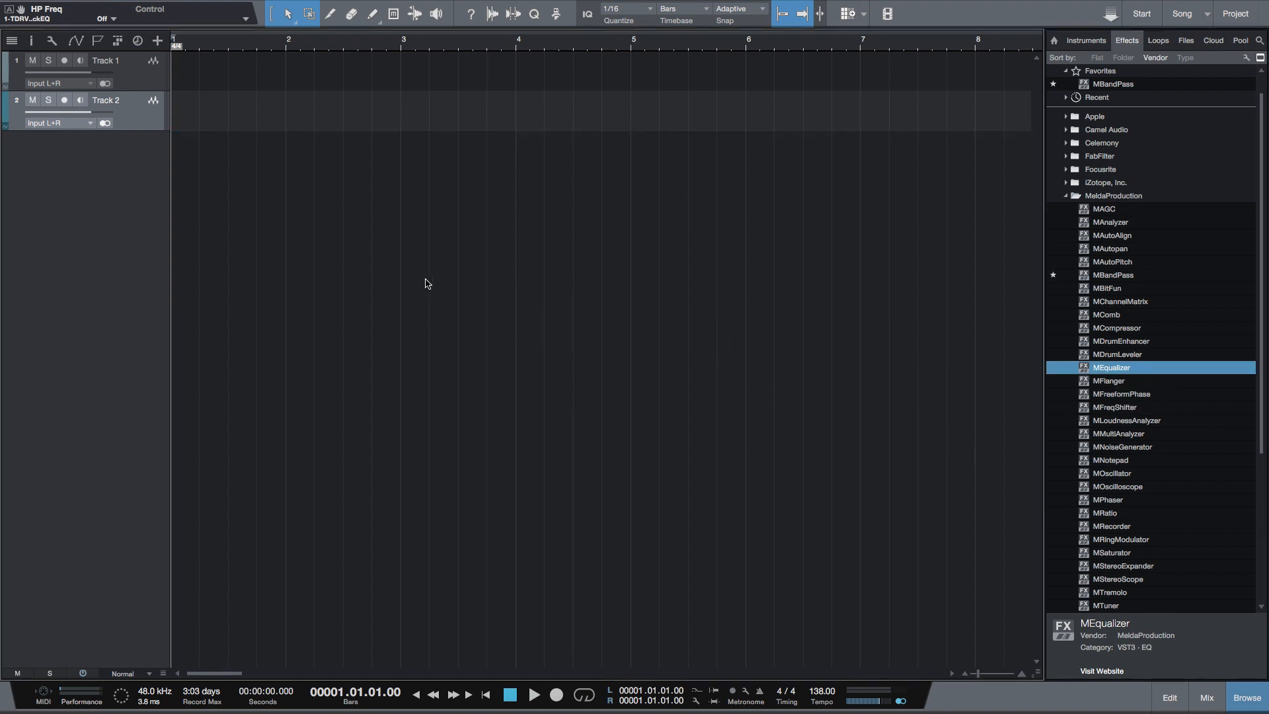
Step: Insert MeldaProduction's MEqualizer on a new third audio track from the Effects browser
double_click(1112, 366)
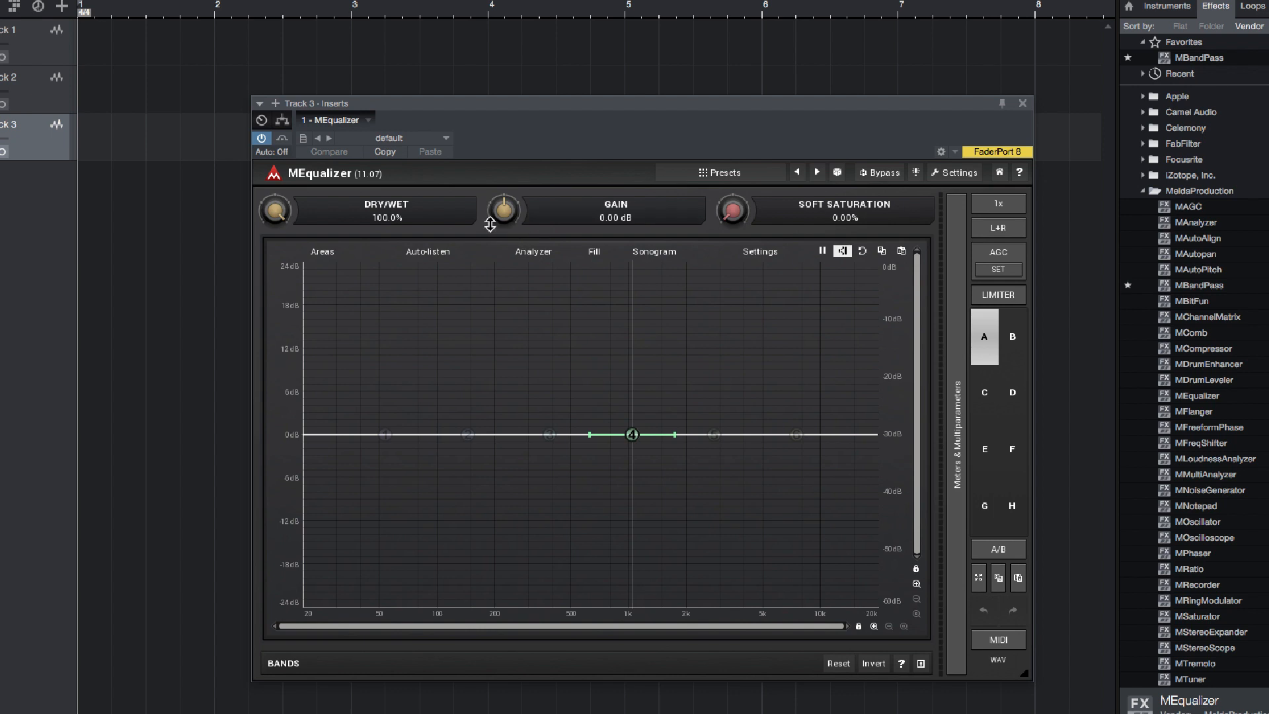
mouse_move(623, 195)
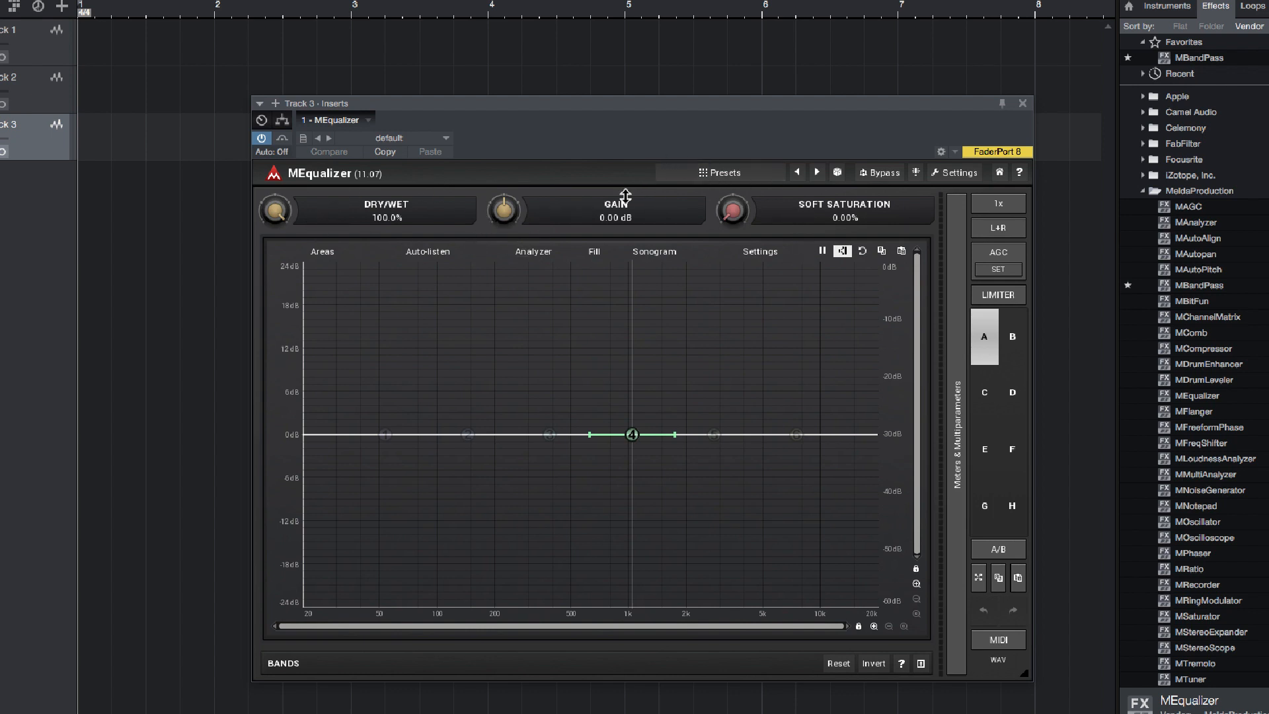
click(719, 171)
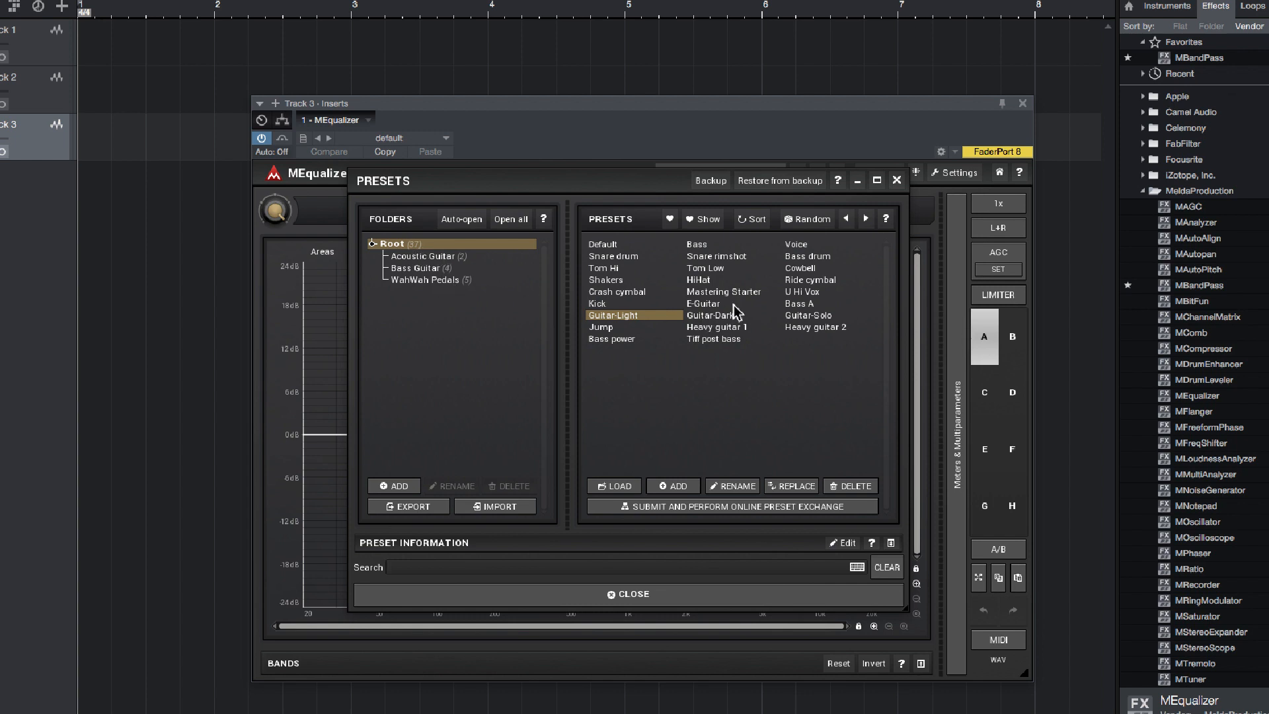
click(703, 303)
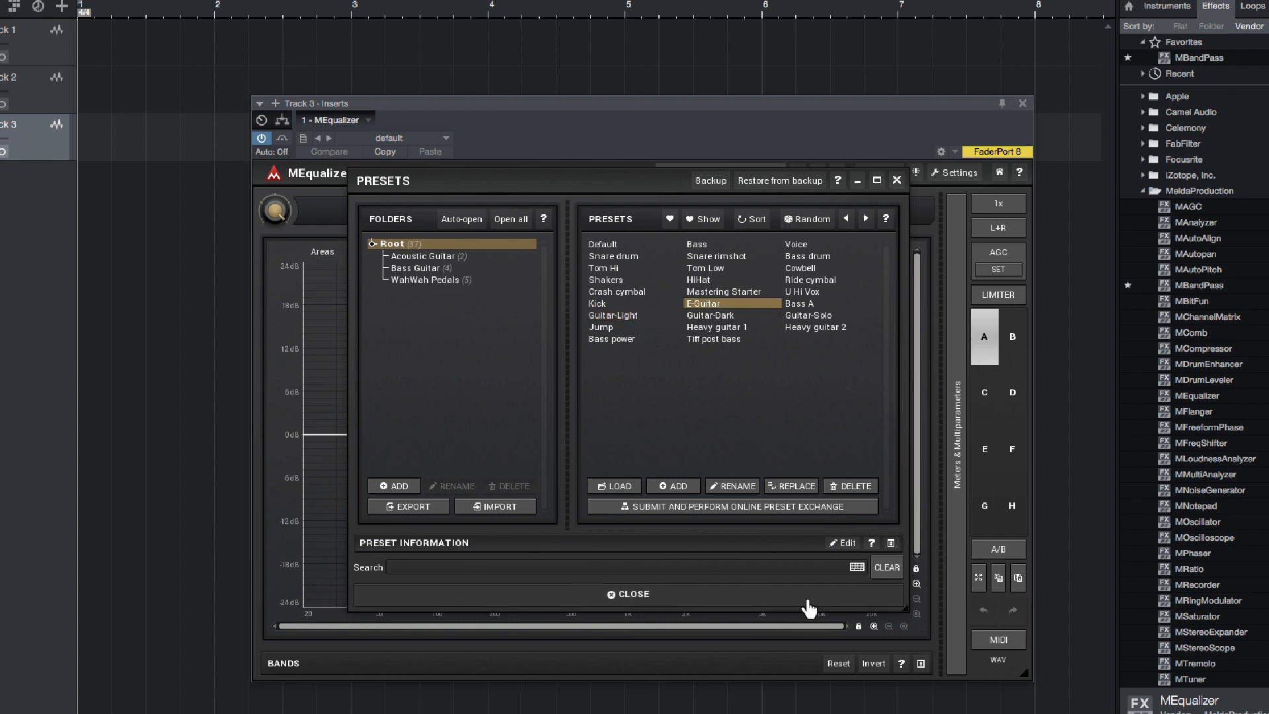
click(626, 594)
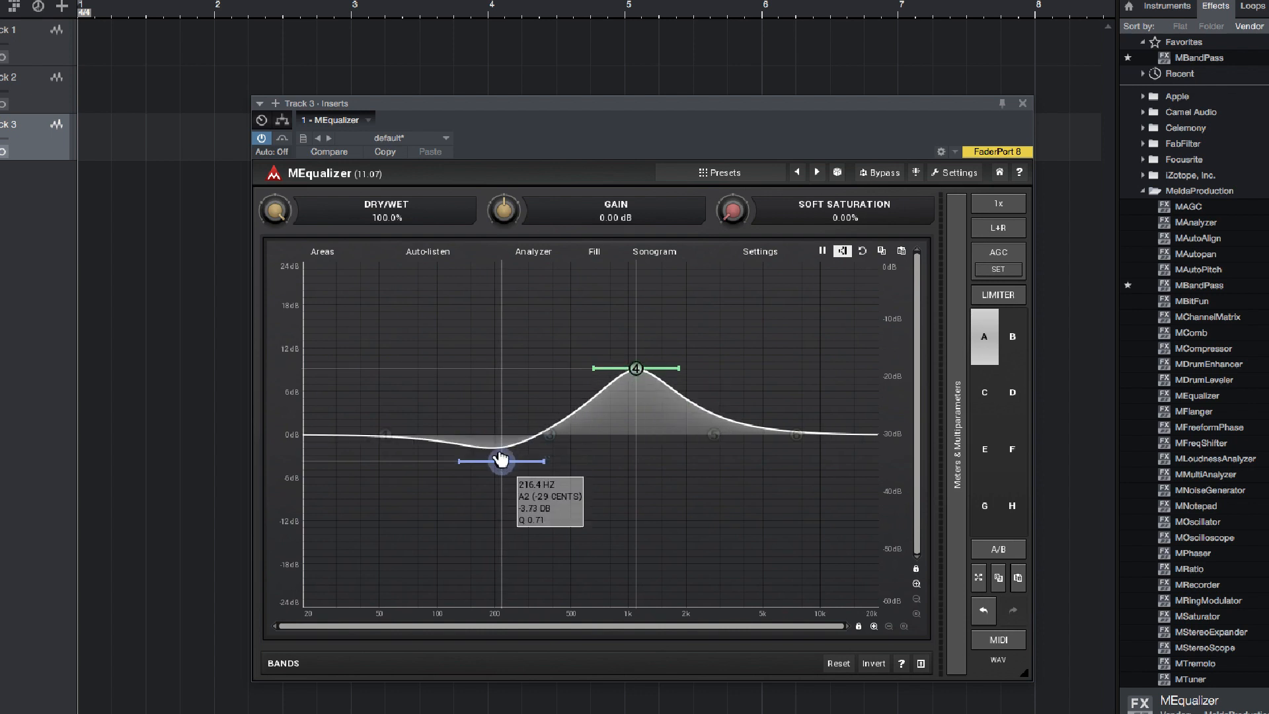
Step: Cut a band near 216 Hz, view the meters panel, return to the A settings and close MEqualizer
drag(498, 458, 499, 503)
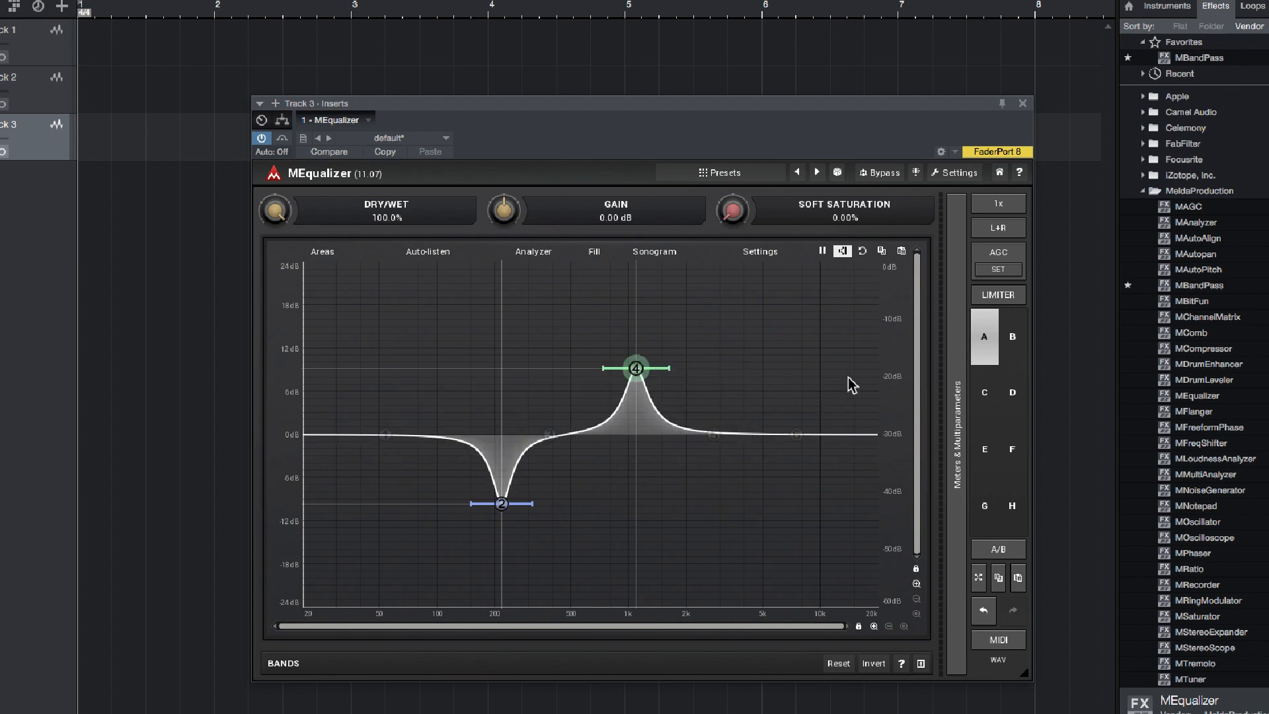
mouse_move(963, 435)
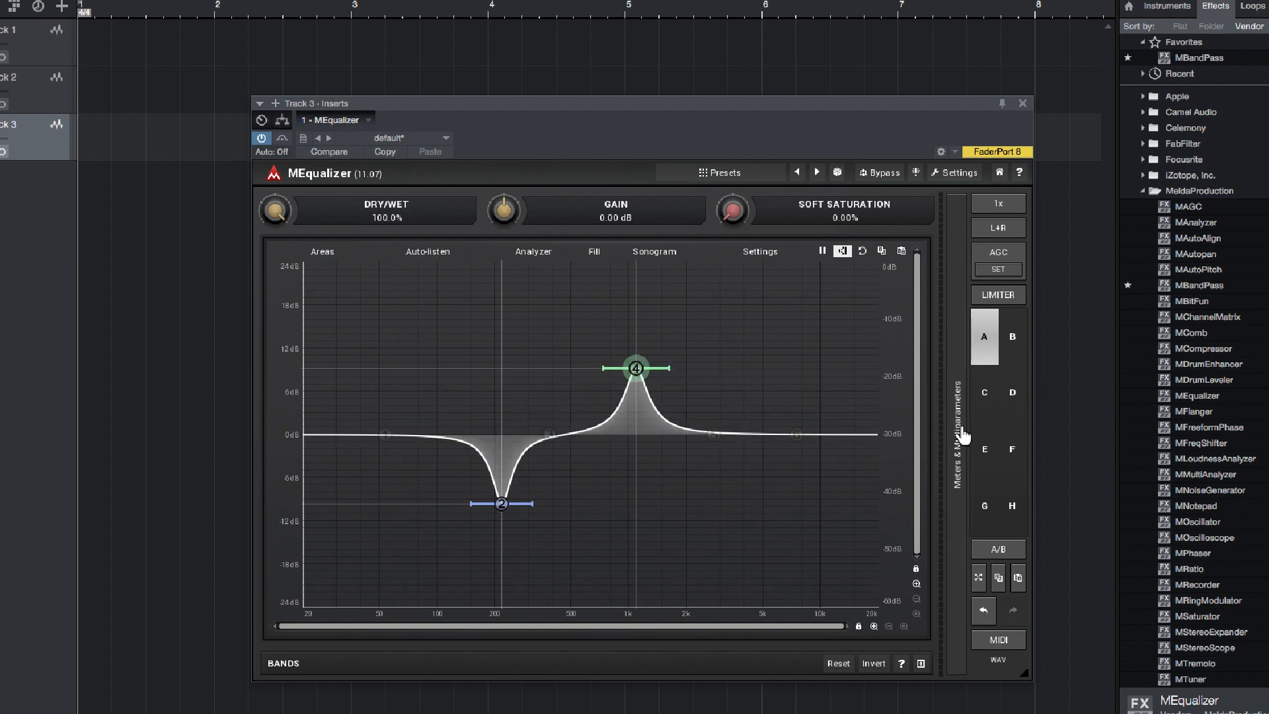
click(959, 405)
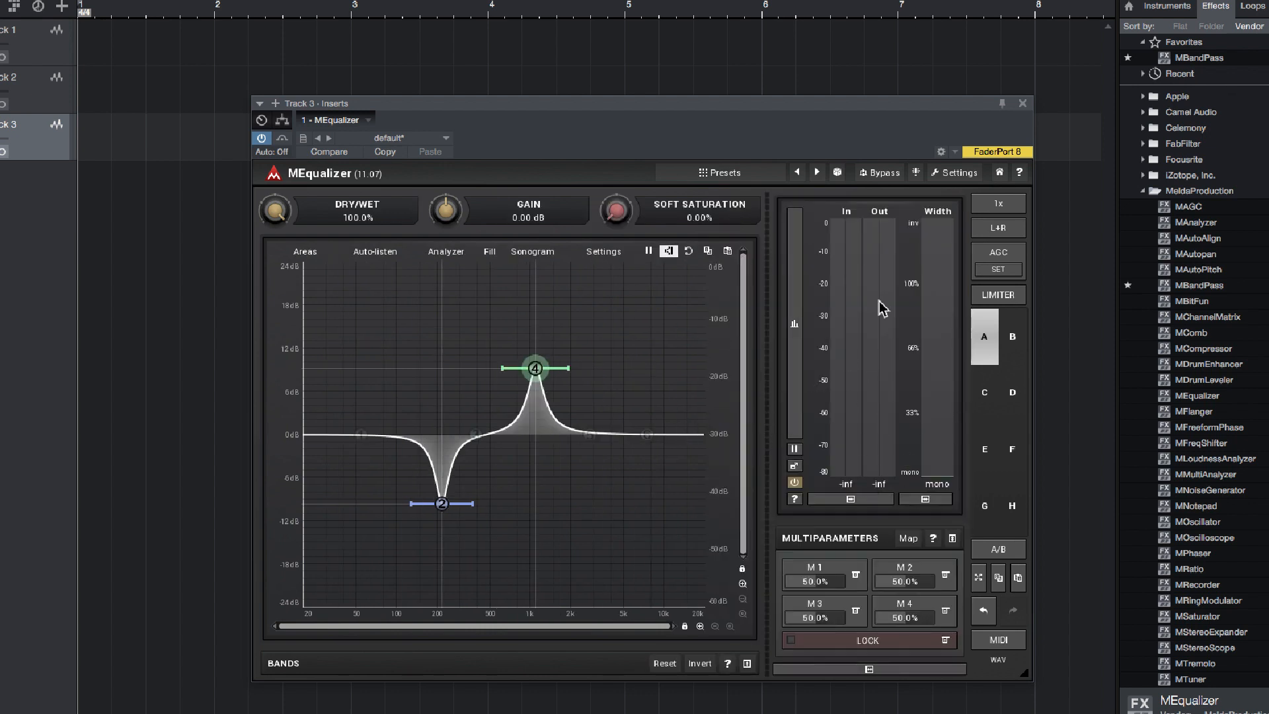
mouse_move(902, 339)
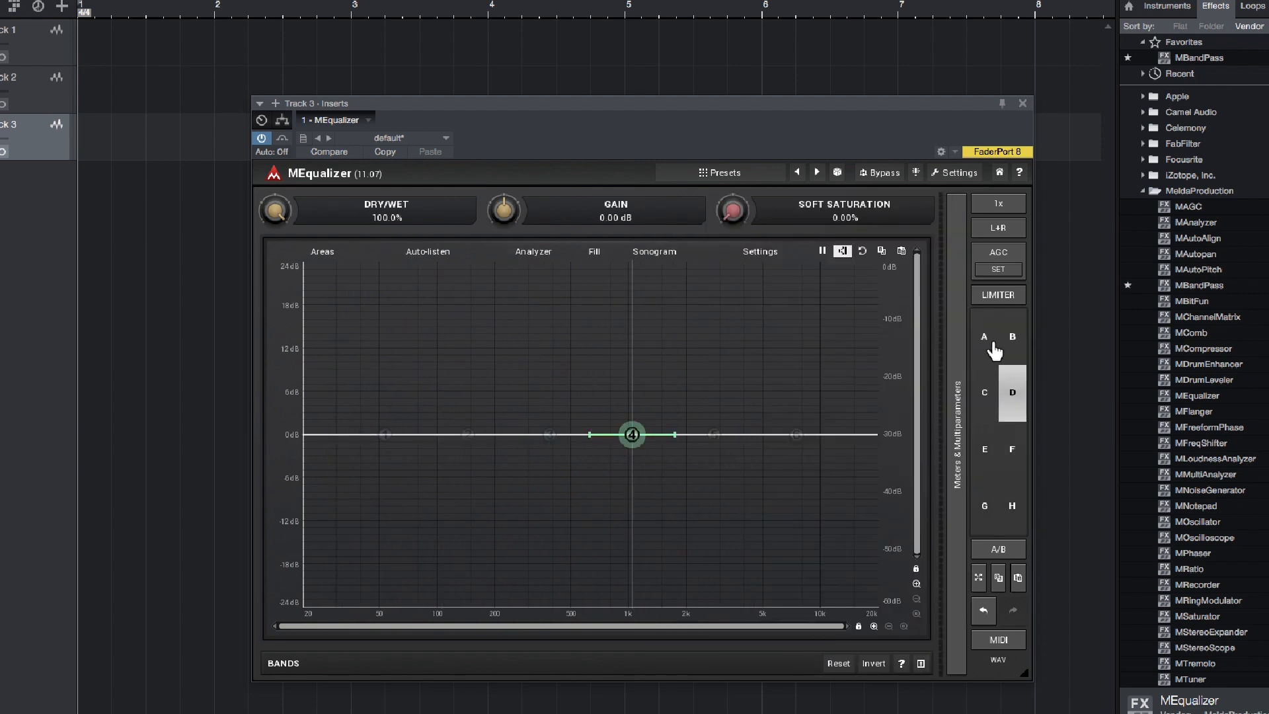
click(983, 337)
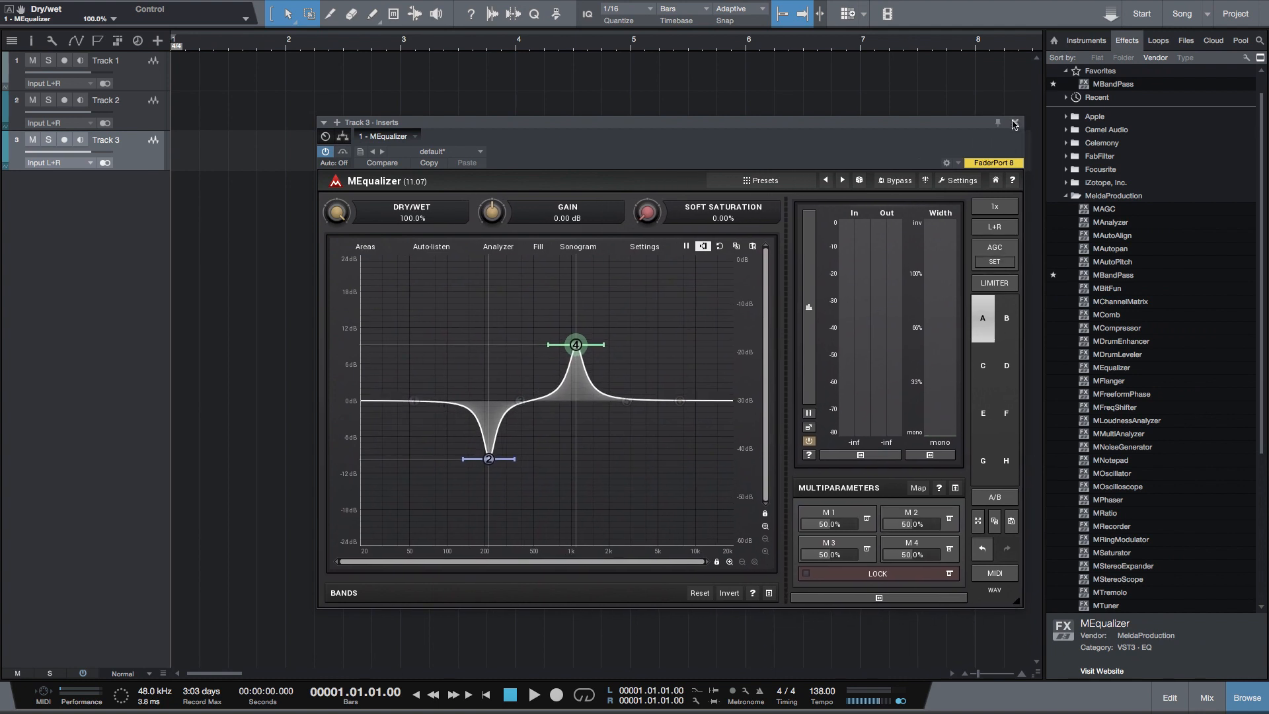
click(1010, 121)
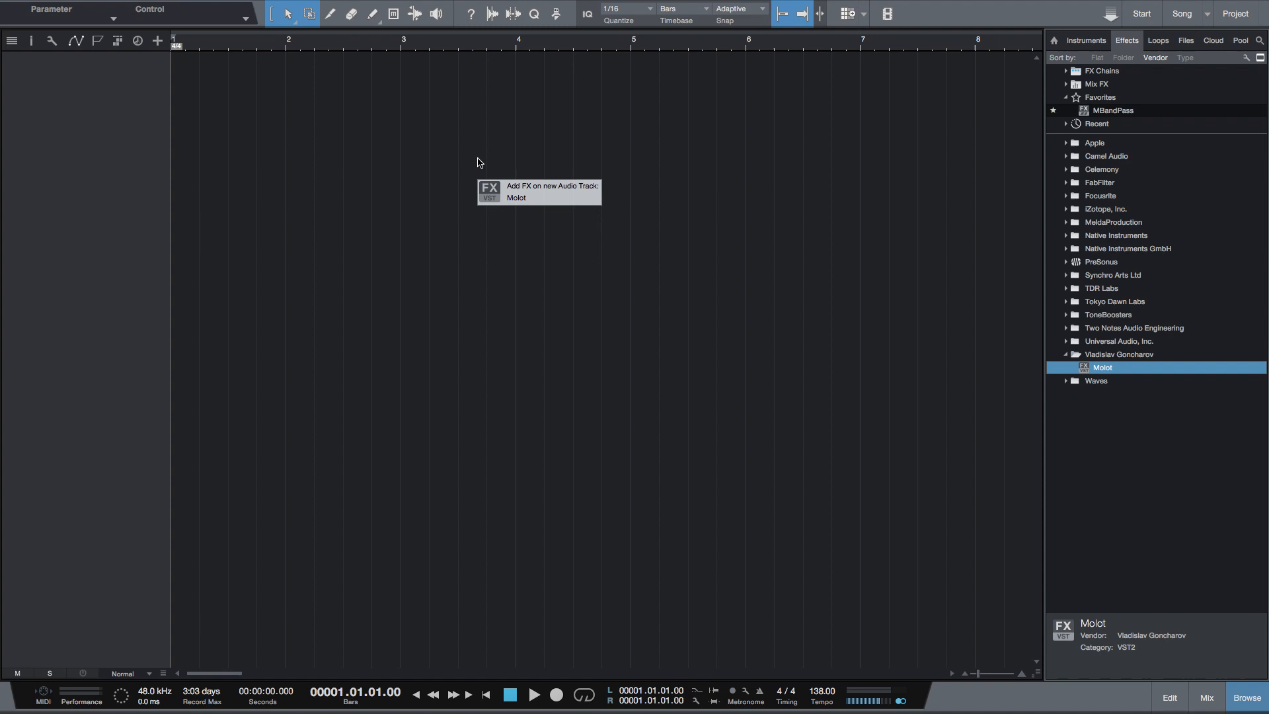
Step: Insert Vladislav Goncharov's Molot compressor on a new audio track from the Effects browser
double_click(1102, 366)
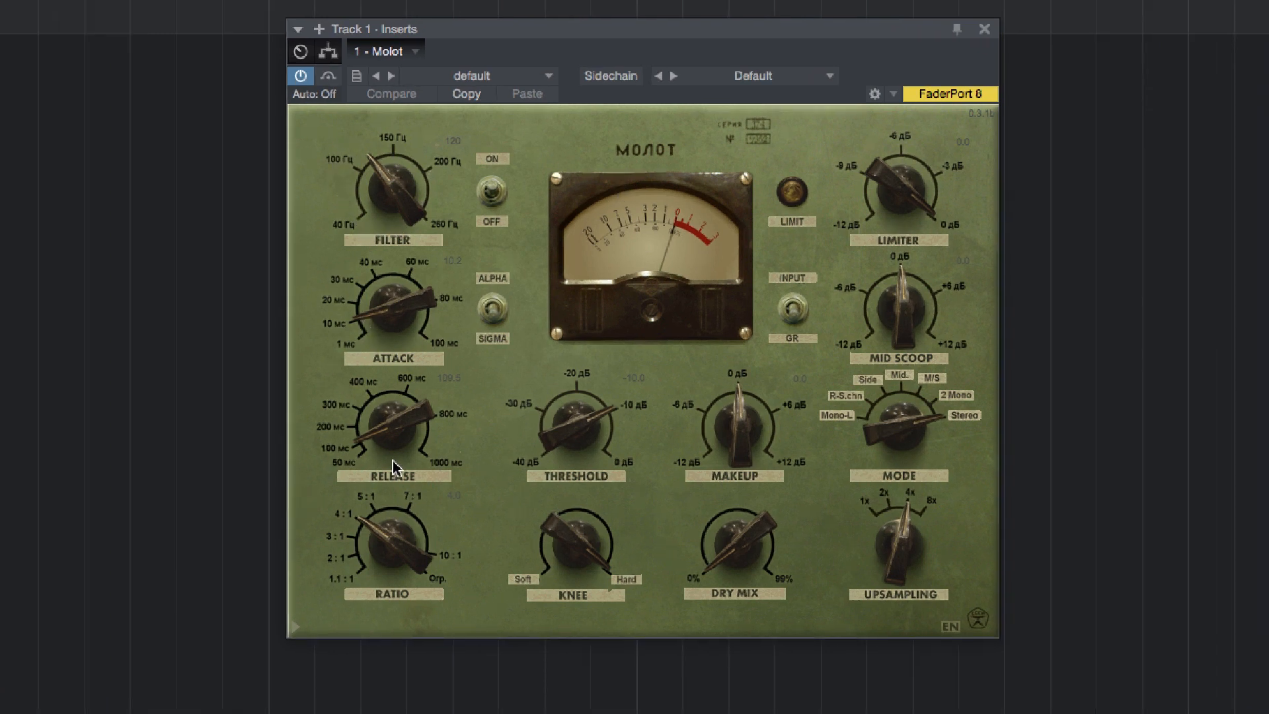
mouse_move(839, 240)
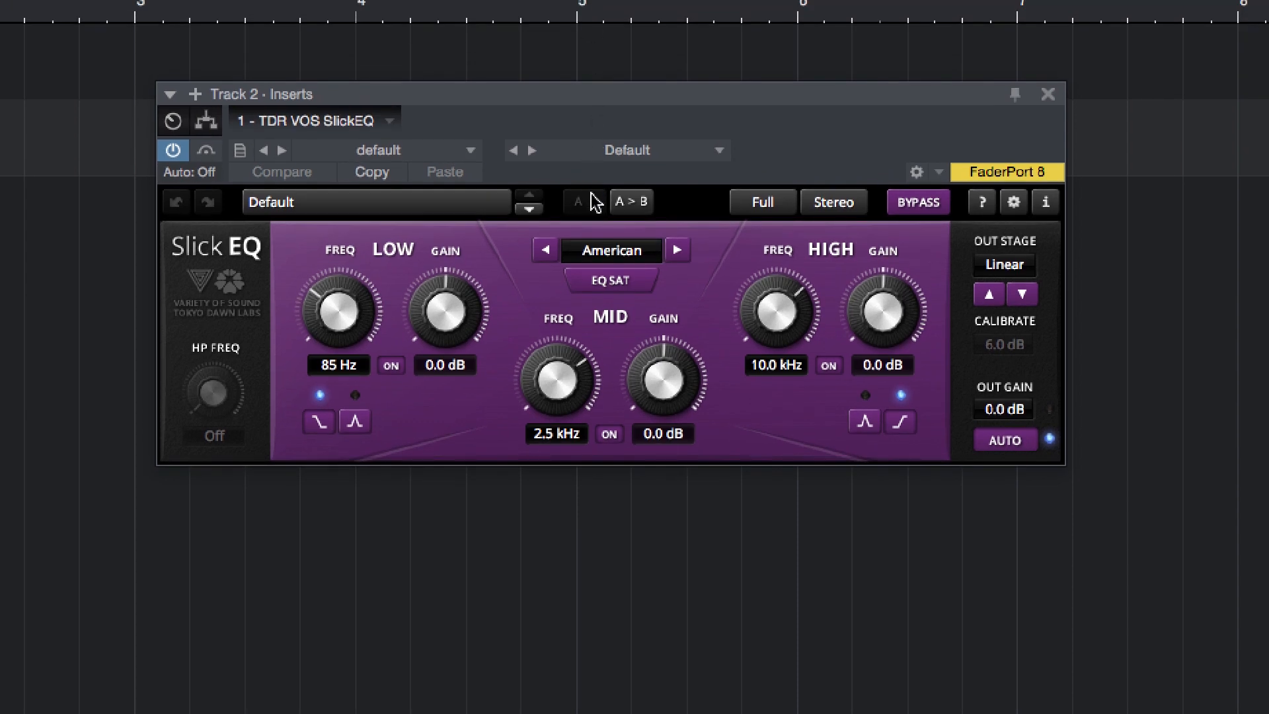
Step: Toggle SlickEQ between British and American modes, raise the high-pass frequency, then close the plugin
click(677, 250)
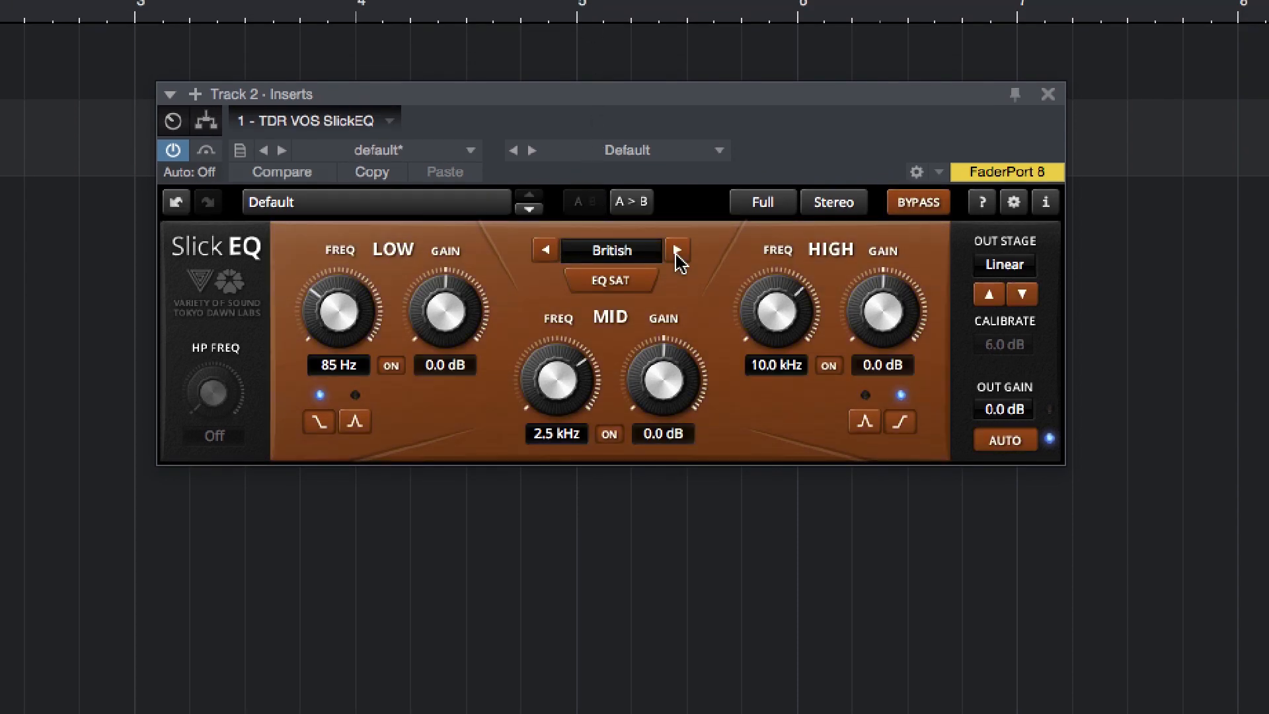
click(678, 249)
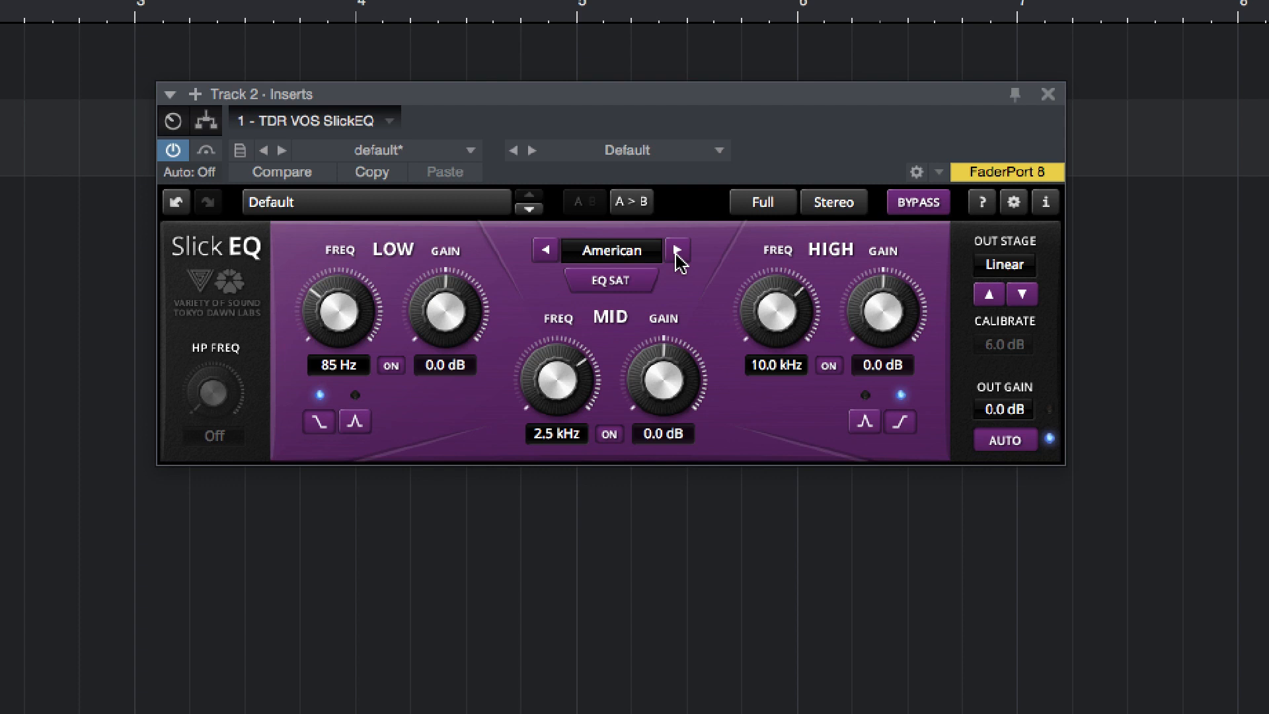
mouse_move(359, 339)
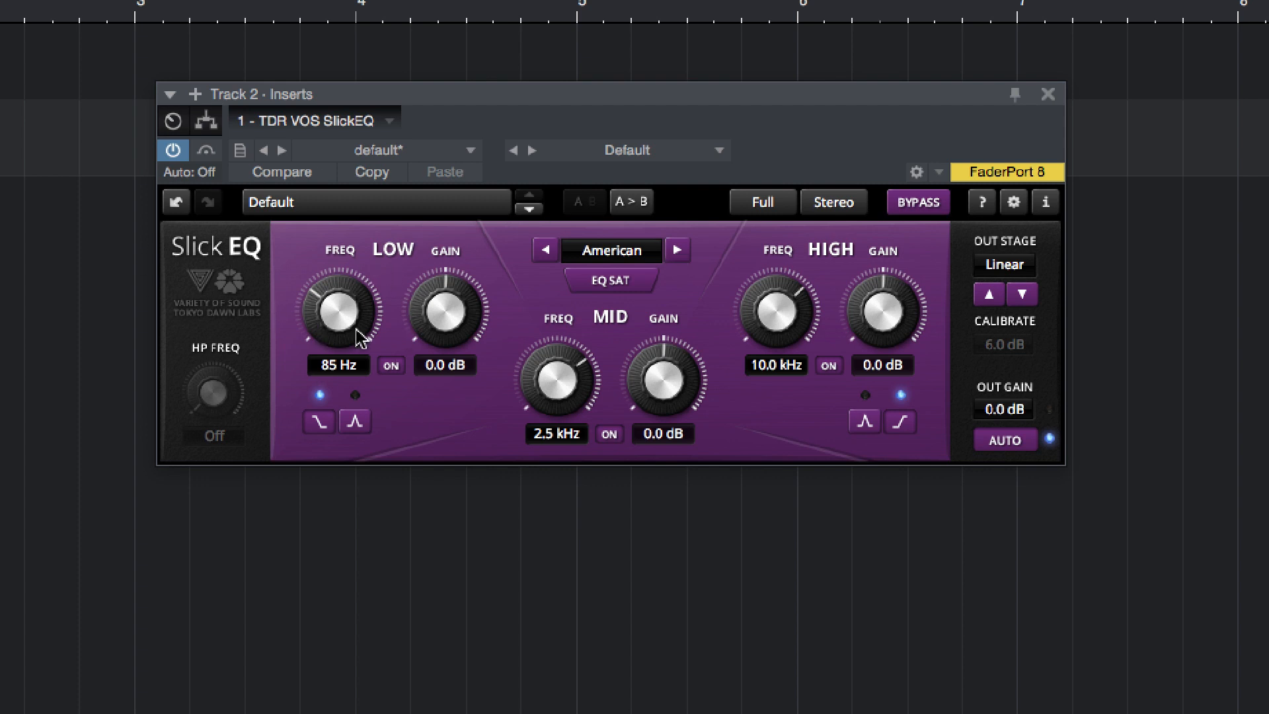
mouse_move(503, 412)
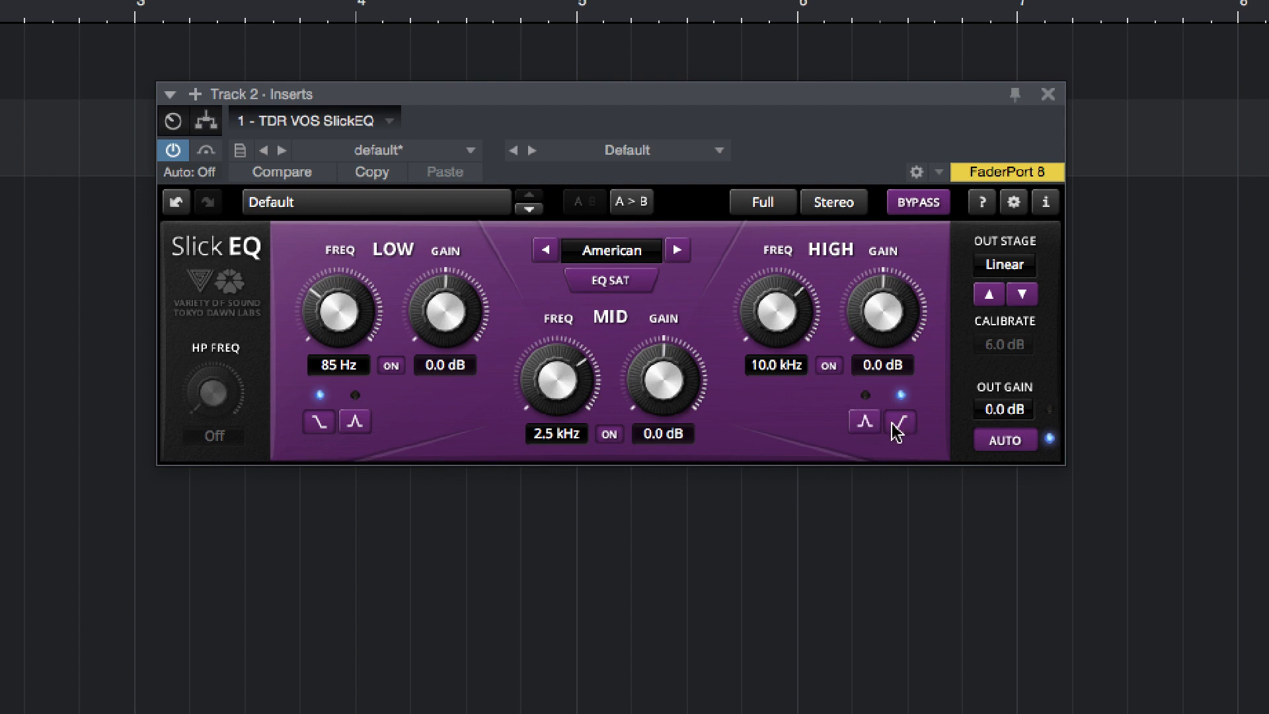
mouse_move(890, 430)
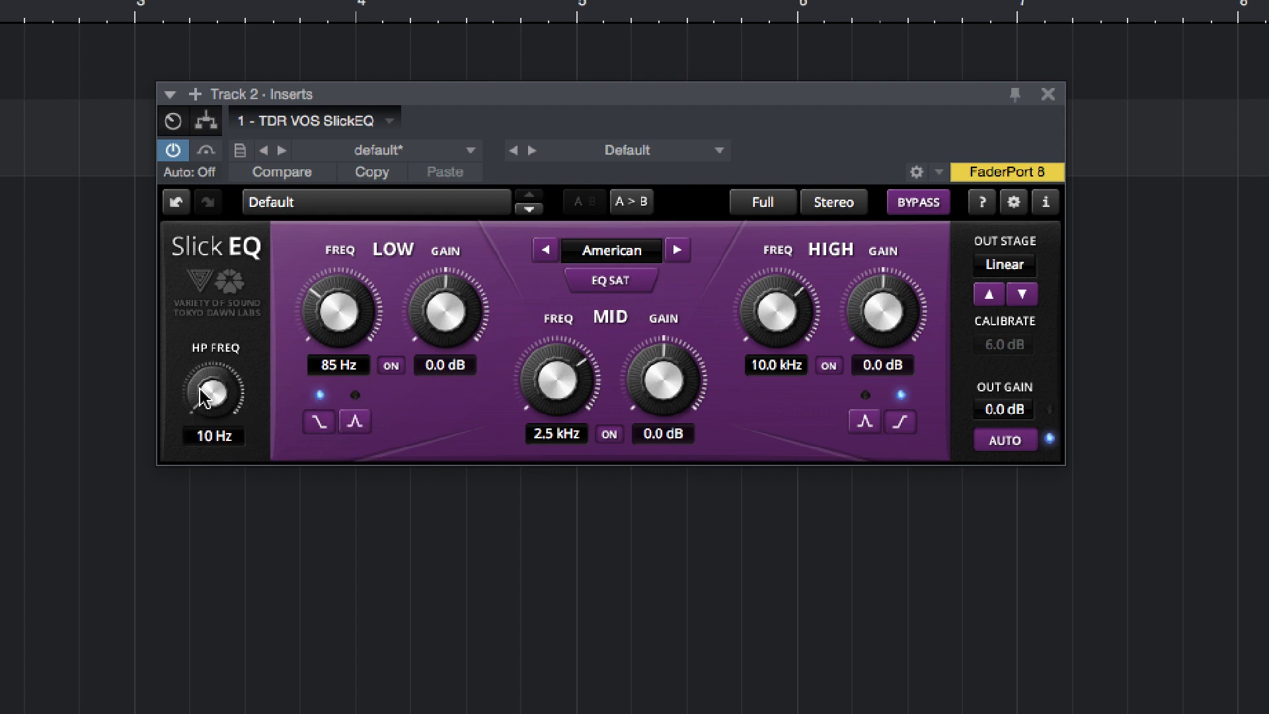
drag(213, 392, 213, 381)
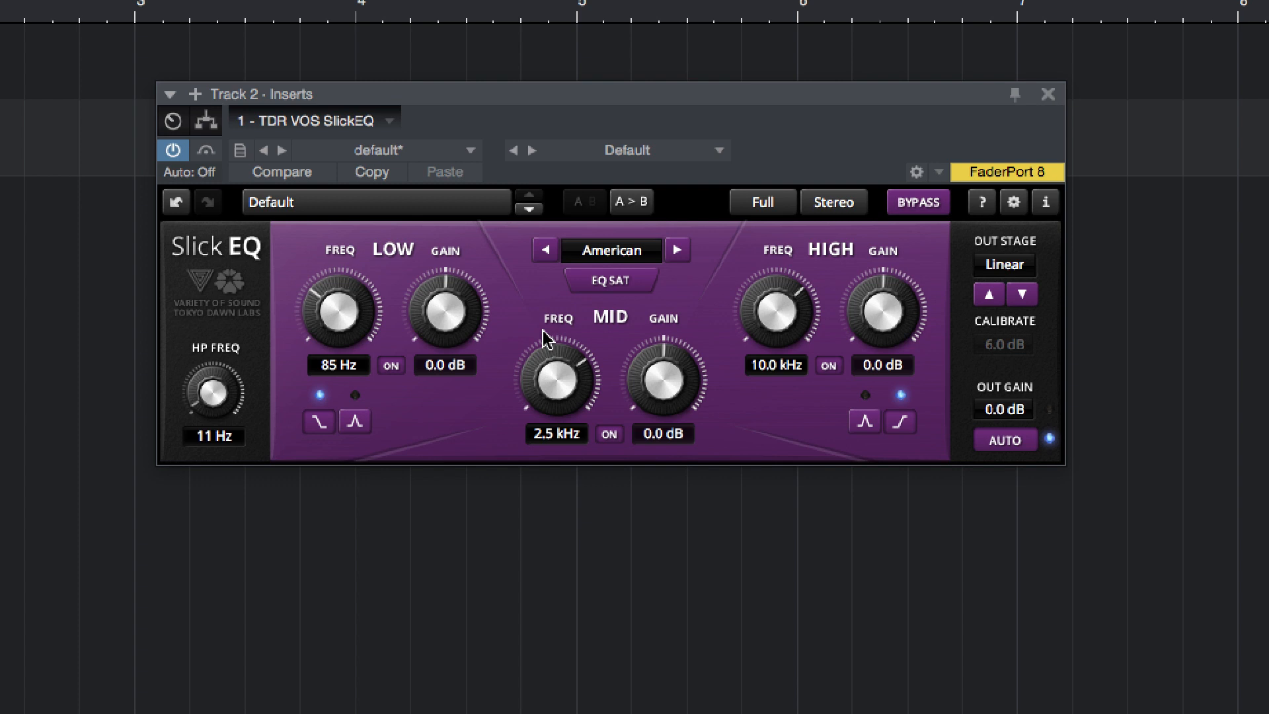
mouse_move(1135, 415)
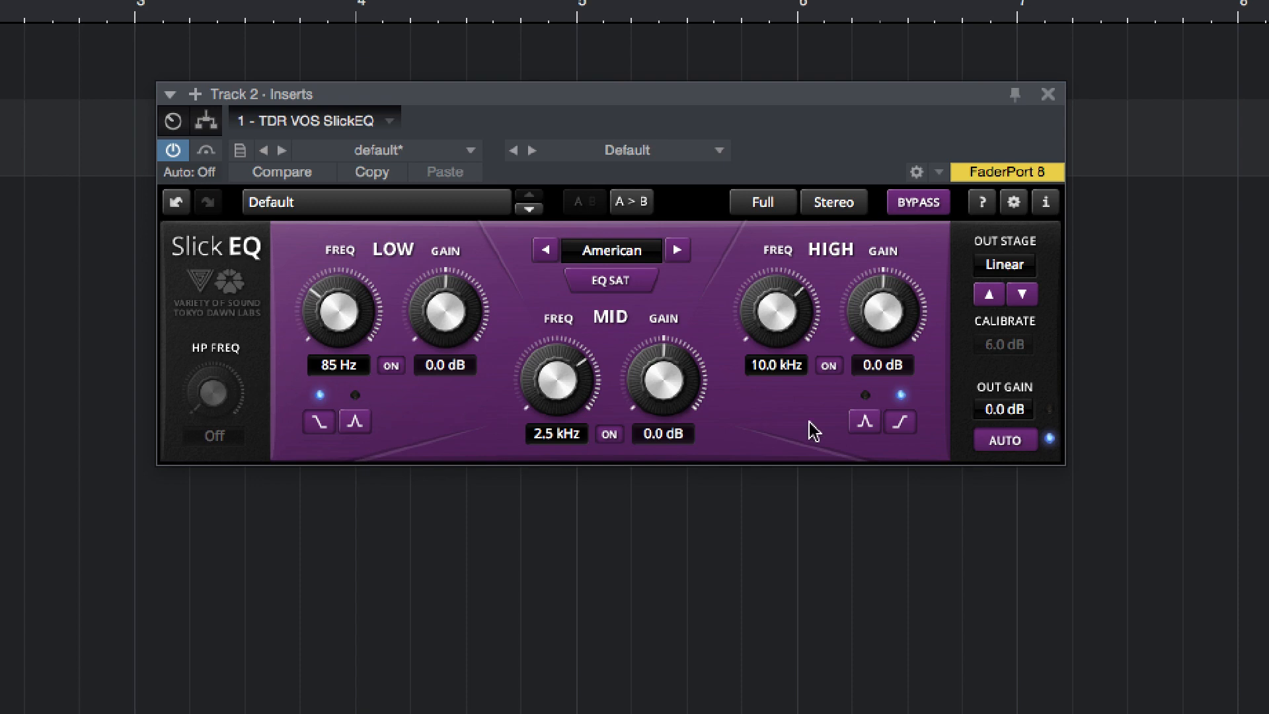
mouse_move(699, 341)
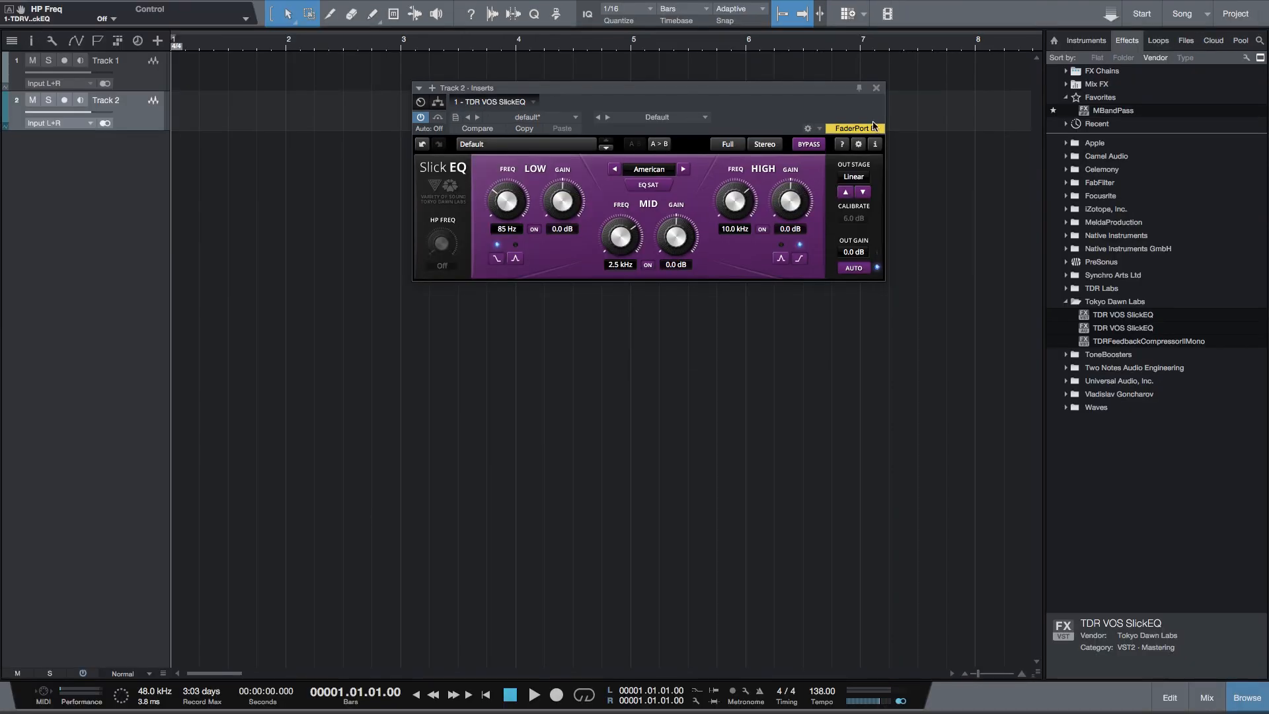
click(875, 87)
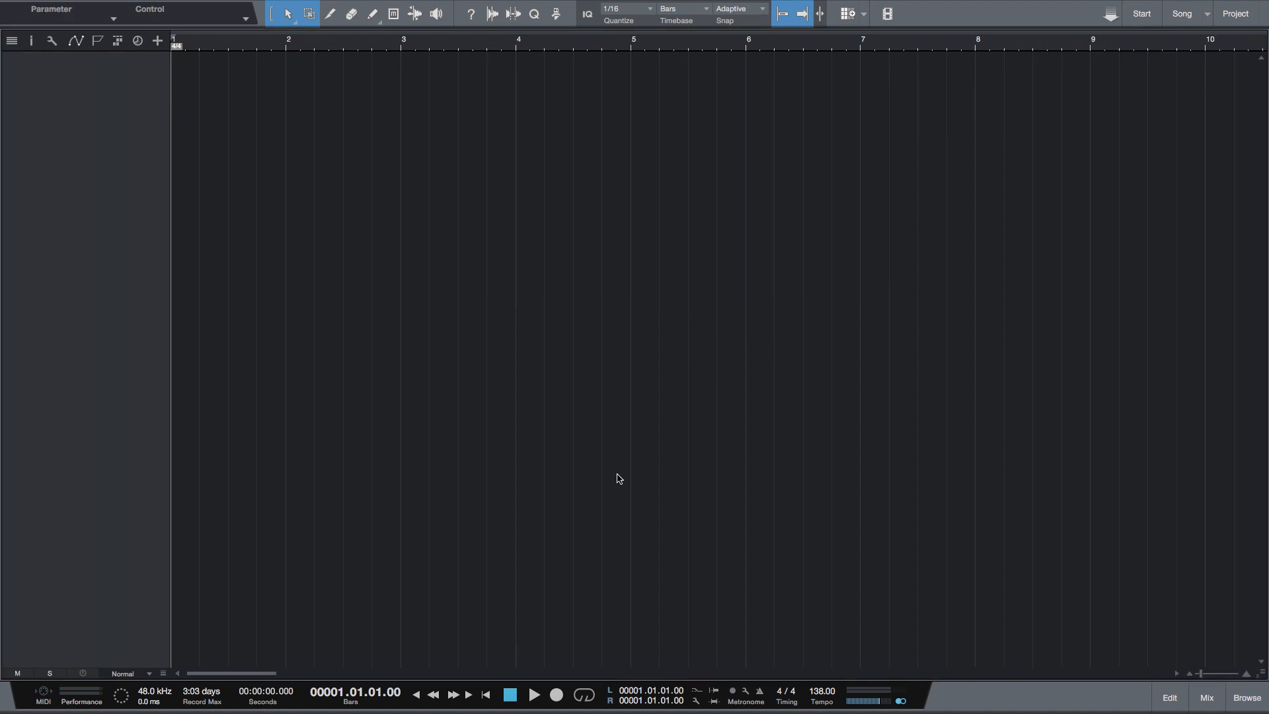